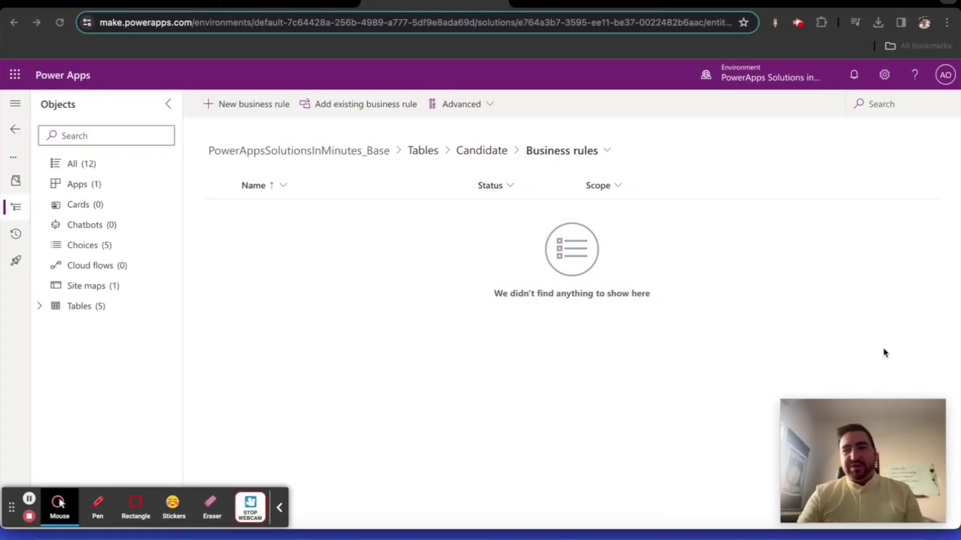
mouse_move(636, 345)
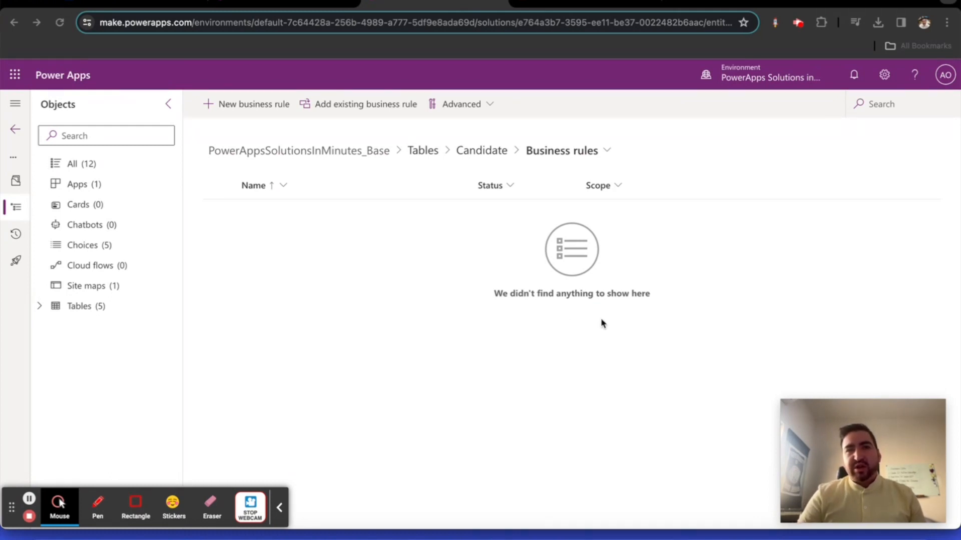
mouse_move(506, 320)
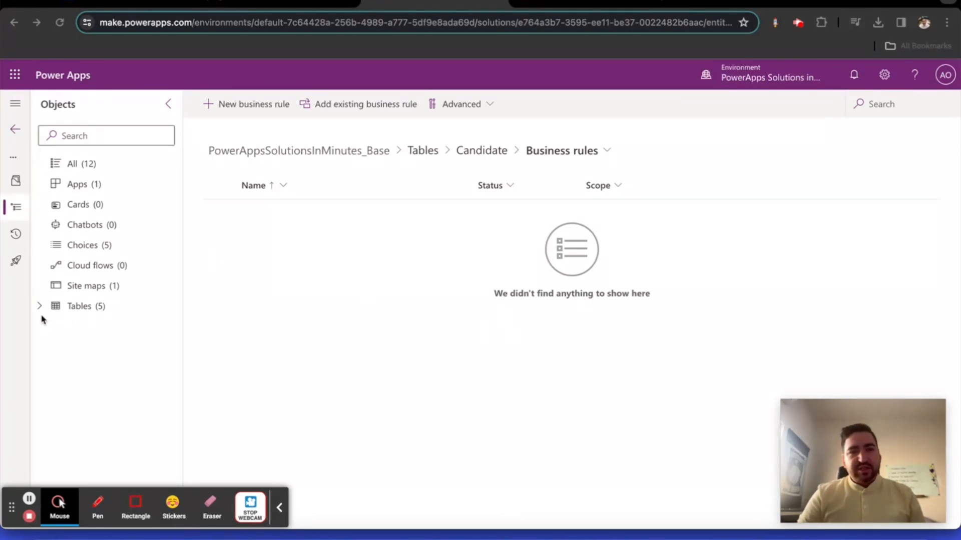
Navigate to the Candidate table's Business rules in the Objects pane.
left_click(38, 306)
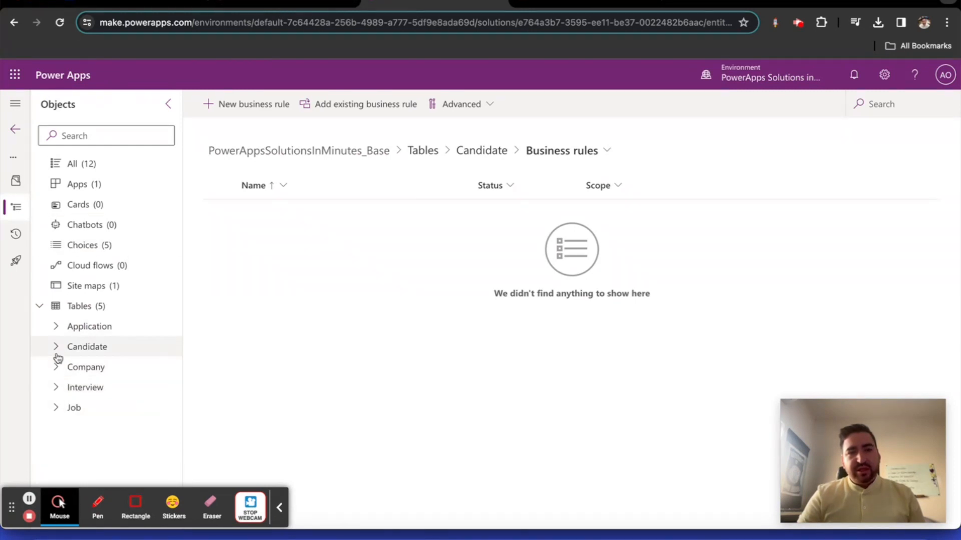
left_click(86, 347)
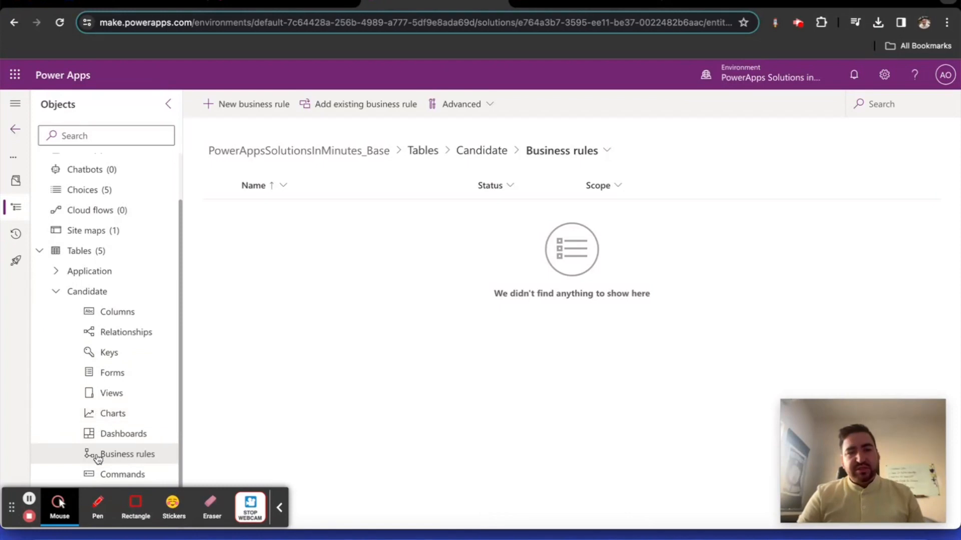
left_click(246, 104)
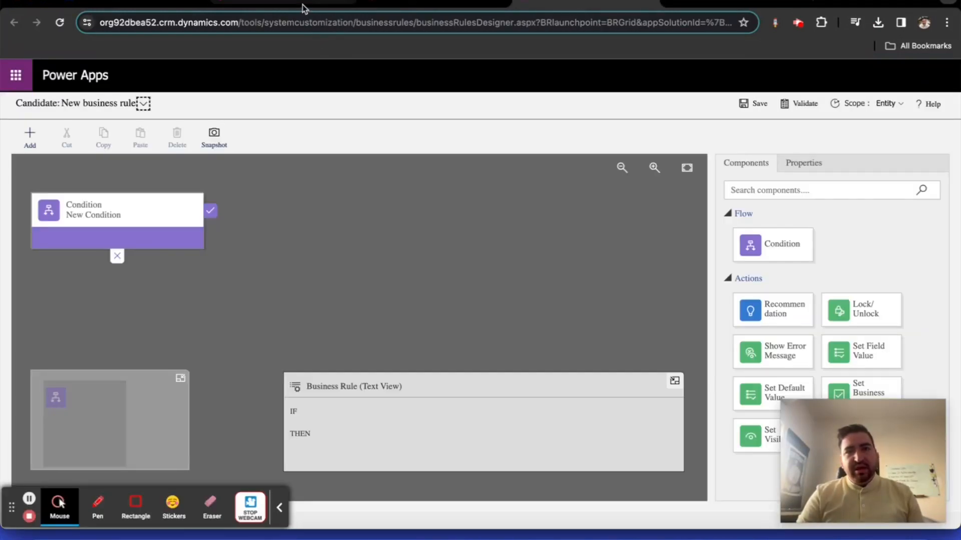
mouse_move(408, 180)
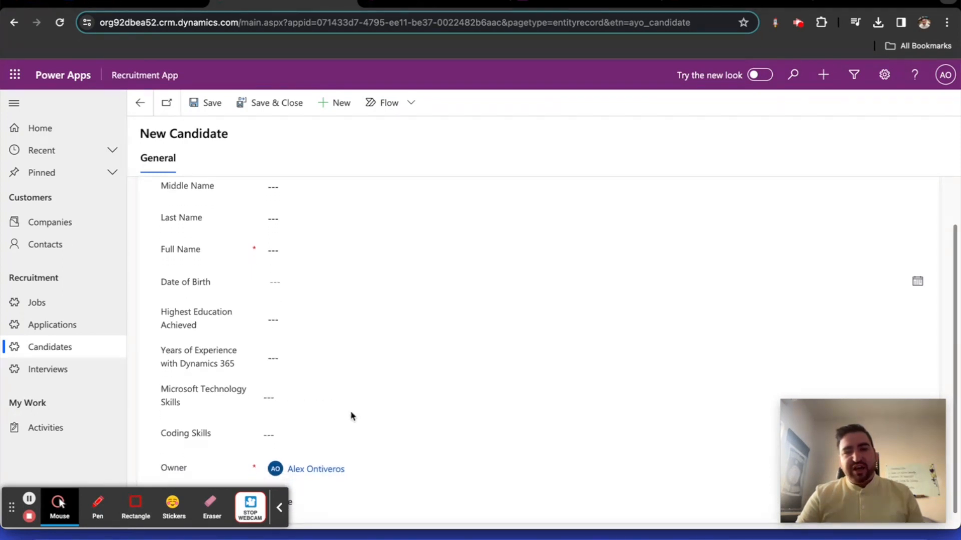
mouse_move(333, 384)
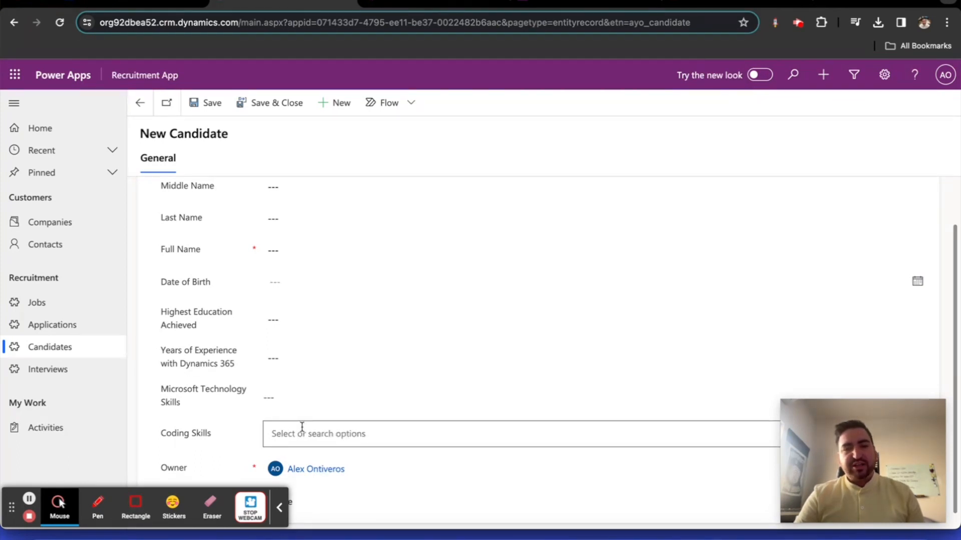
left_click(400, 282)
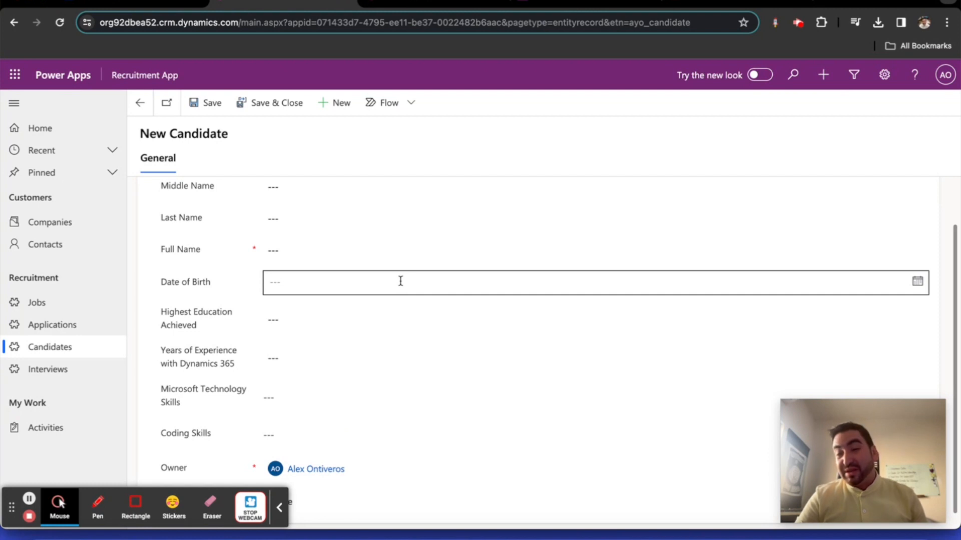
left_click(415, 250)
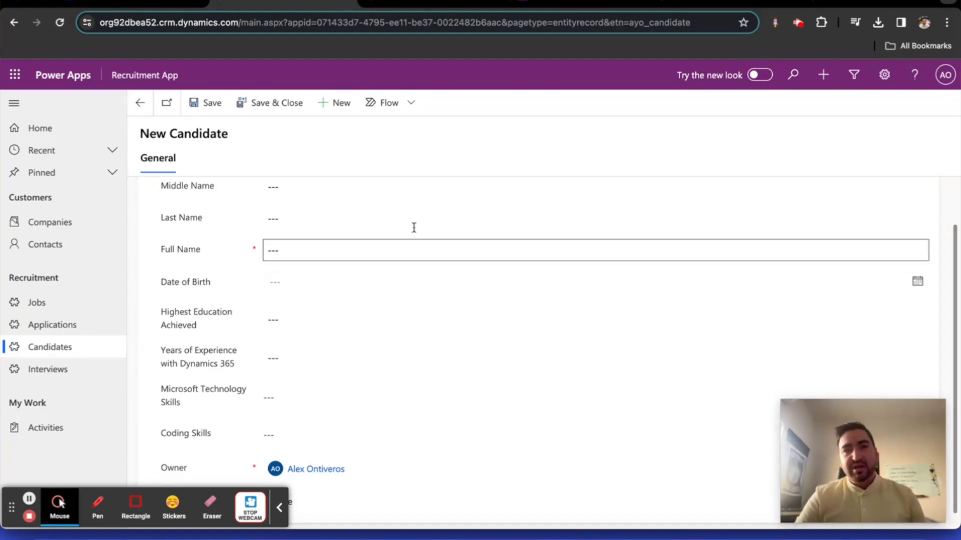
left_click(458, 184)
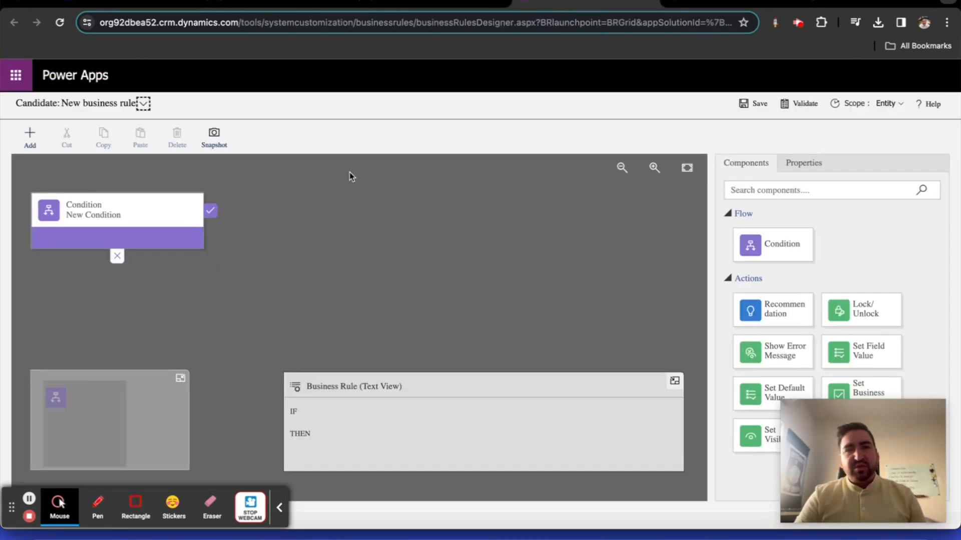
Expand the rule header and name the rule 'Lock/Unlock Full Name field'.
left_click(144, 103)
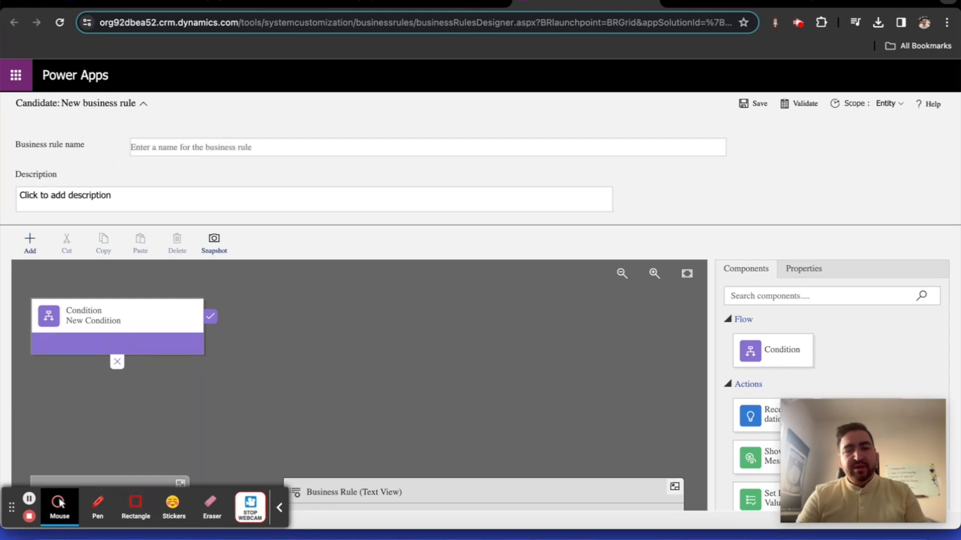
type("Lo")
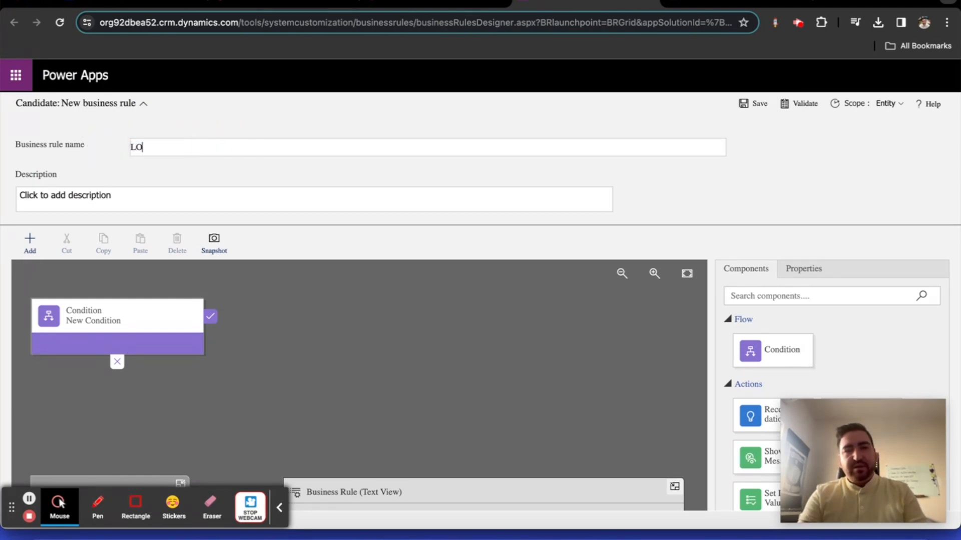
key("Backspace")
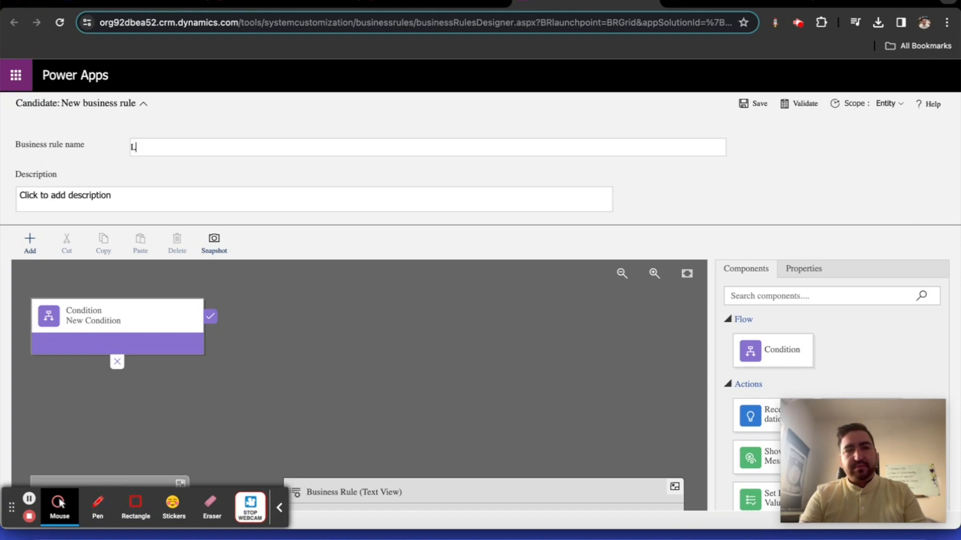
type("ock/")
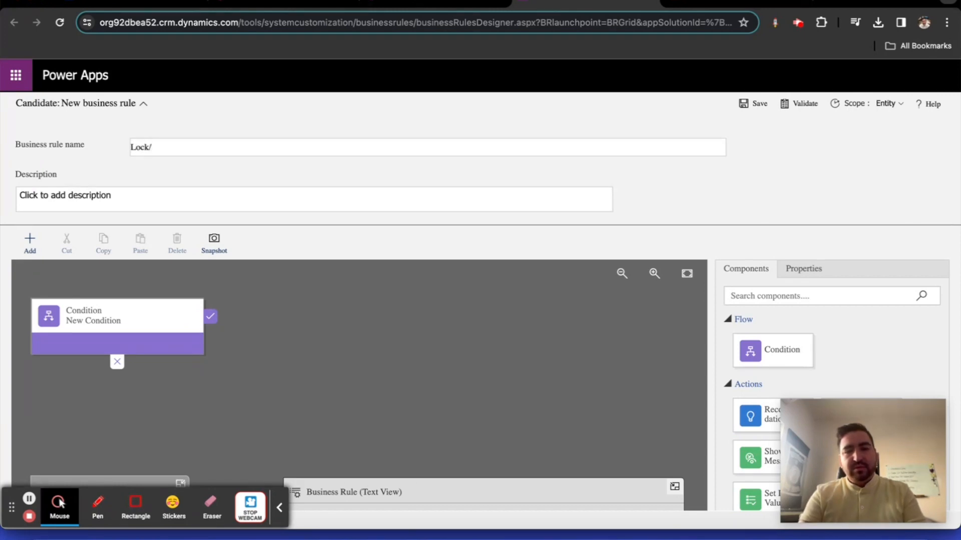
type("Unlok")
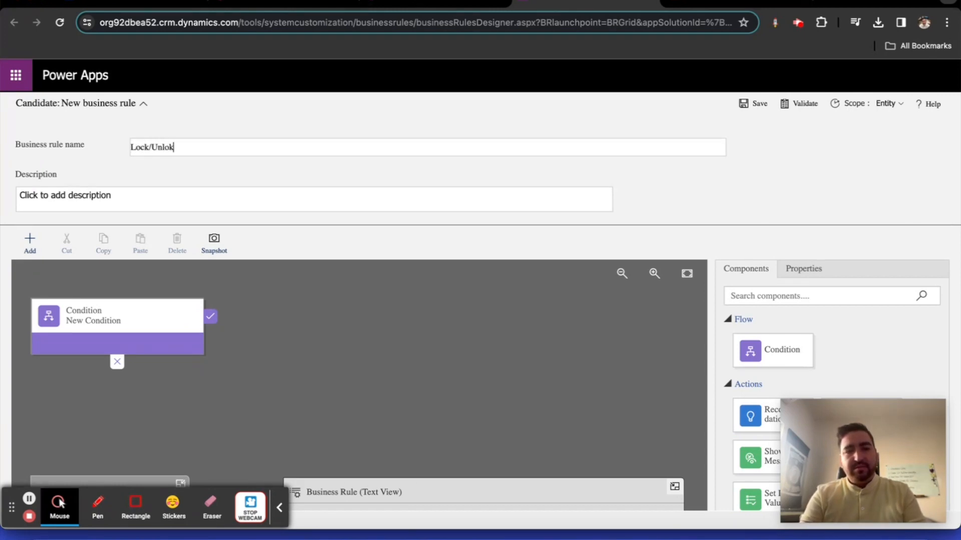
type("\" \"")
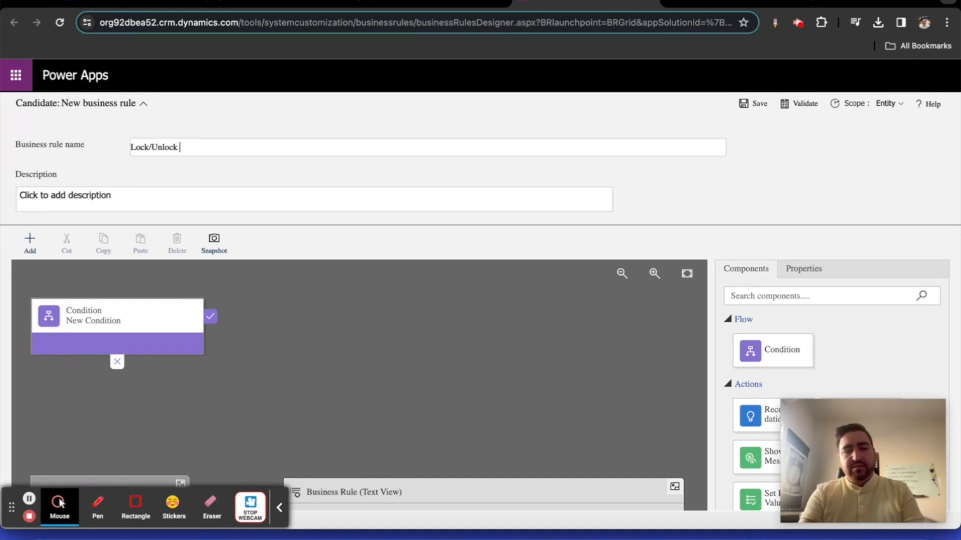
type("Full Nm")
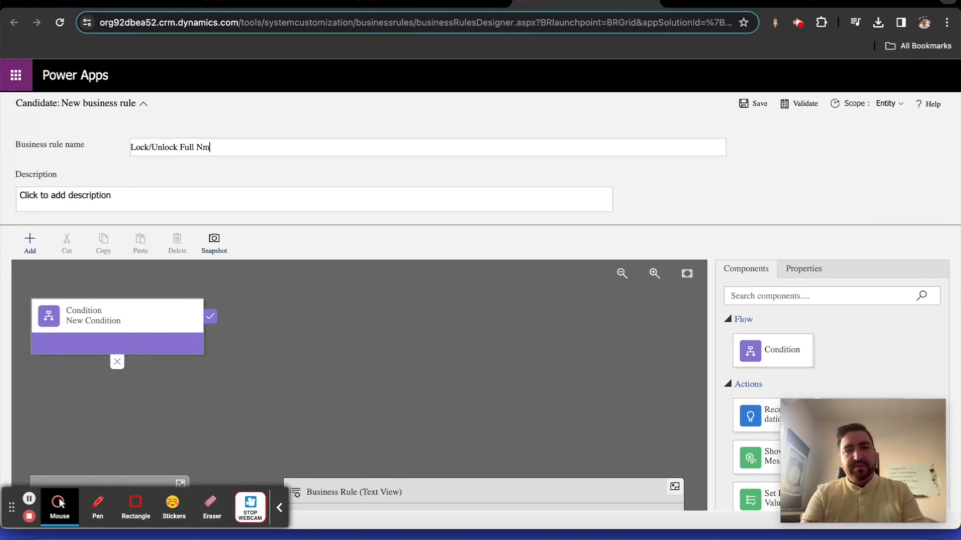
type("ame field")
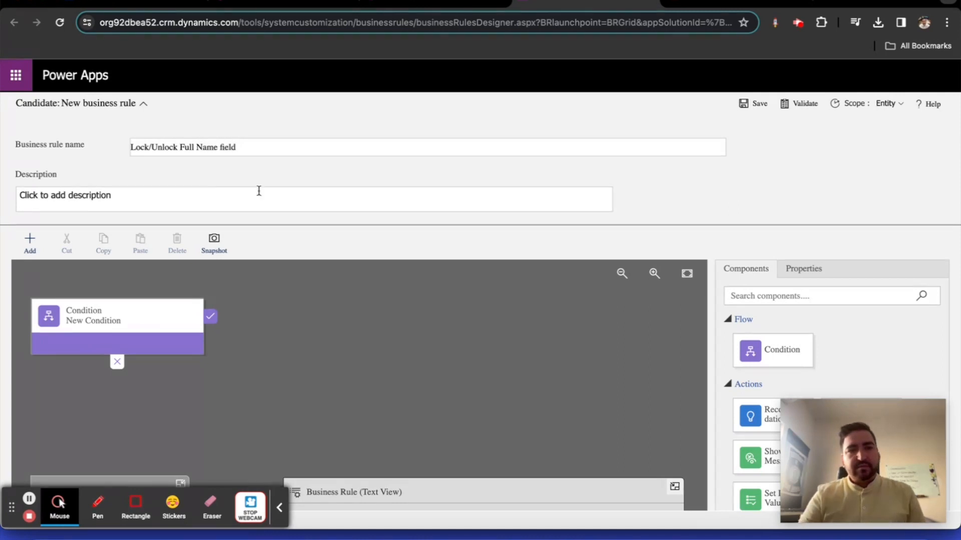
mouse_move(800, 250)
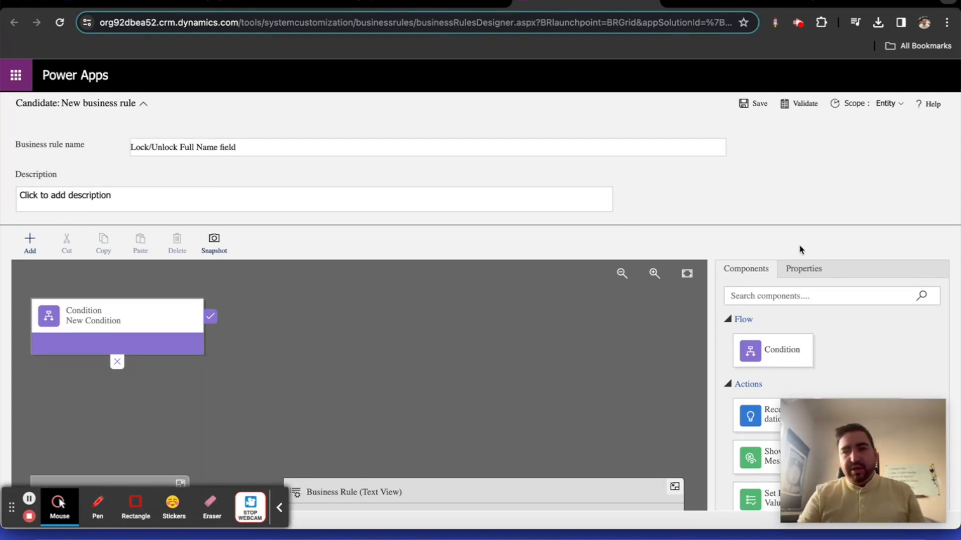
Give the condition the display name 'Check if Full Name field contains date'.
left_click(118, 316)
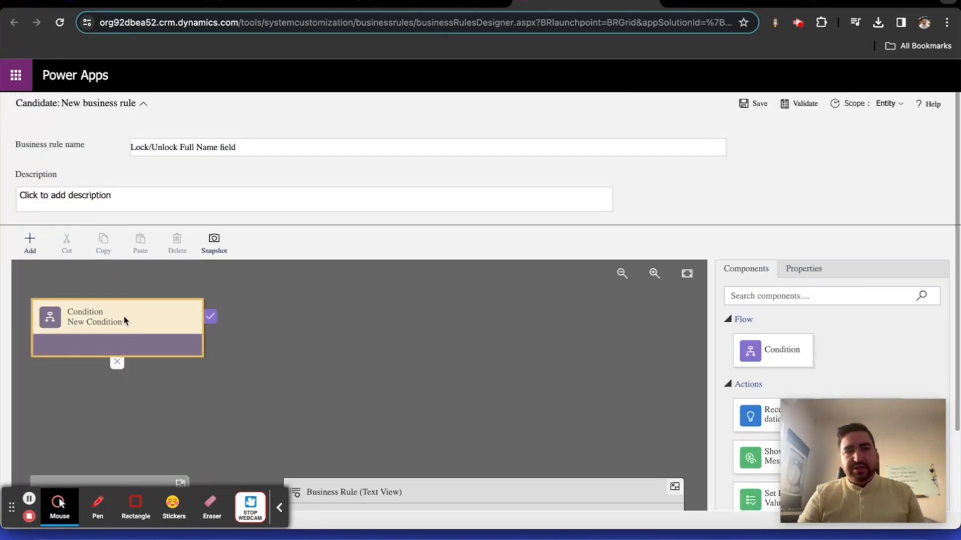
left_click(115, 316)
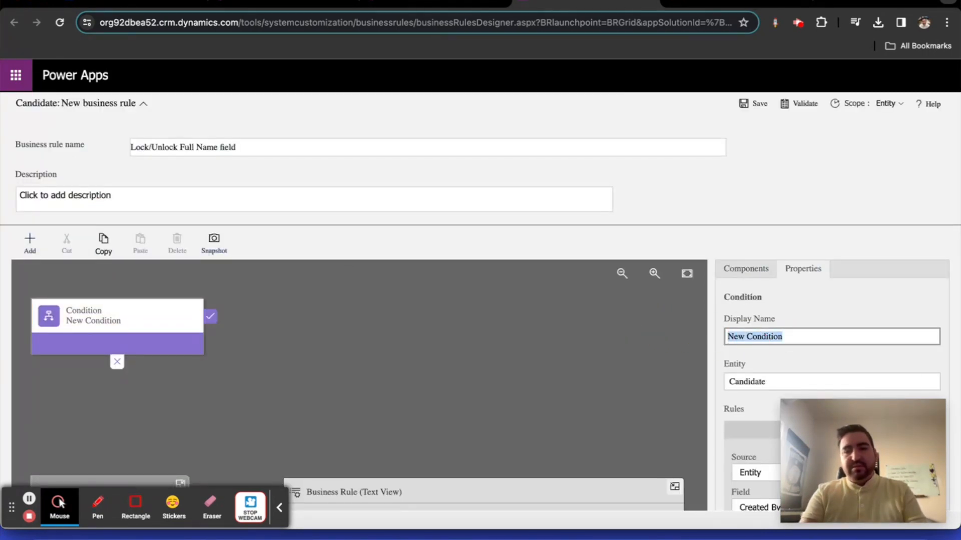
type("Check if Full")
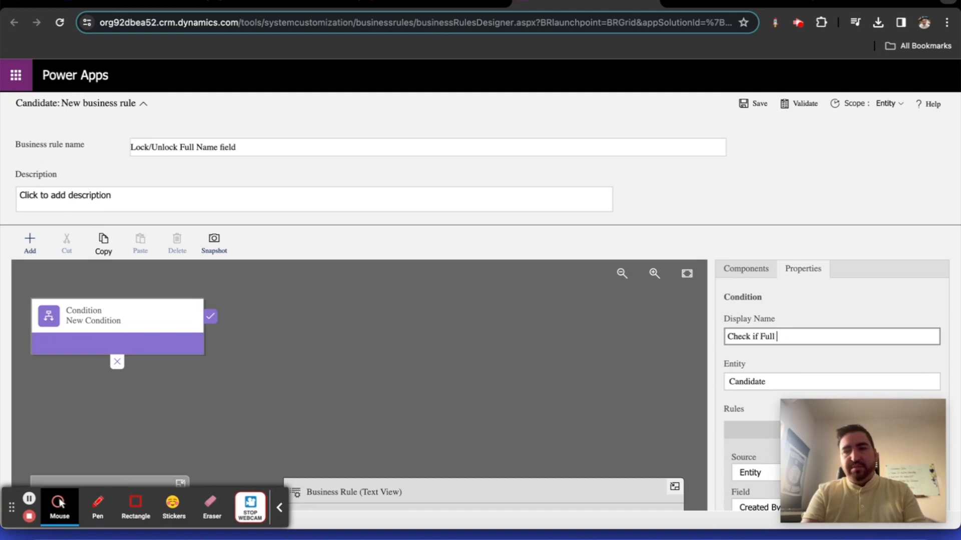
type("Name field")
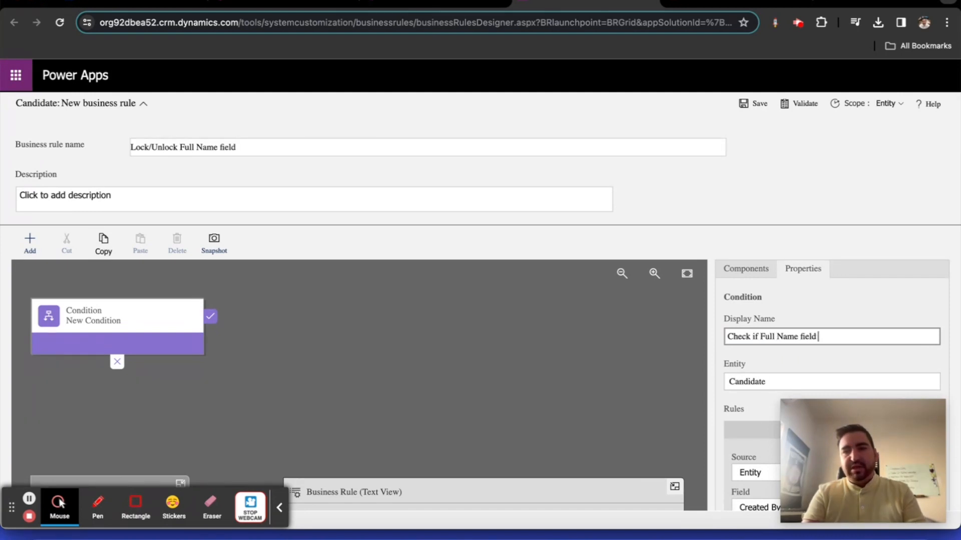
type("contains da")
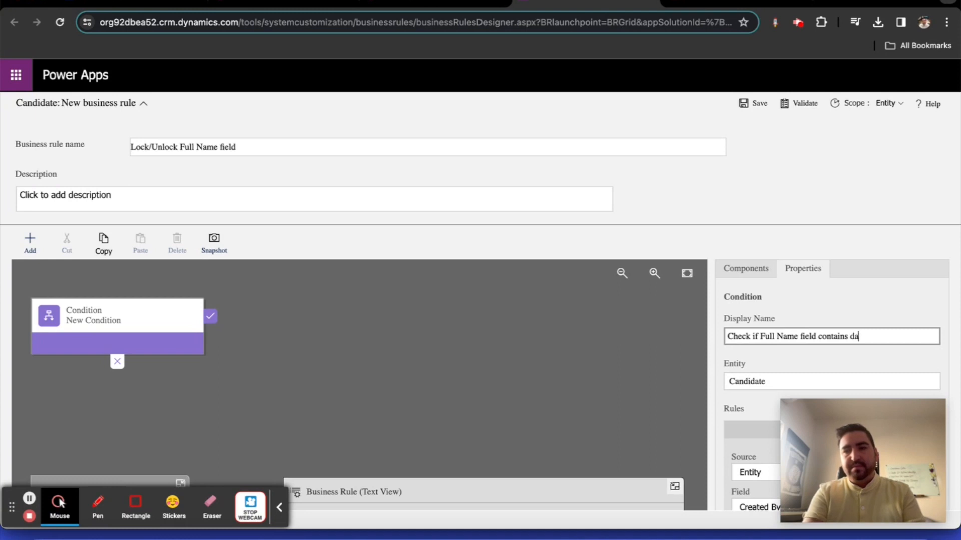
scroll("down", 3)
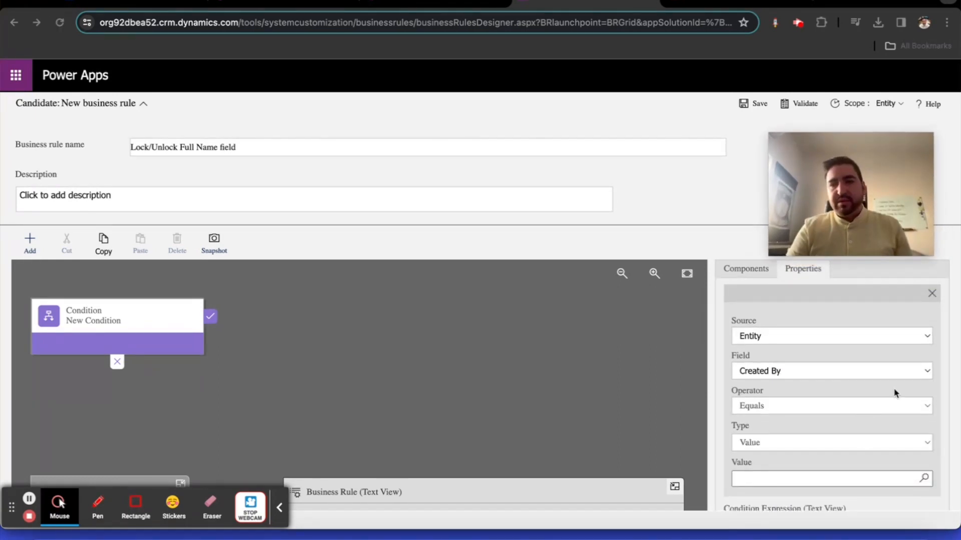
Set the condition's rule to Full Name Contains data.
left_click(830, 371)
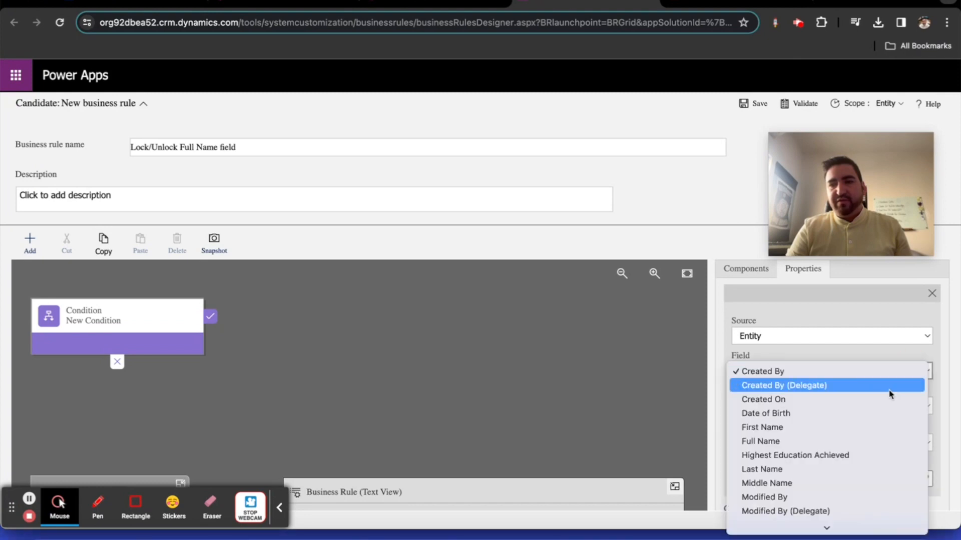
left_click(760, 441)
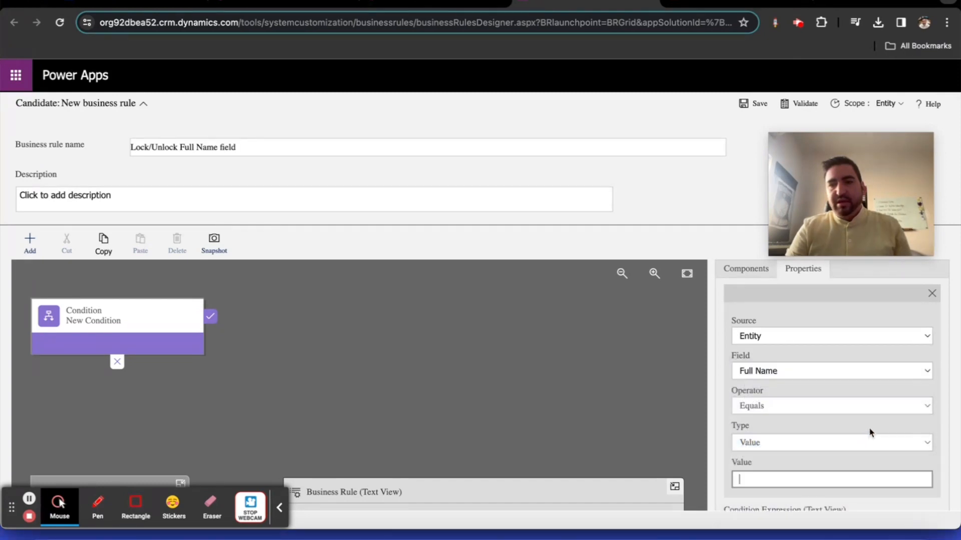
left_click(832, 406)
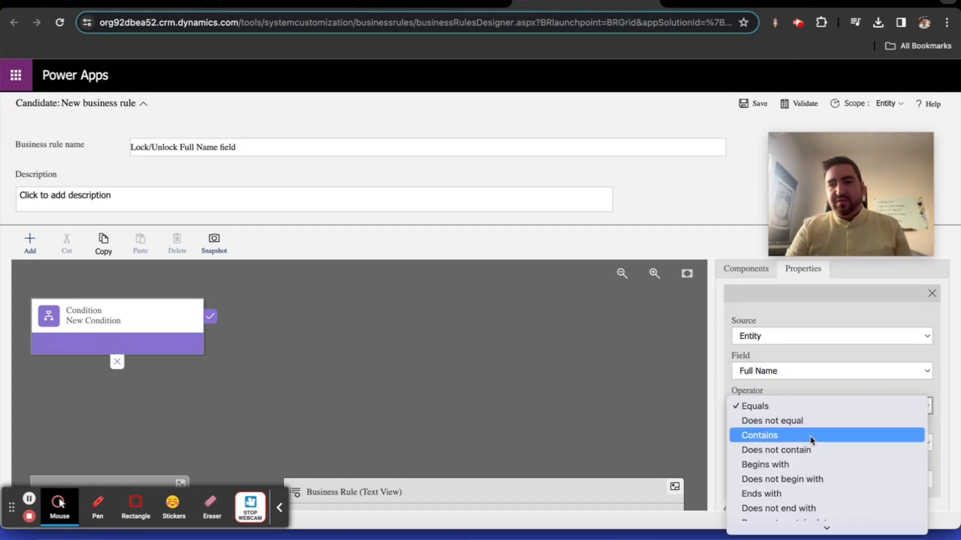
scroll("down", 3)
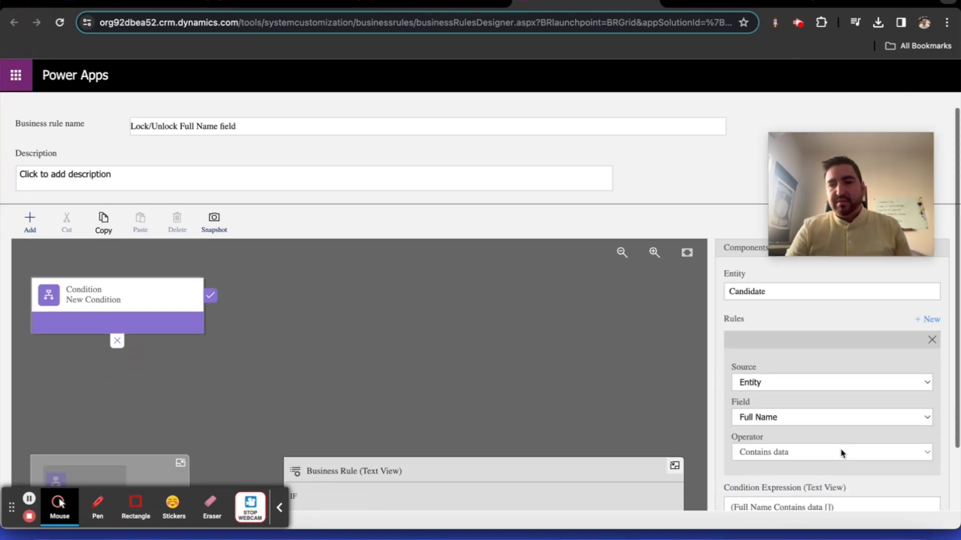
left_click(803, 491)
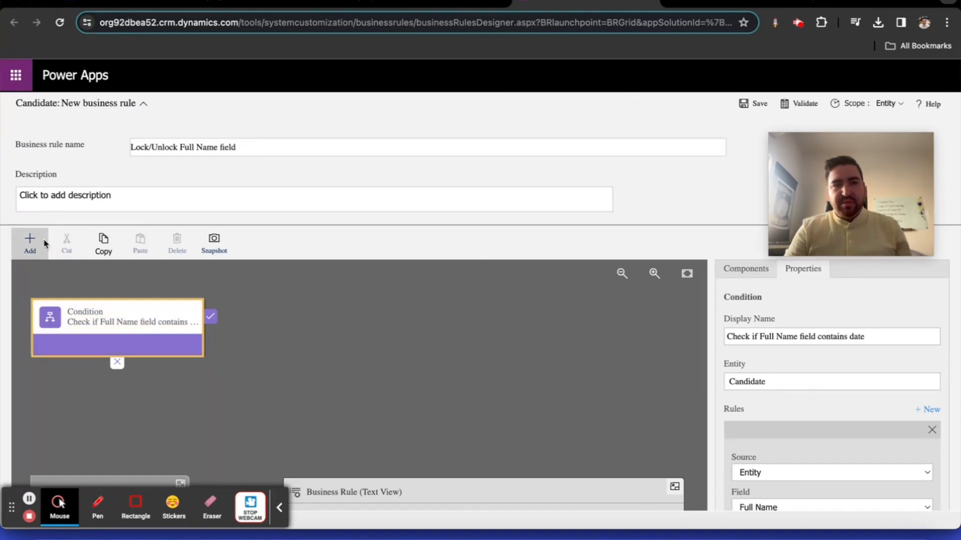
Add a Lock/Unlock action after the condition, locking Full Name, and start its display name 'Lock Full'.
left_click(29, 241)
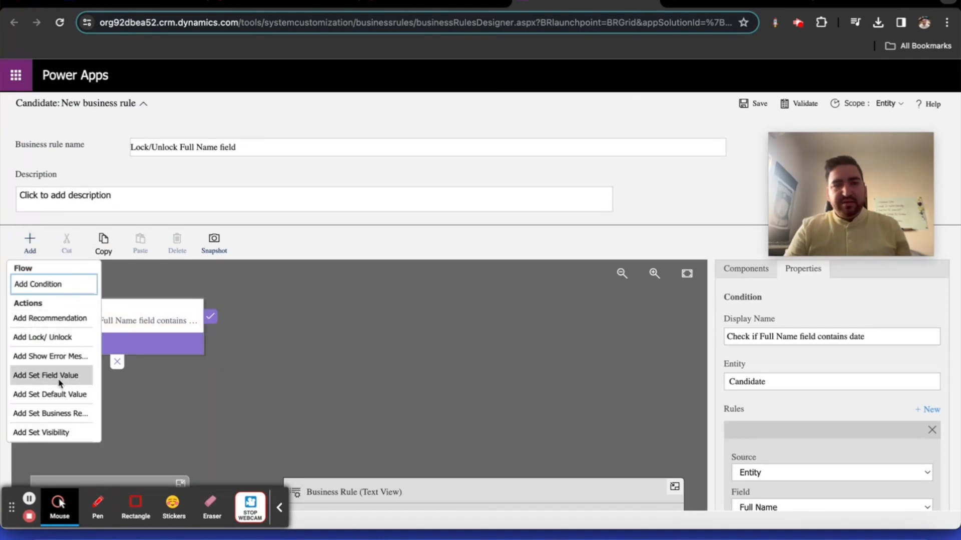
mouse_move(60, 421)
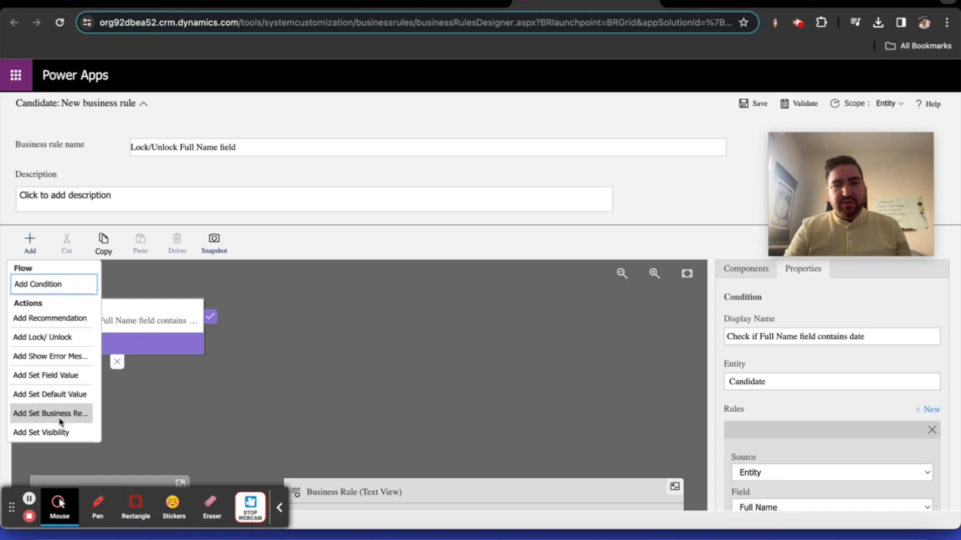
mouse_move(60, 421)
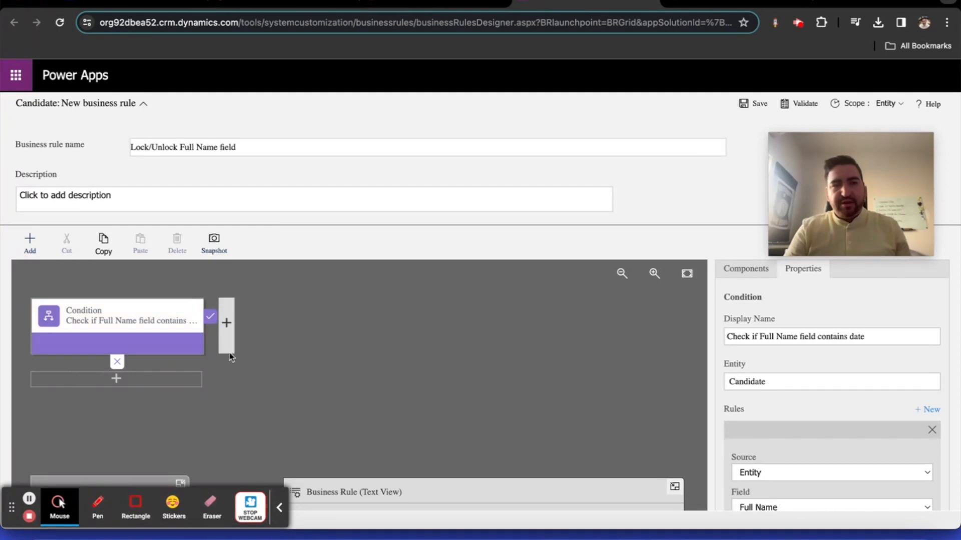
left_click(227, 323)
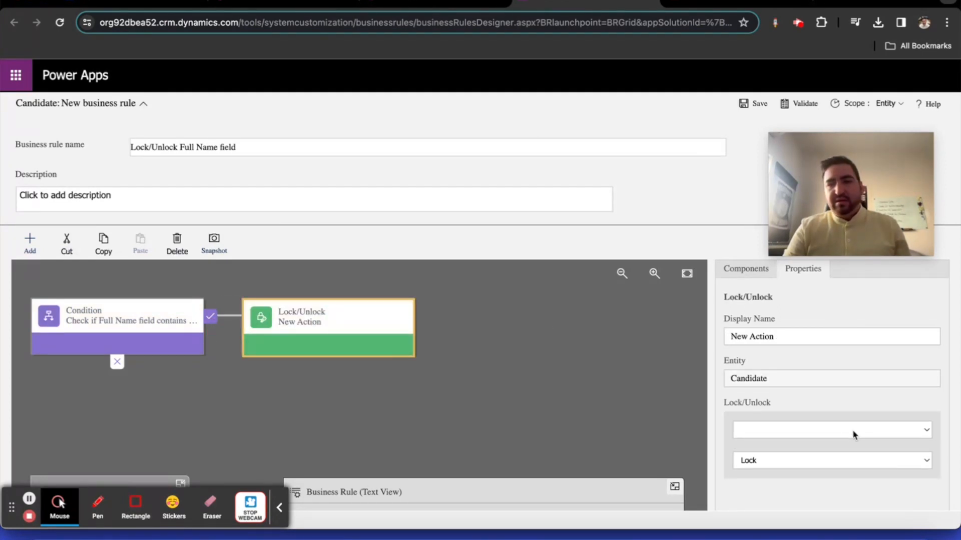
left_click(831, 430)
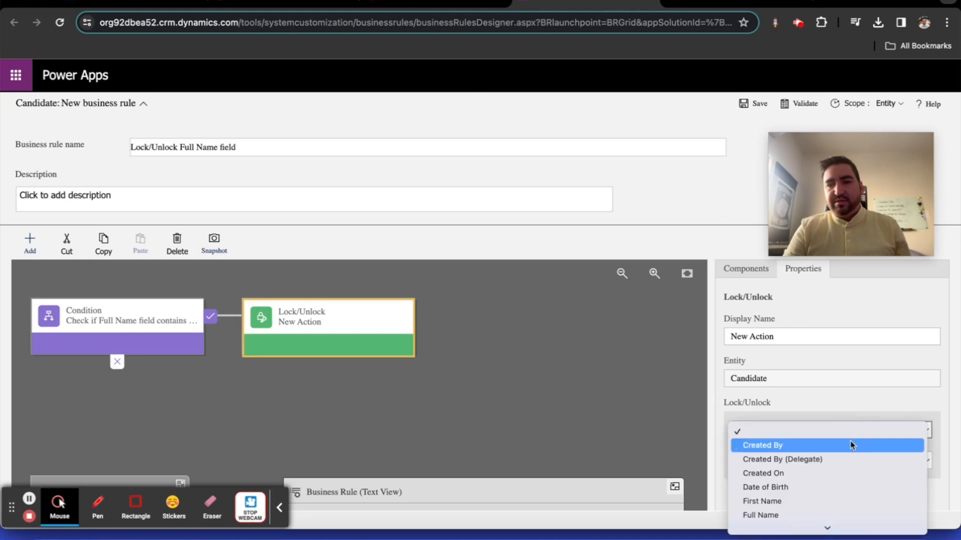
left_click(760, 514)
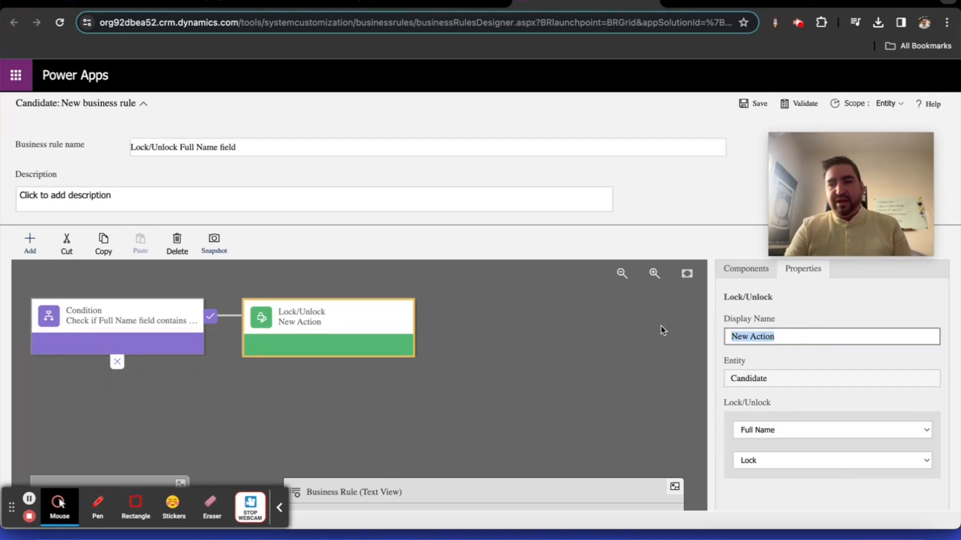
type("L")
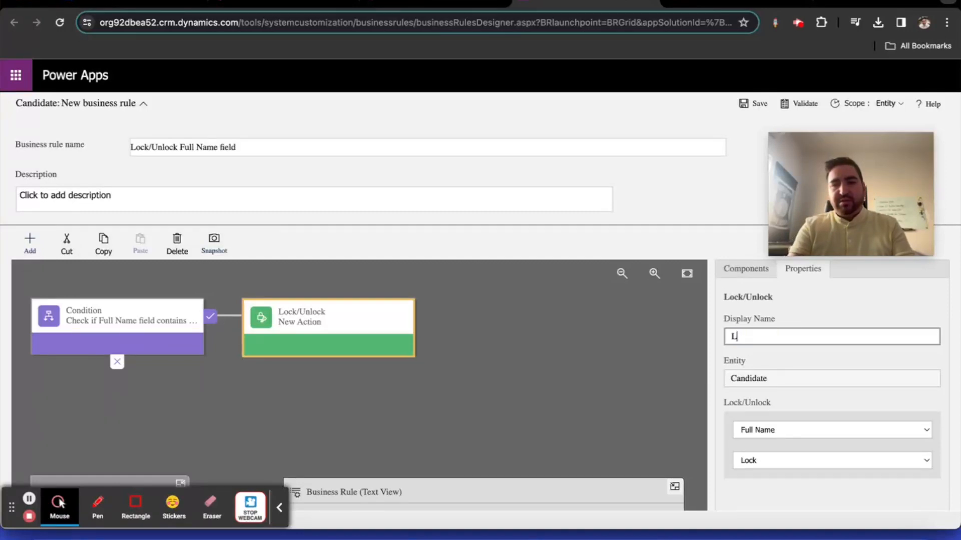
type("ock Full")
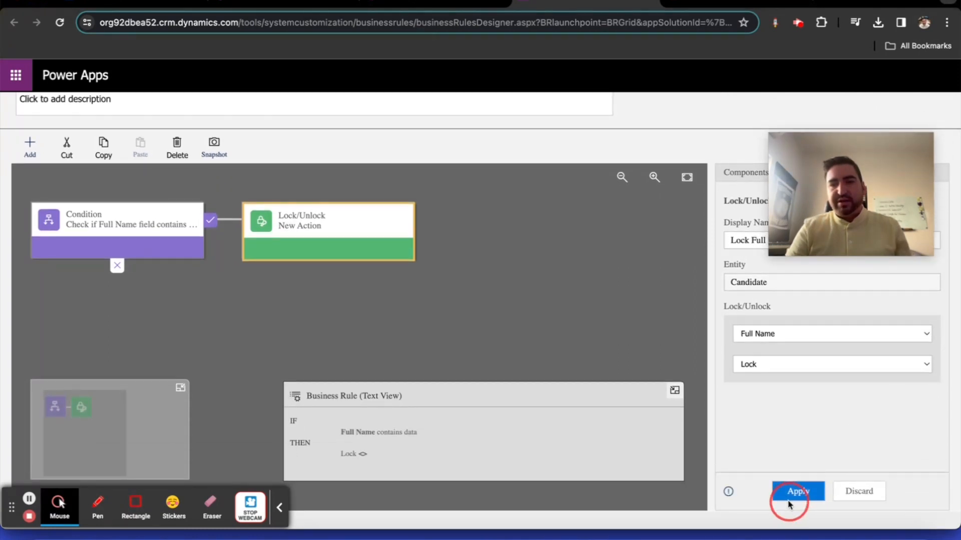
Apply the lock action's settings and set the rule's scope to Candidate.
left_click(797, 491)
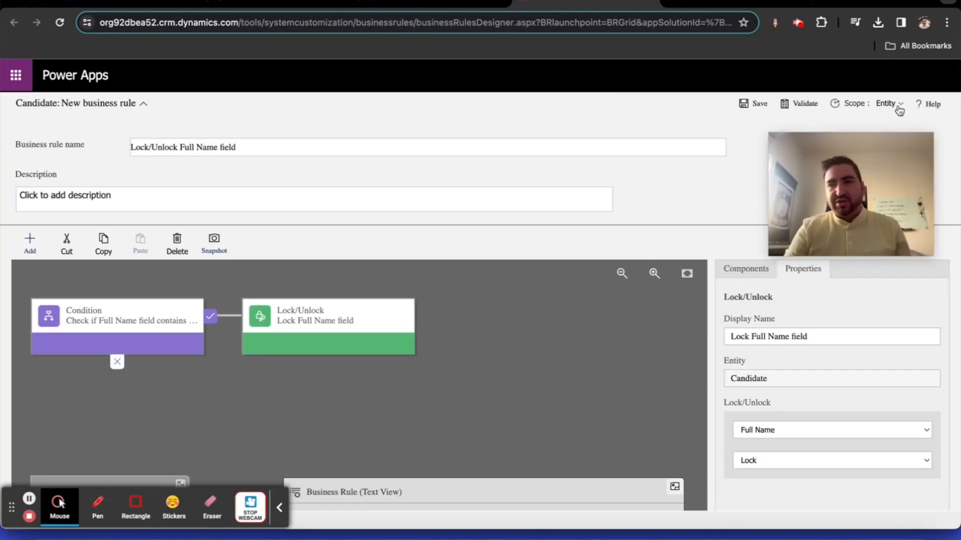
left_click(884, 103)
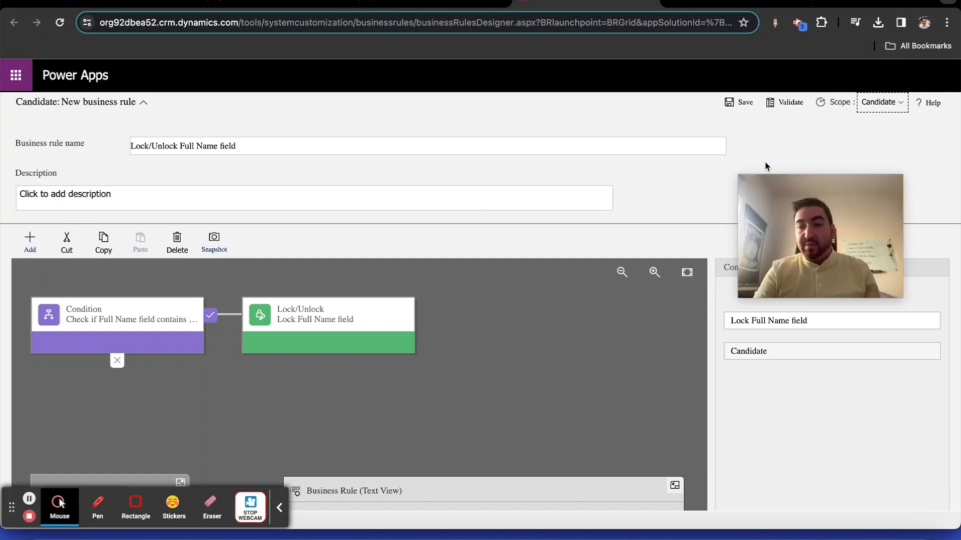
mouse_move(697, 176)
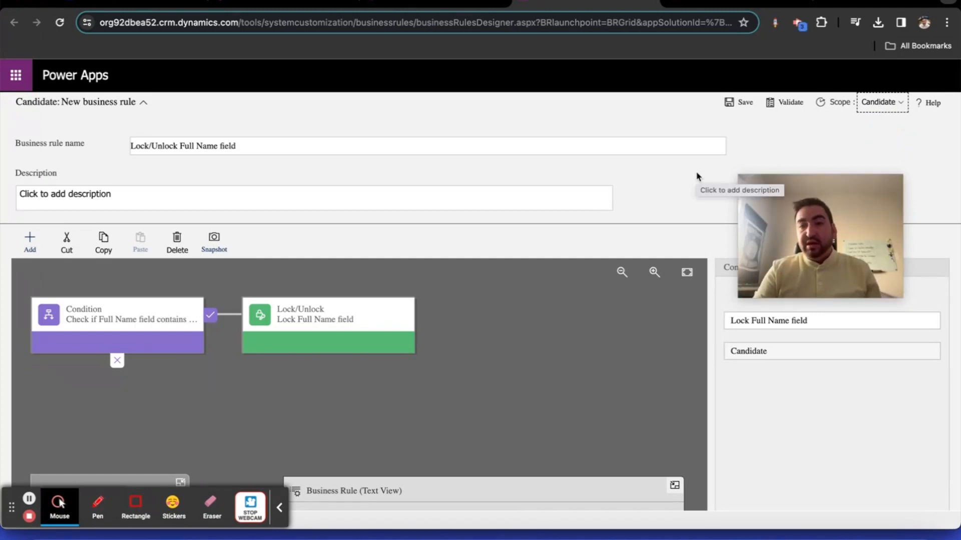
mouse_move(658, 249)
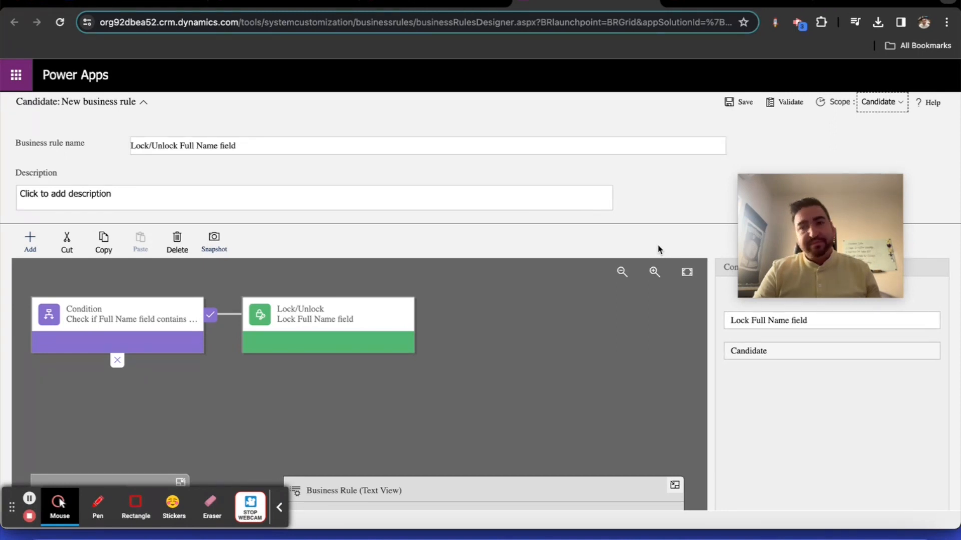
mouse_move(865, 138)
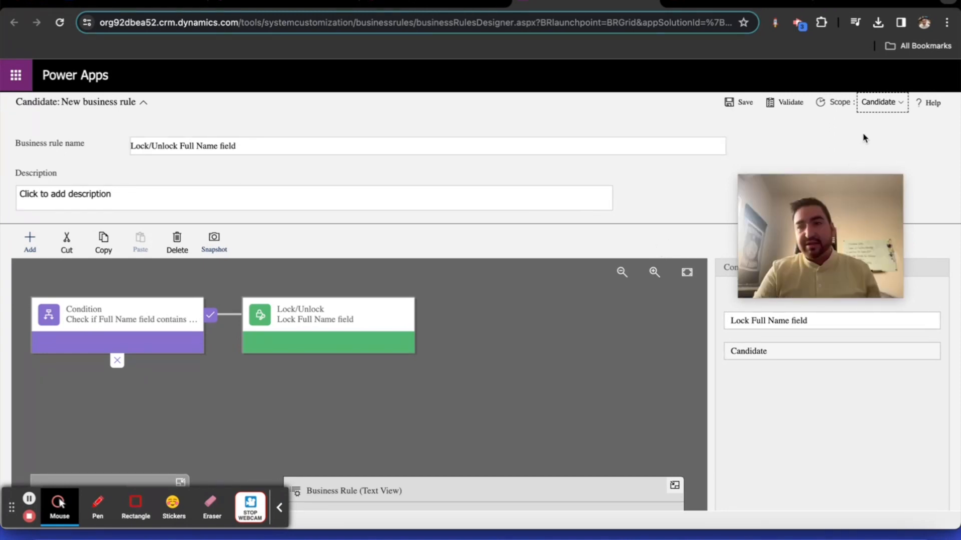
left_click(882, 102)
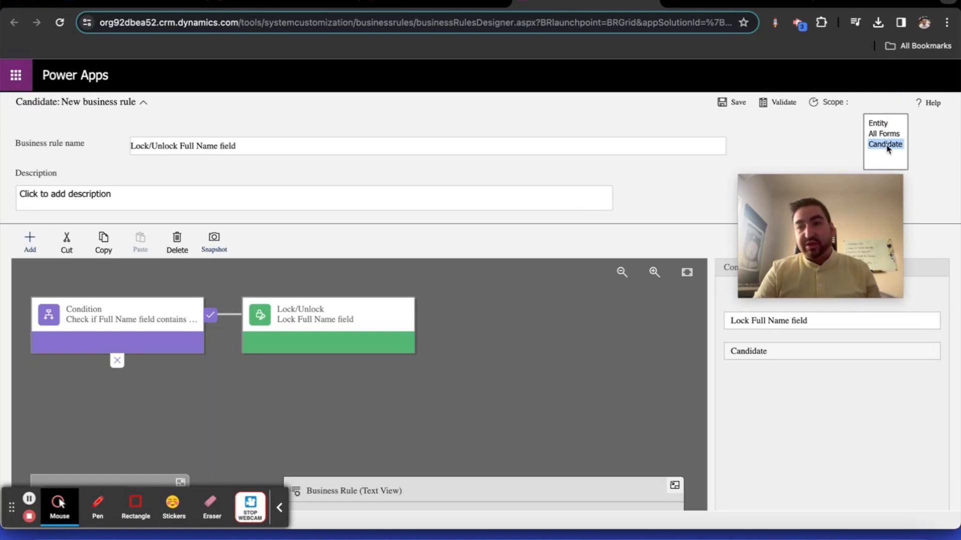
left_click(884, 144)
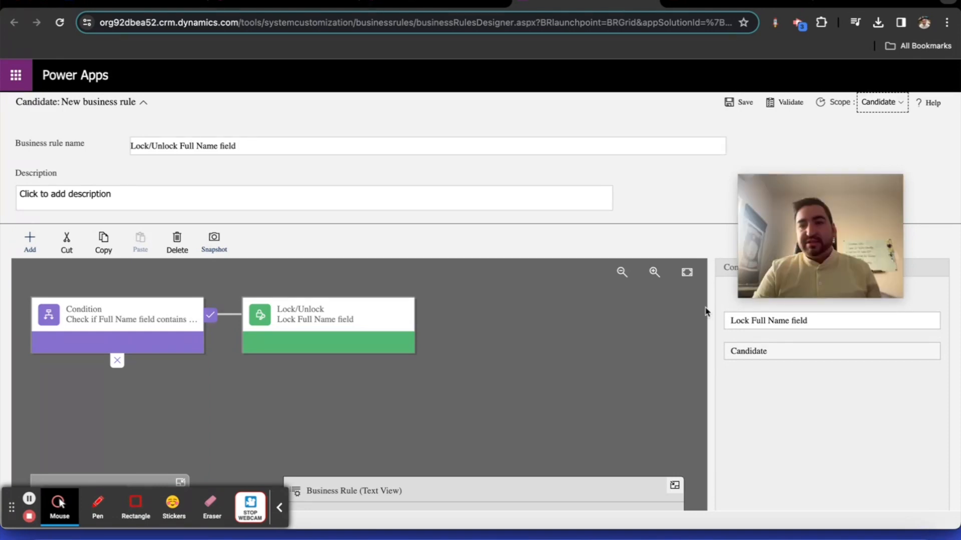
mouse_move(713, 234)
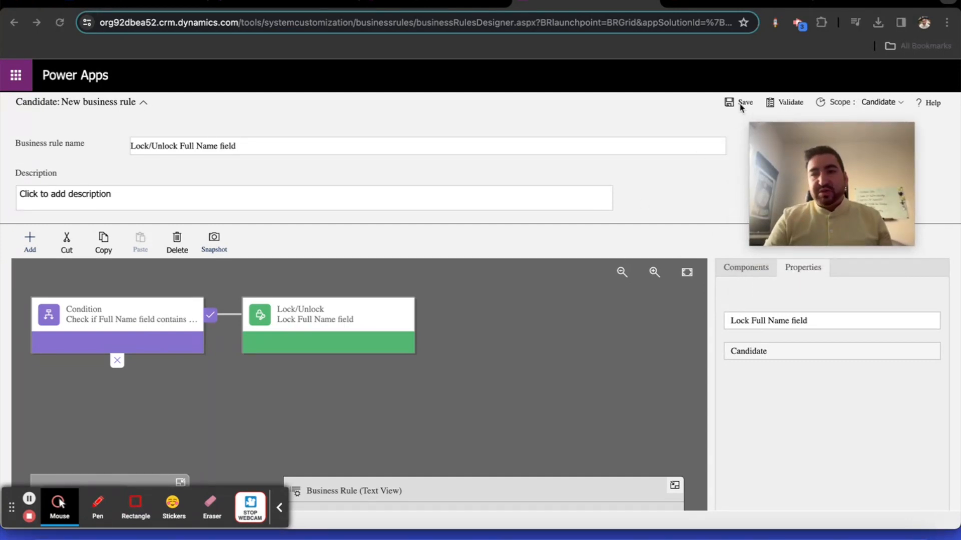
Save, validate and activate the rule, confirming the activation prompt.
left_click(728, 102)
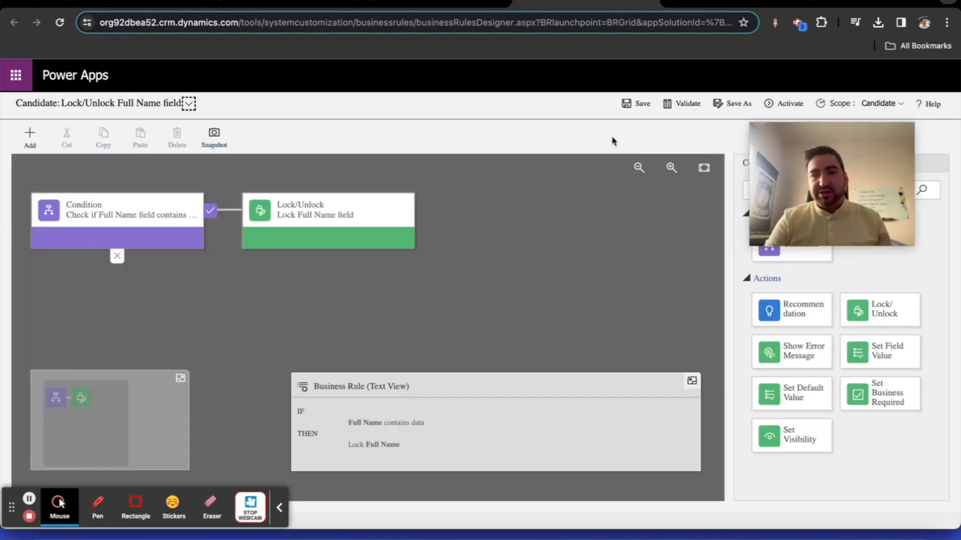
left_click(686, 103)
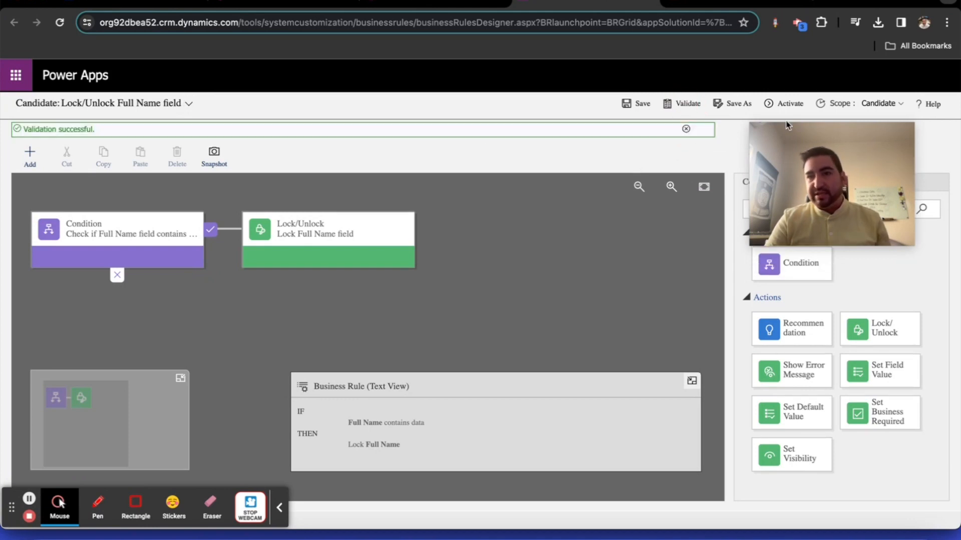
left_click(790, 103)
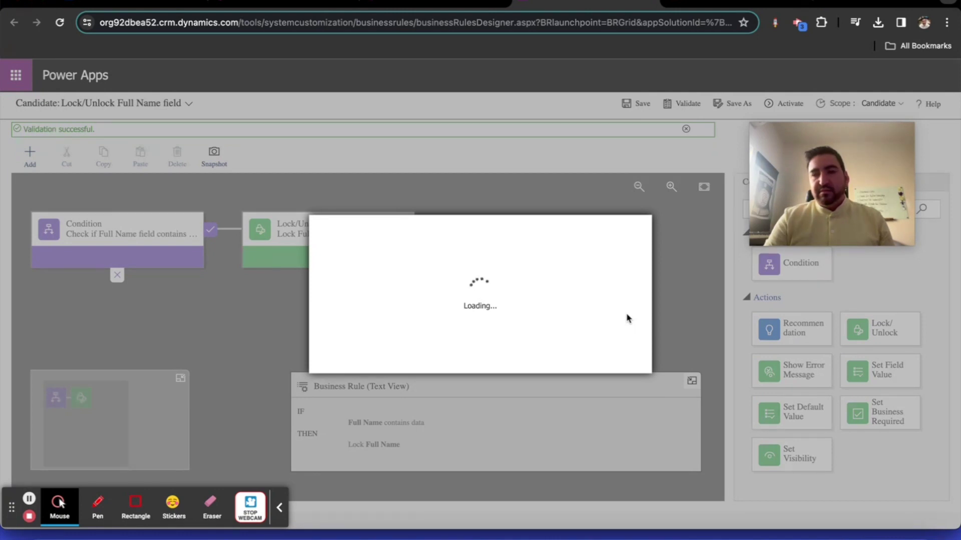
left_click(782, 103)
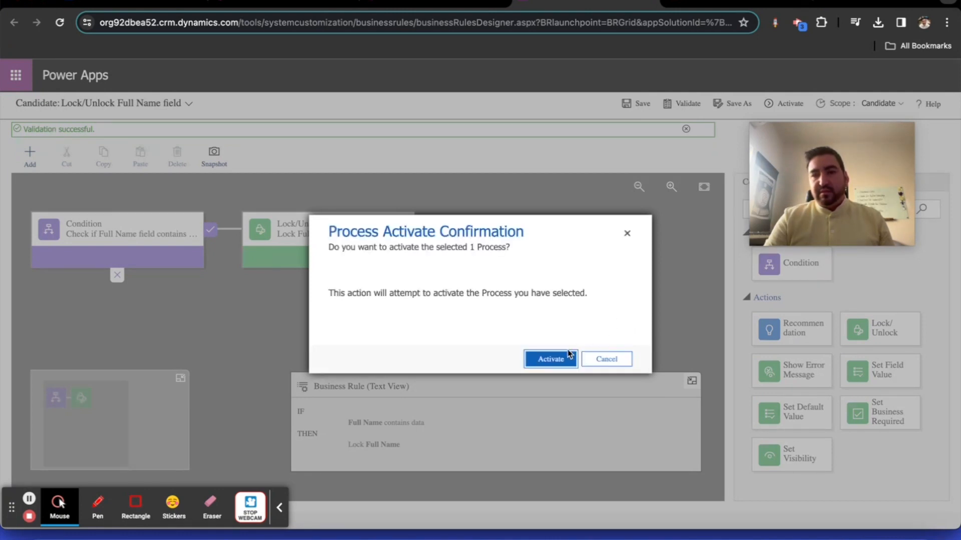
left_click(550, 359)
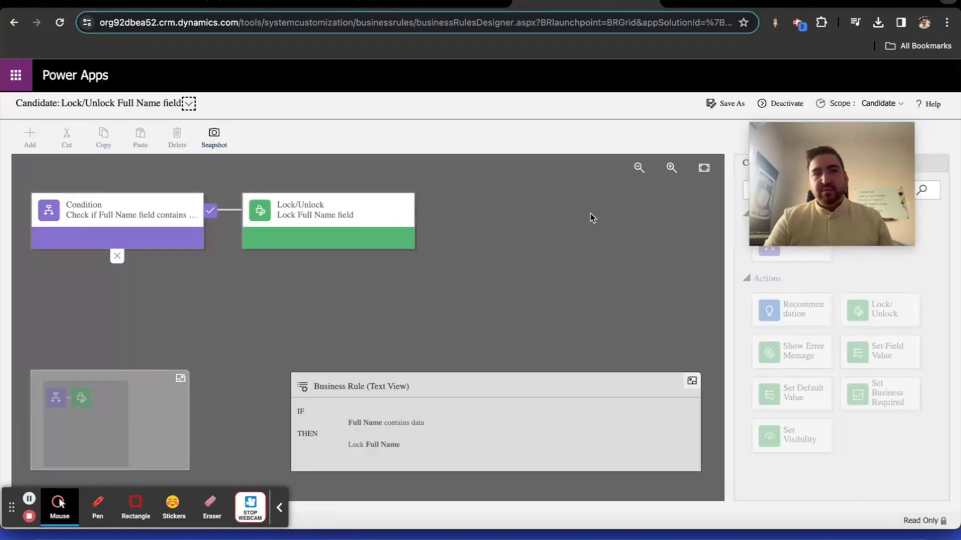
mouse_move(580, 107)
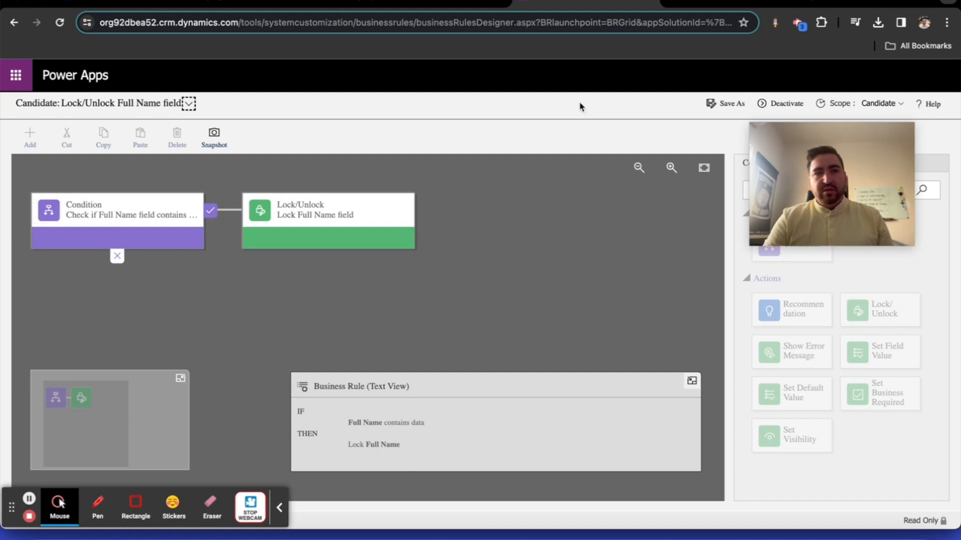
mouse_move(333, 128)
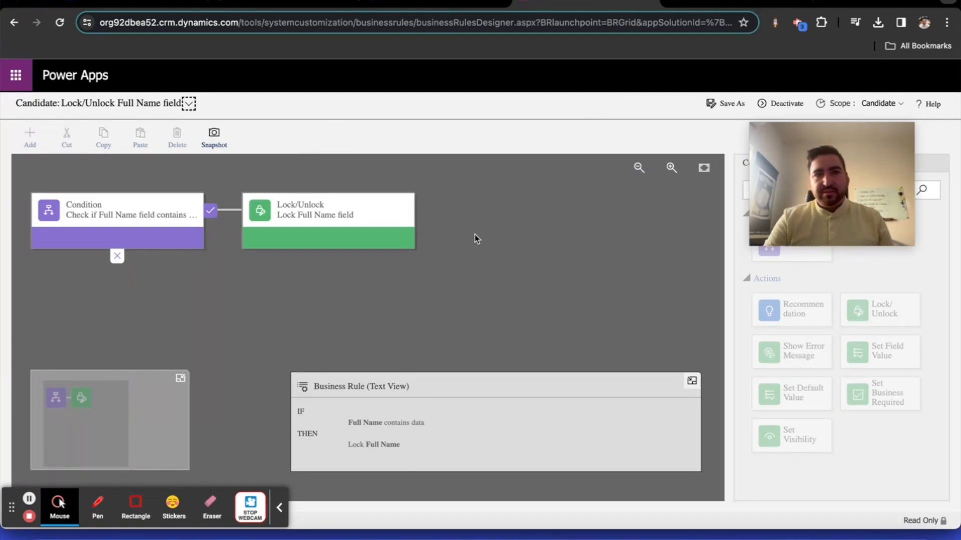
mouse_move(720, 265)
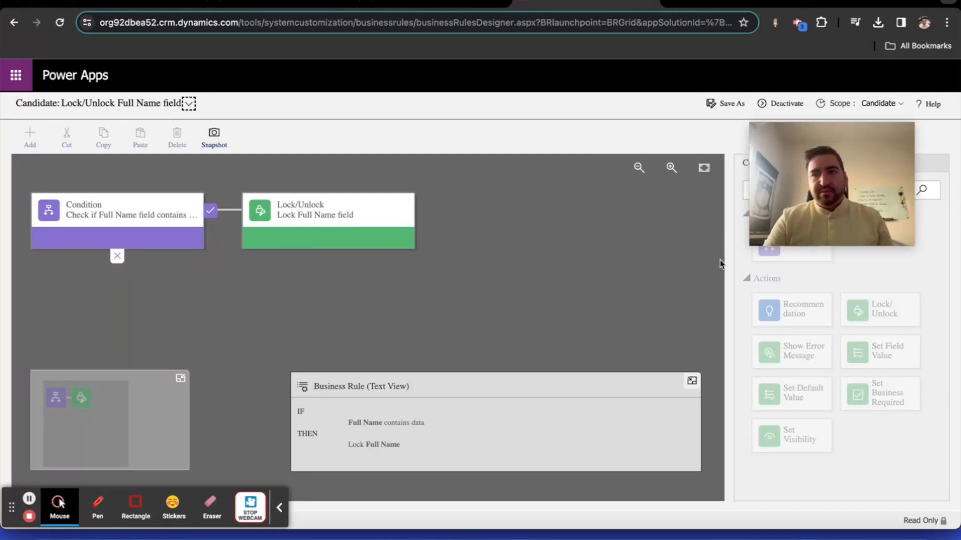
mouse_move(169, 127)
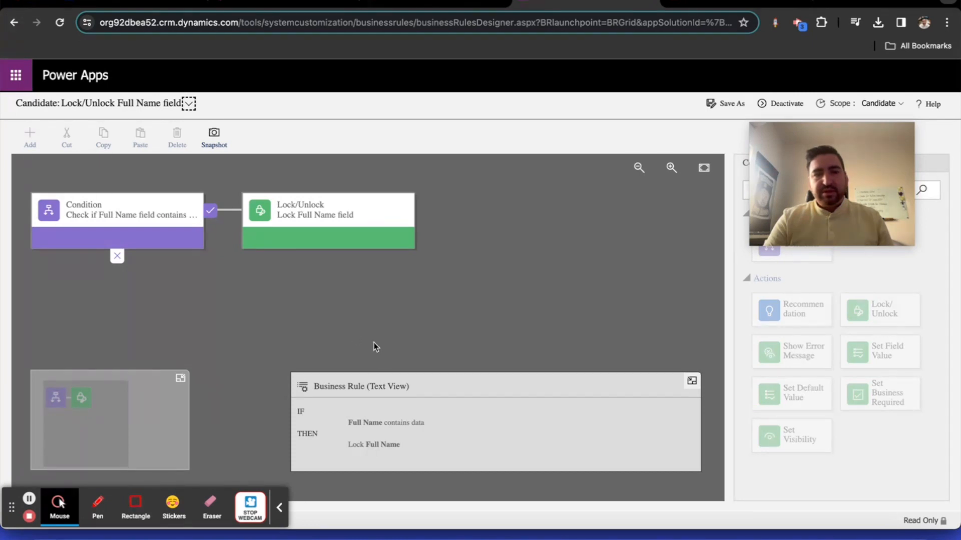
Return to the Candidate business rules list and start a second new rule with its header expanded.
left_click(17, 24)
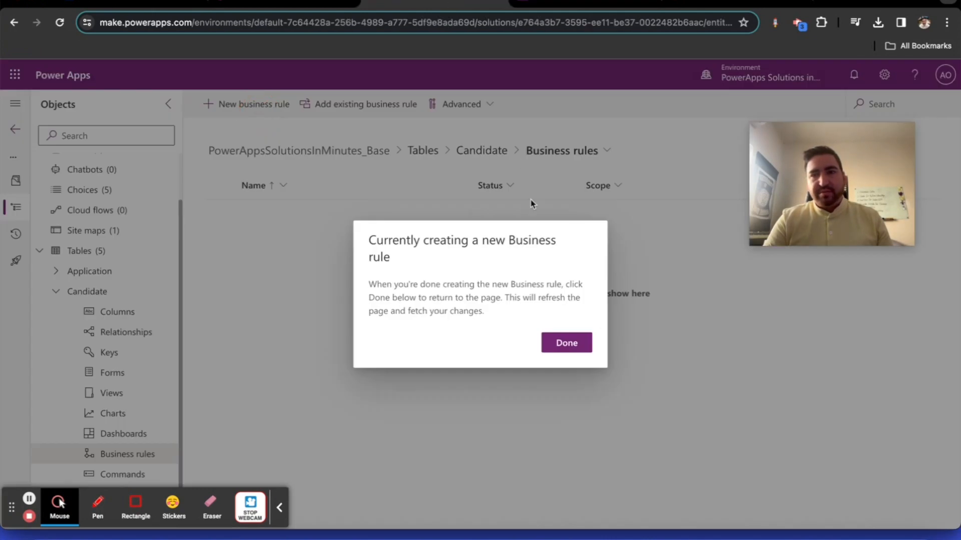
left_click(567, 343)
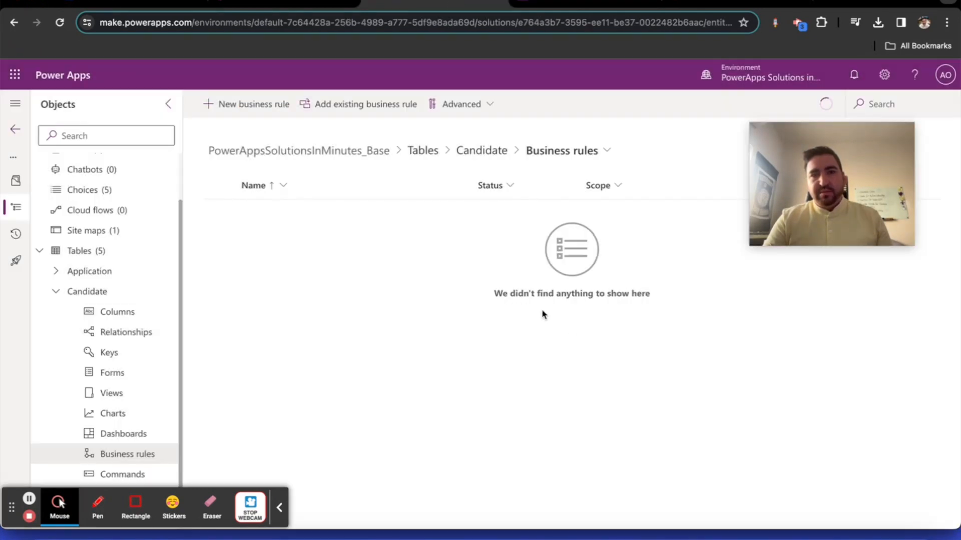
left_click(246, 104)
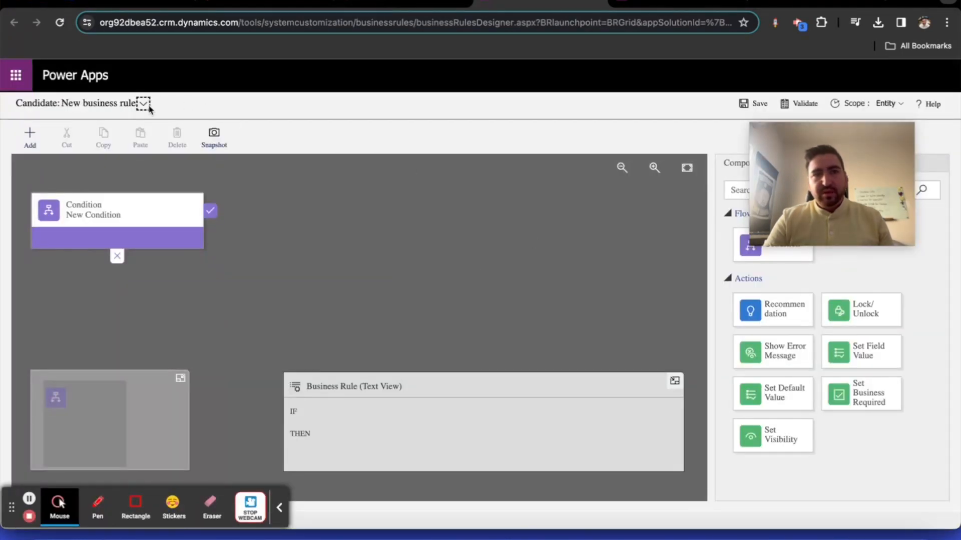
left_click(145, 103)
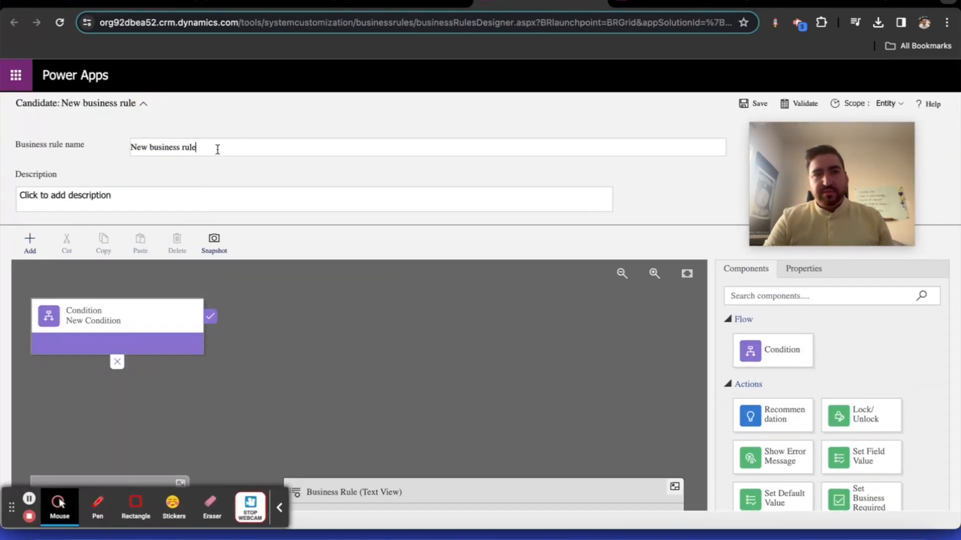
Name the rule 'Check Candidate's Years of Experience' and set its scope to Candidate.
type("Check Candidate's")
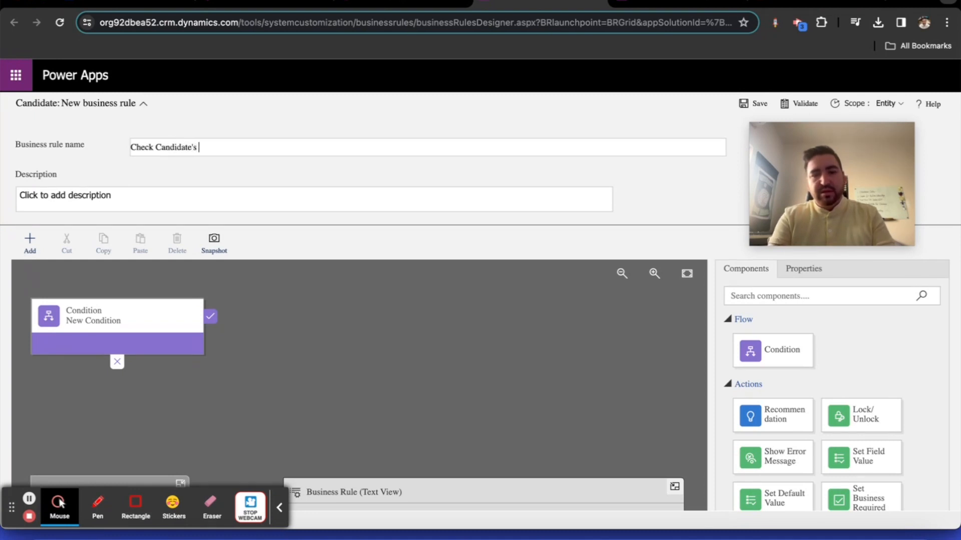
type("Years of")
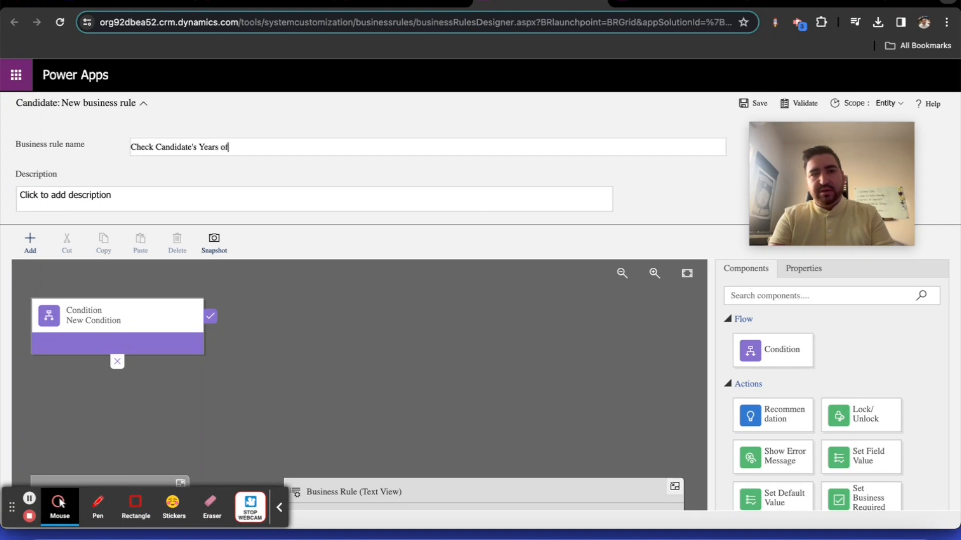
type("Experience")
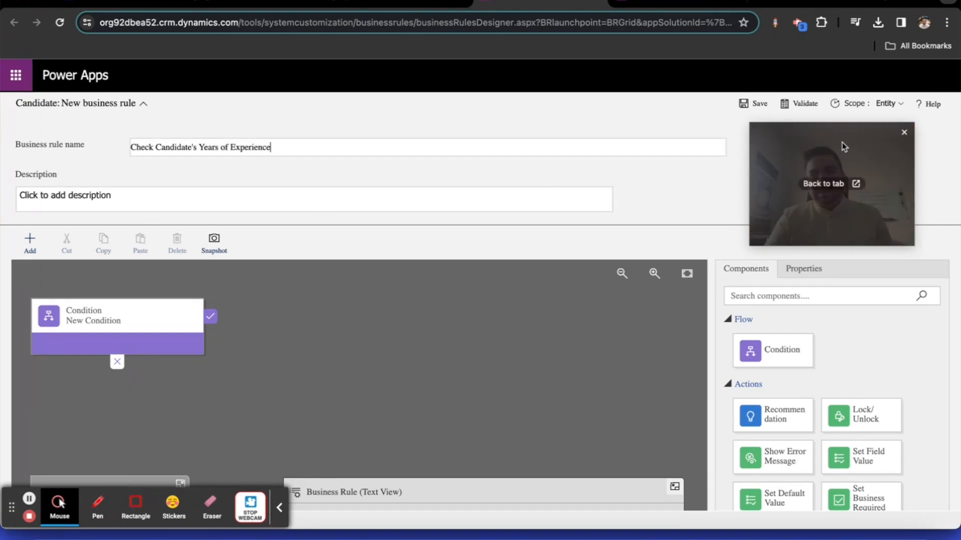
left_click(887, 103)
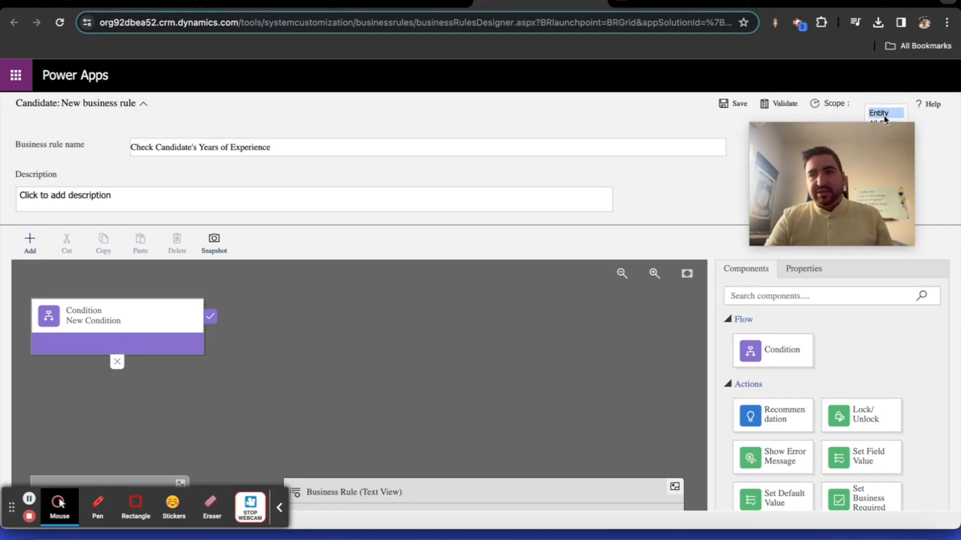
scroll("down", 3)
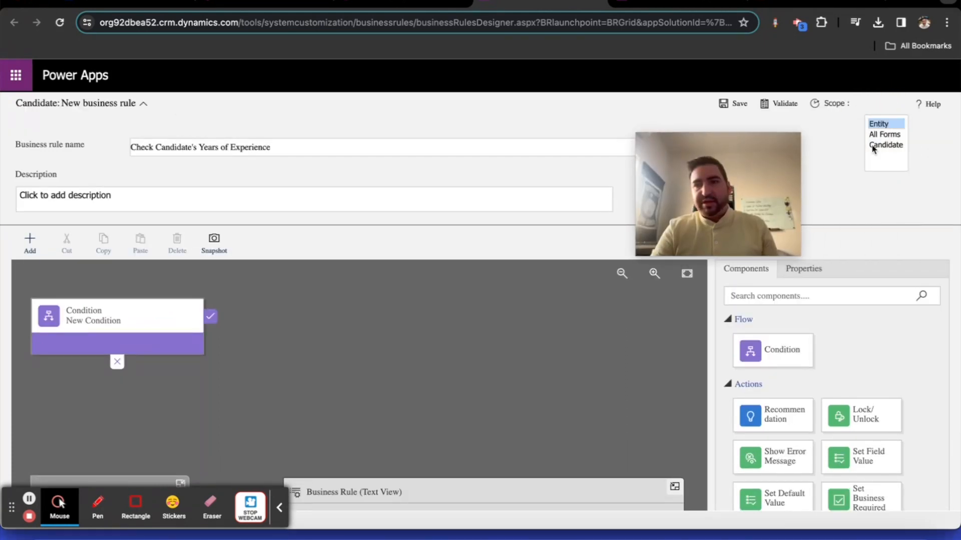
left_click(885, 145)
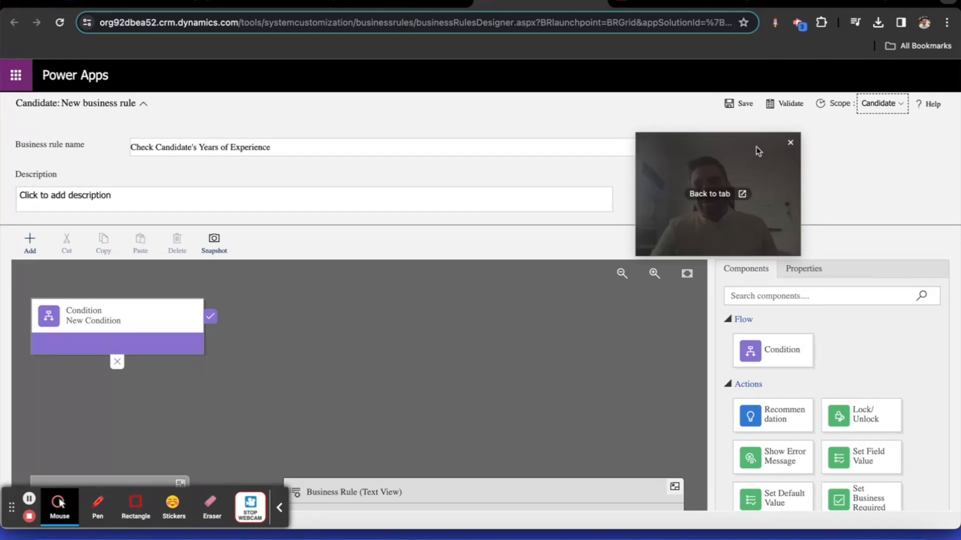
left_click(790, 142)
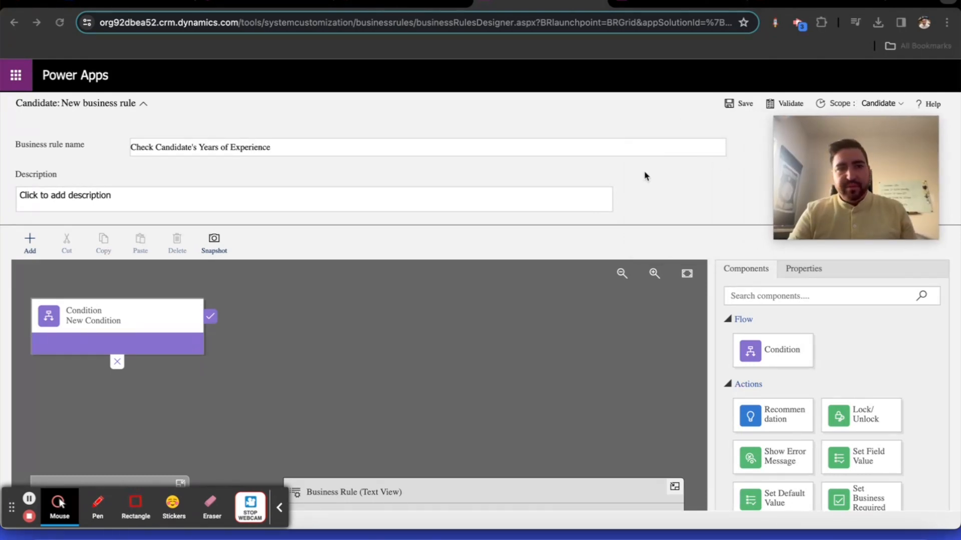
Give the condition the display name 'Check the Years of Experience Value'.
scroll("down", 3)
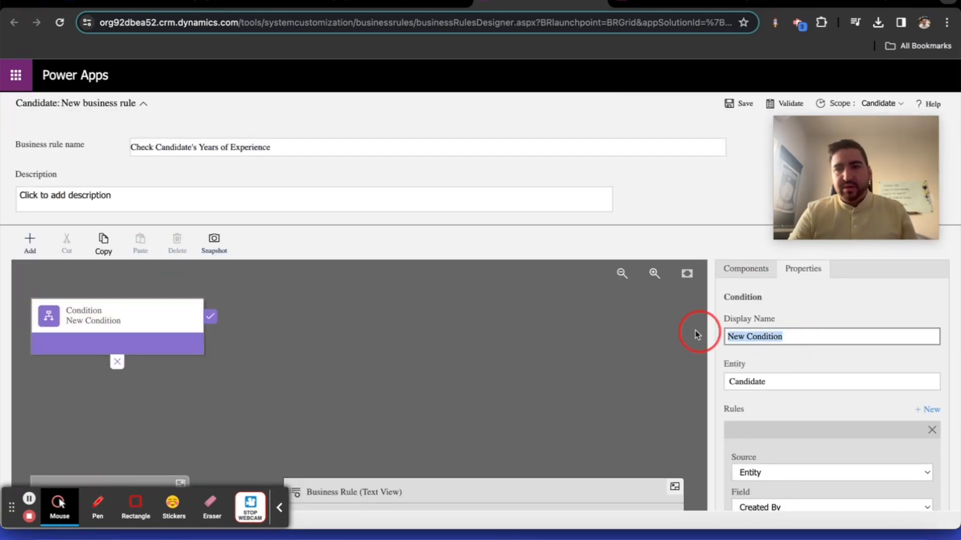
type("C")
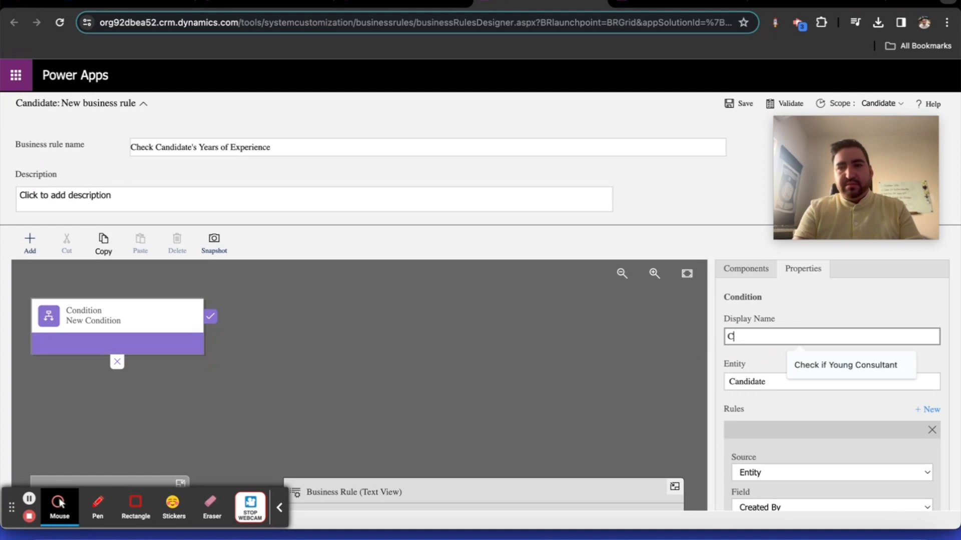
type("heck the Years of E")
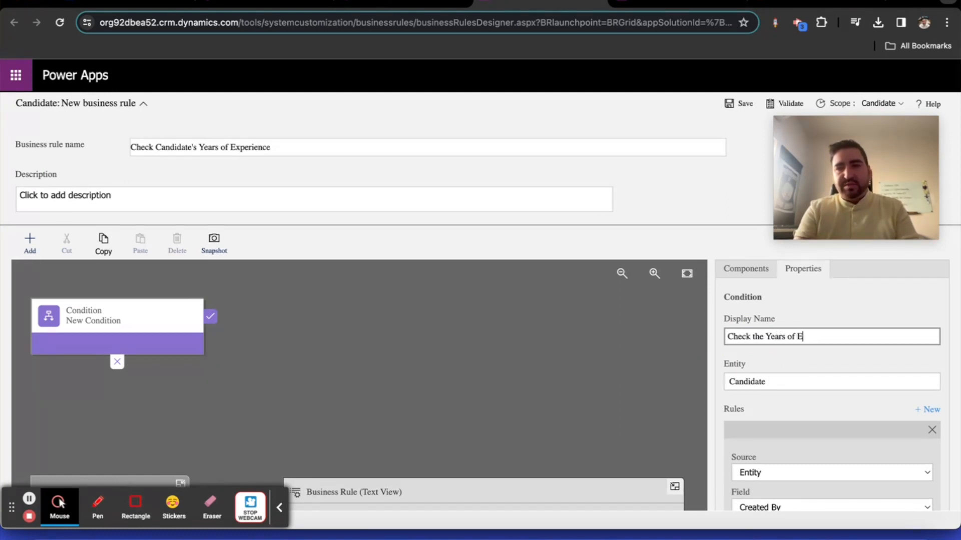
type("xperience Value")
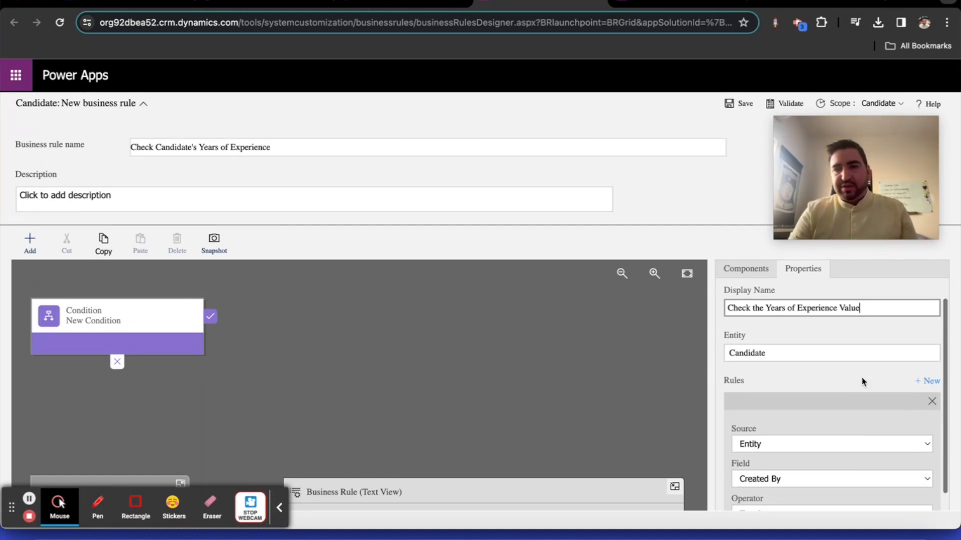
scroll("down", 3)
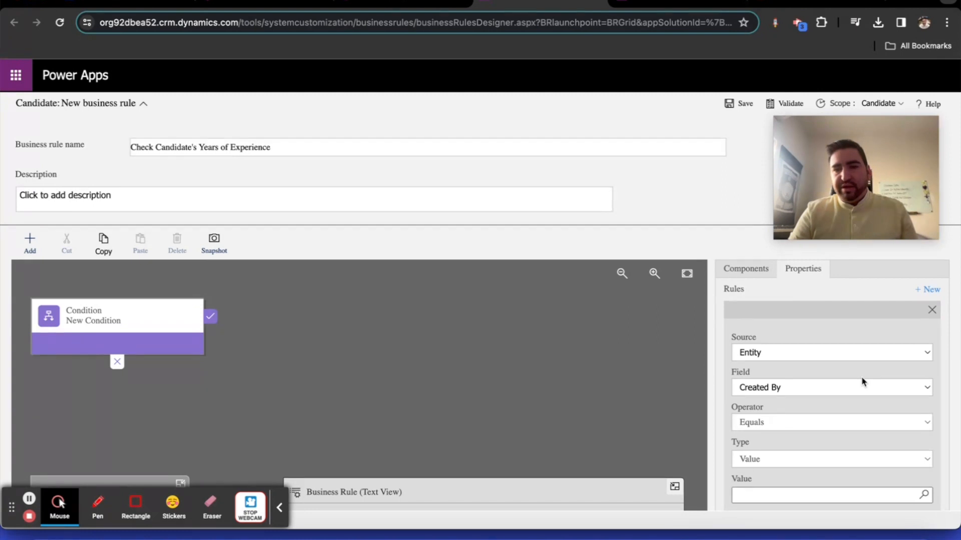
mouse_move(862, 382)
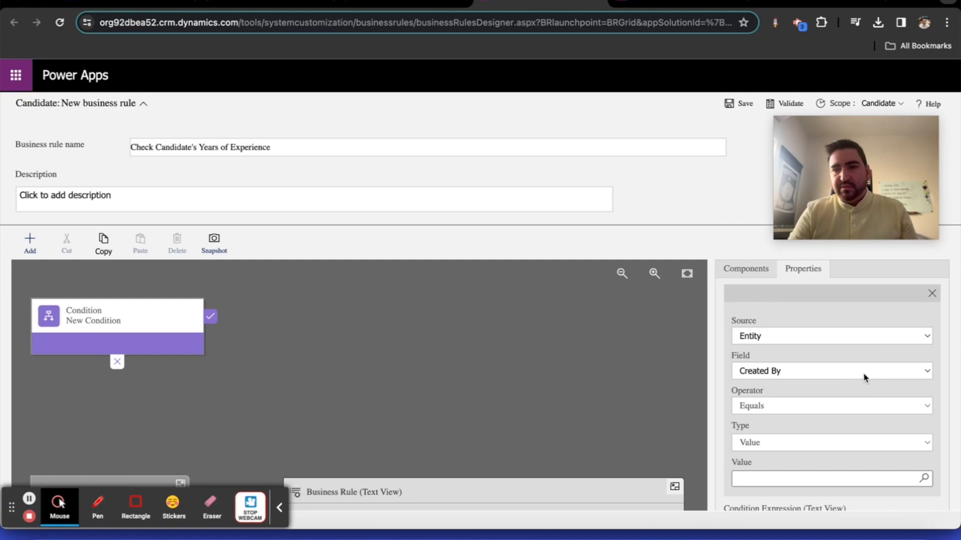
Set the condition to Years of Experience with Dynamics 365 Is less than 5.
left_click(830, 371)
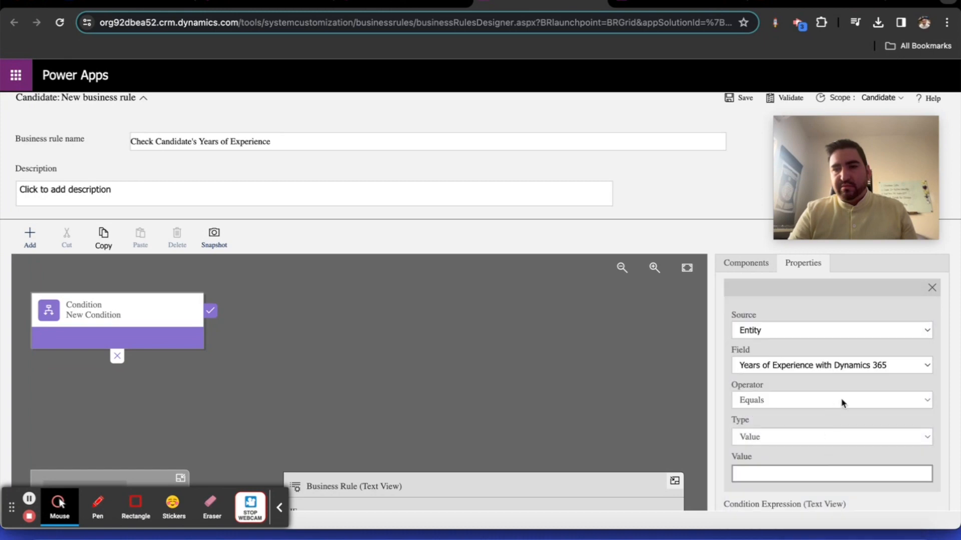
mouse_move(839, 434)
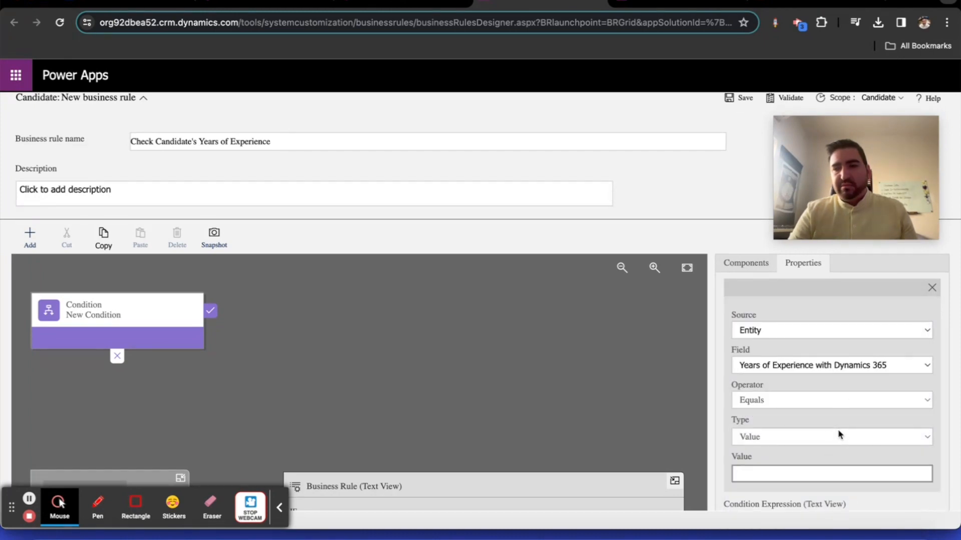
mouse_move(872, 465)
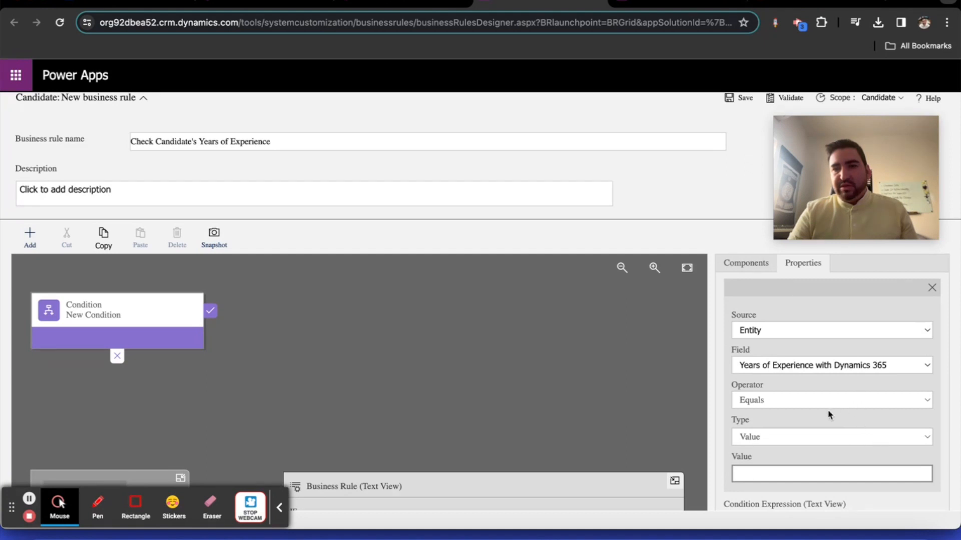
left_click(830, 401)
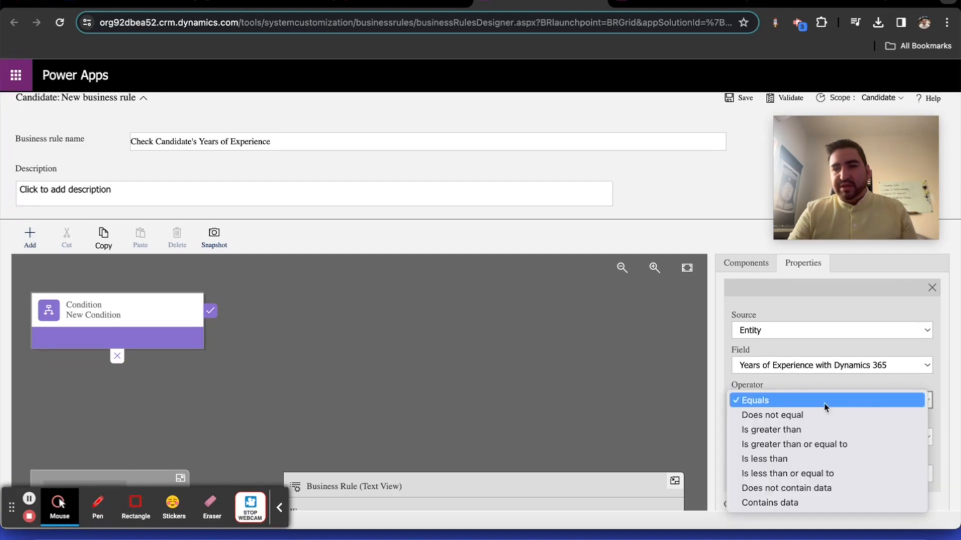
left_click(764, 459)
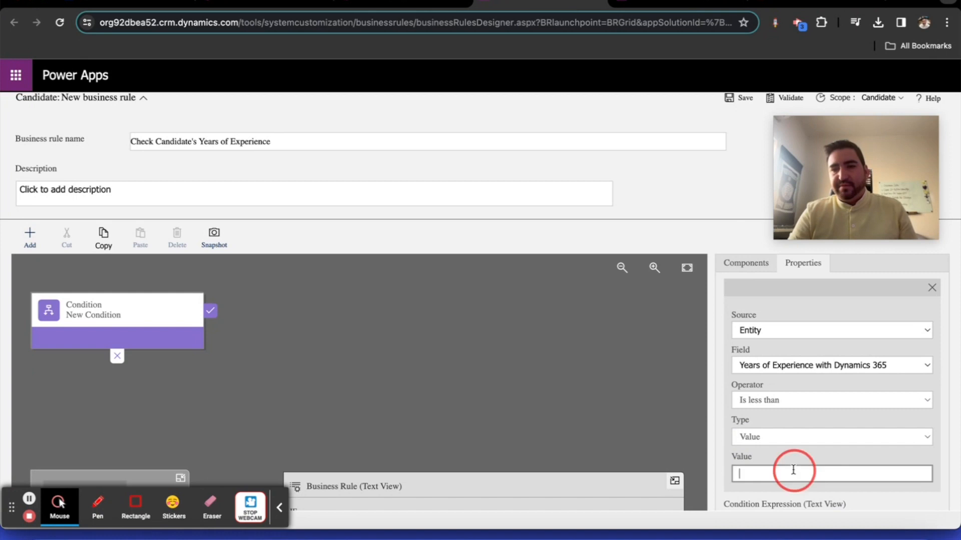
type("5")
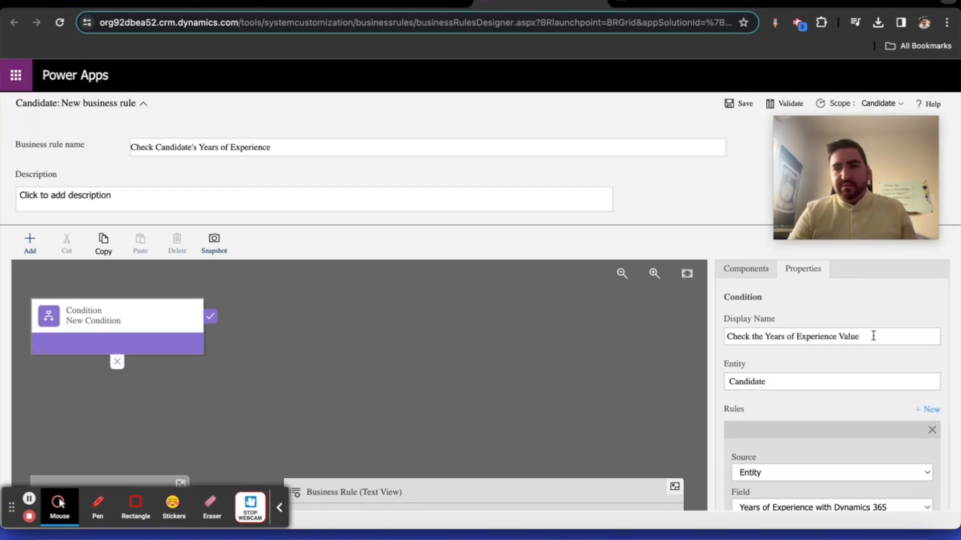
scroll("down", 3)
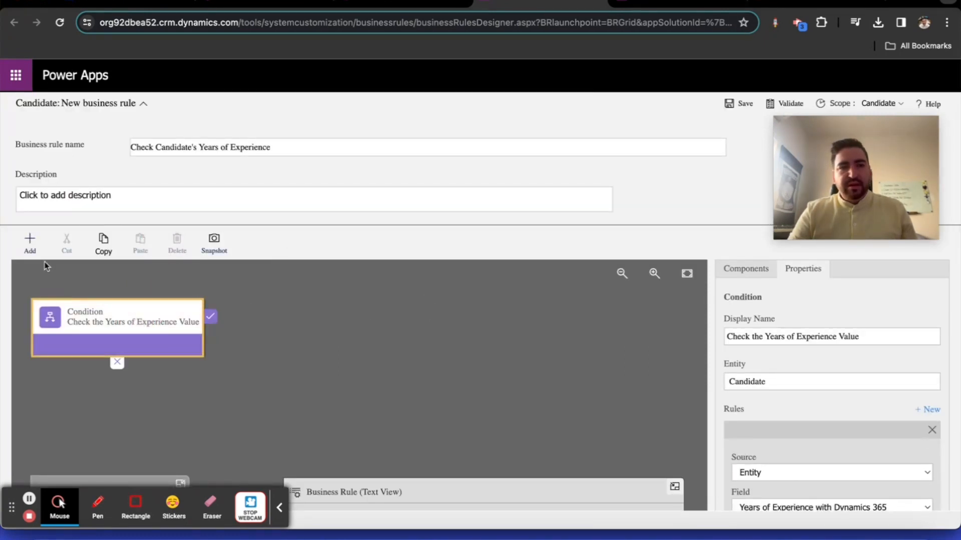
Add a Show Error Message action after the condition, tied to Years of Experience with Dynamics 365.
left_click(30, 241)
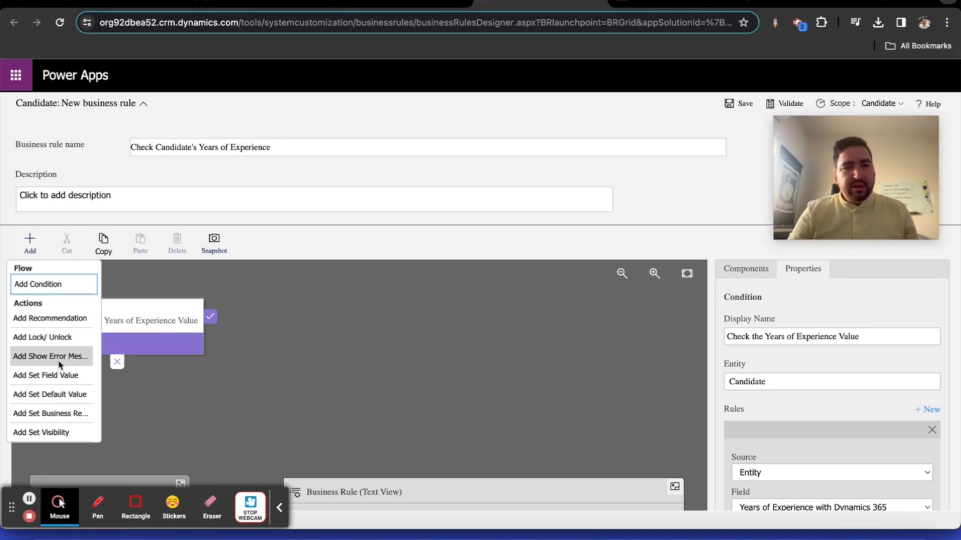
left_click(50, 356)
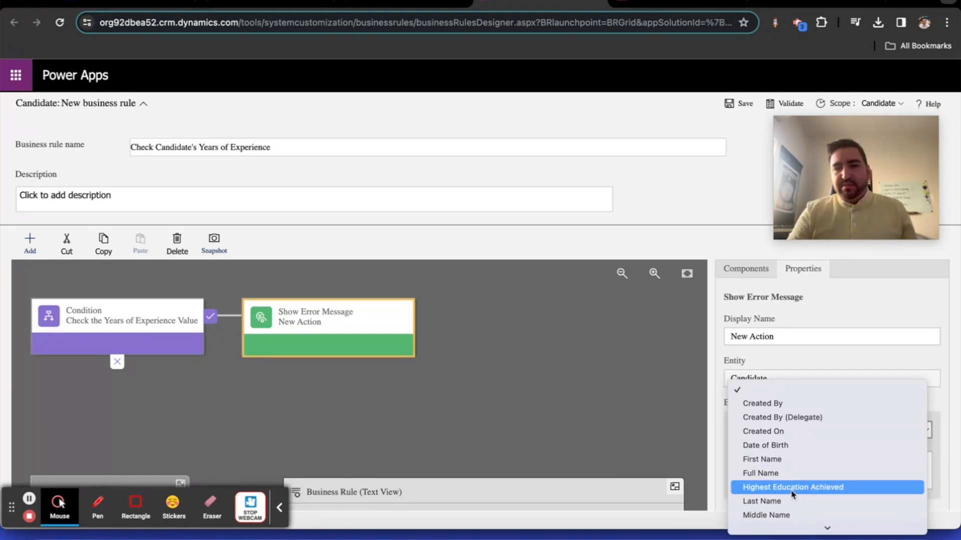
scroll("down", 3)
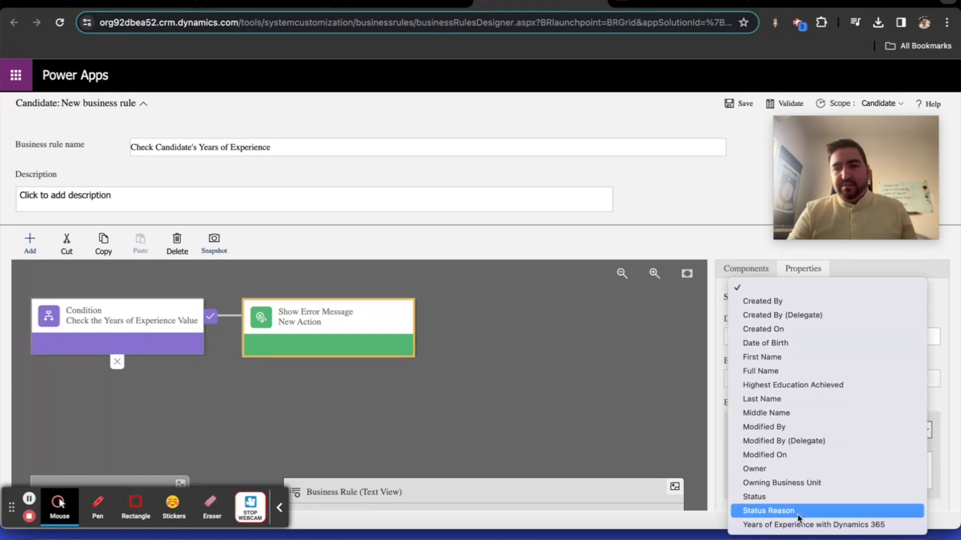
left_click(811, 524)
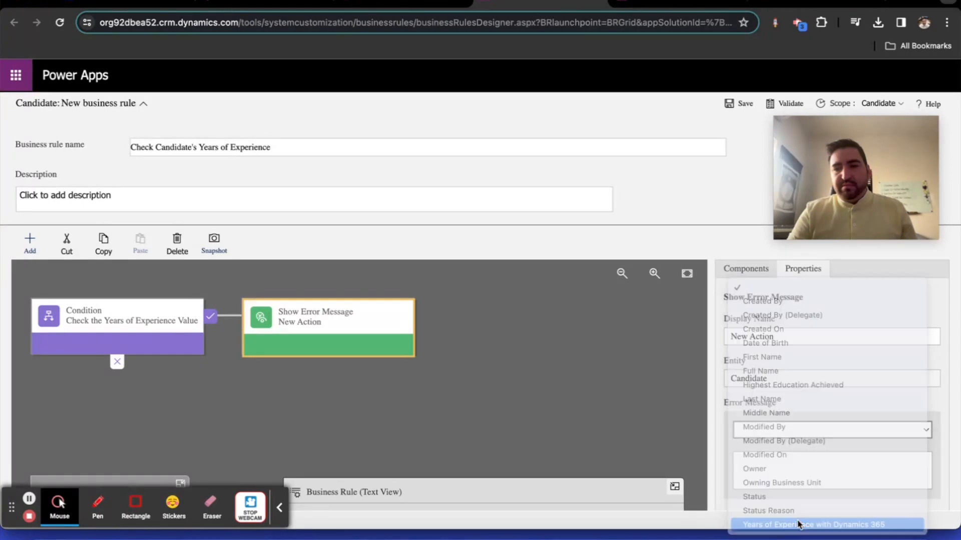
left_click(810, 525)
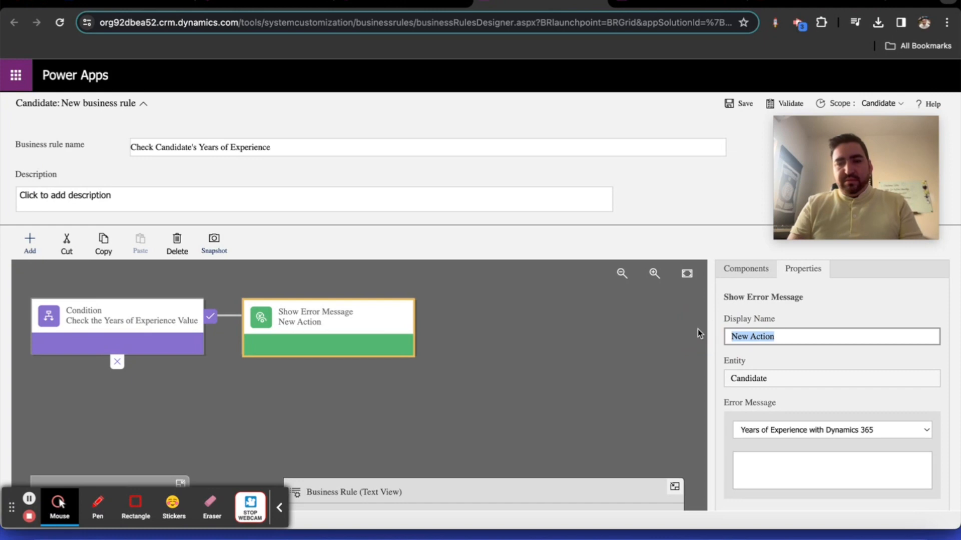
Write the error message 'The candidate ... minimum ... years of experience.' and apply it to the action.
type("Show Error")
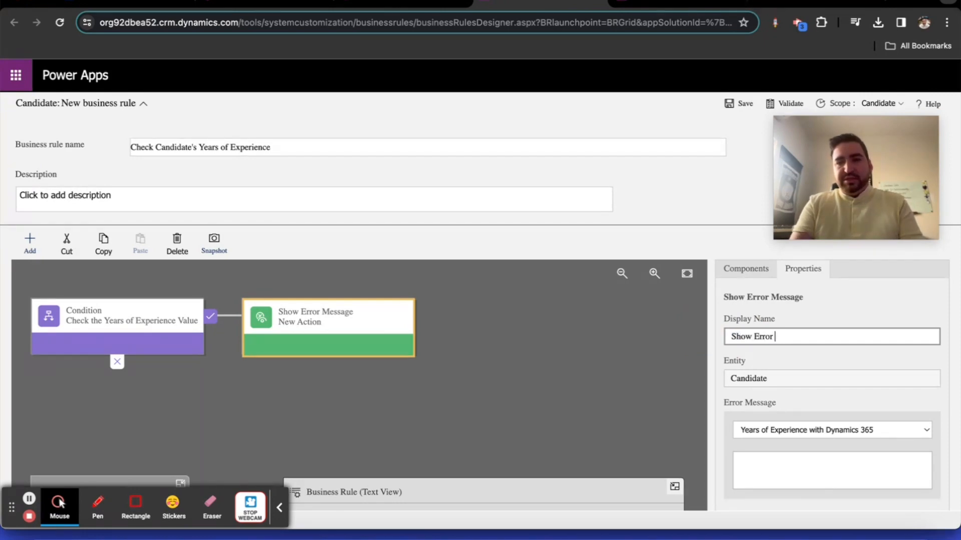
type("Message")
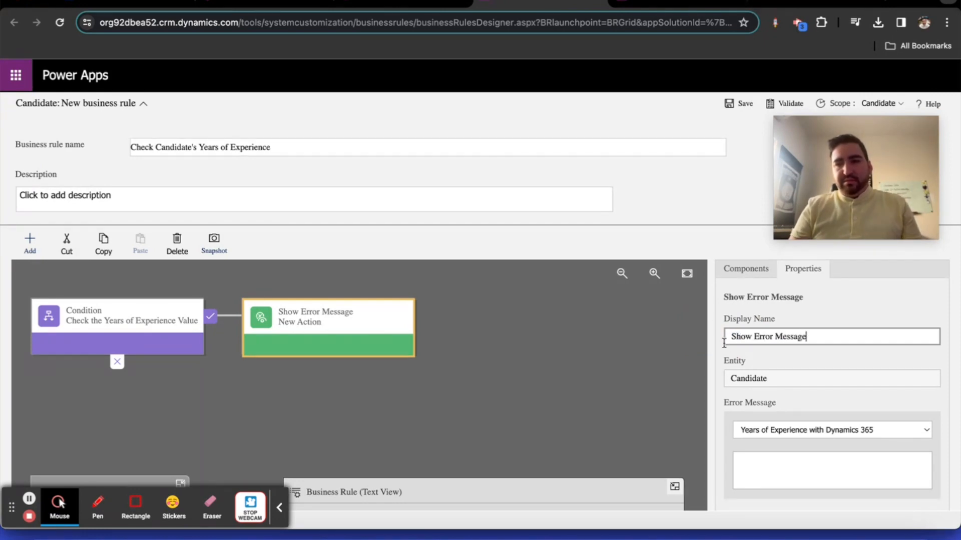
left_click(830, 470)
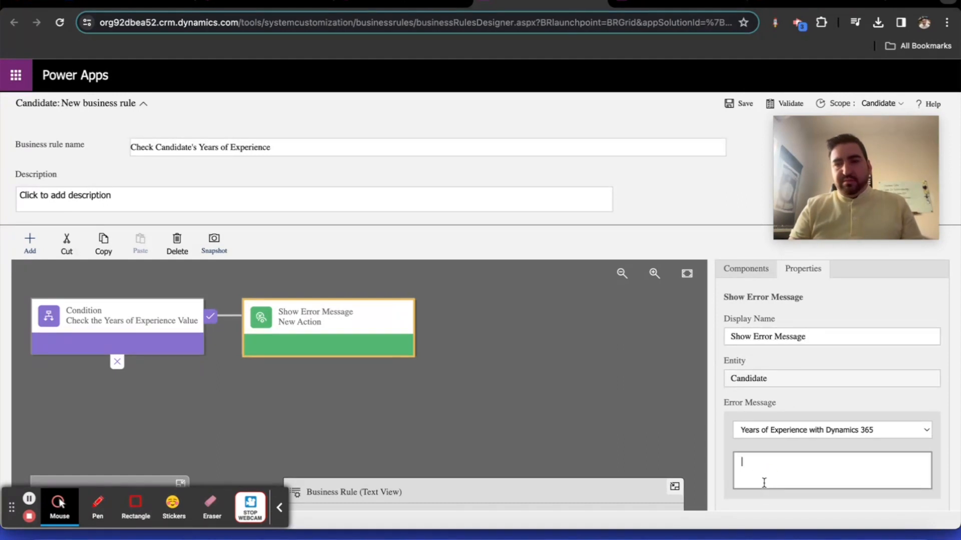
type("The candidate does not meet the")
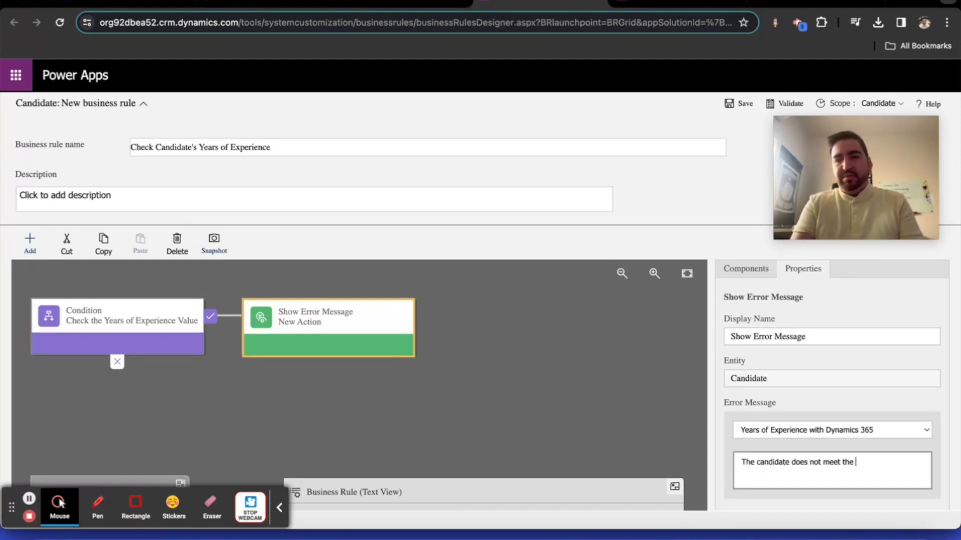
type("mininum of 5 years of D365")
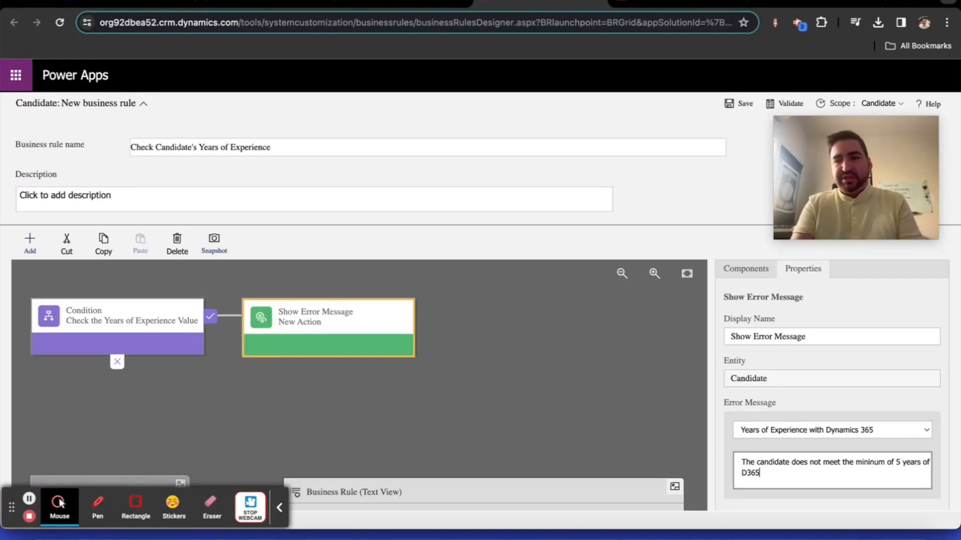
type("years of")
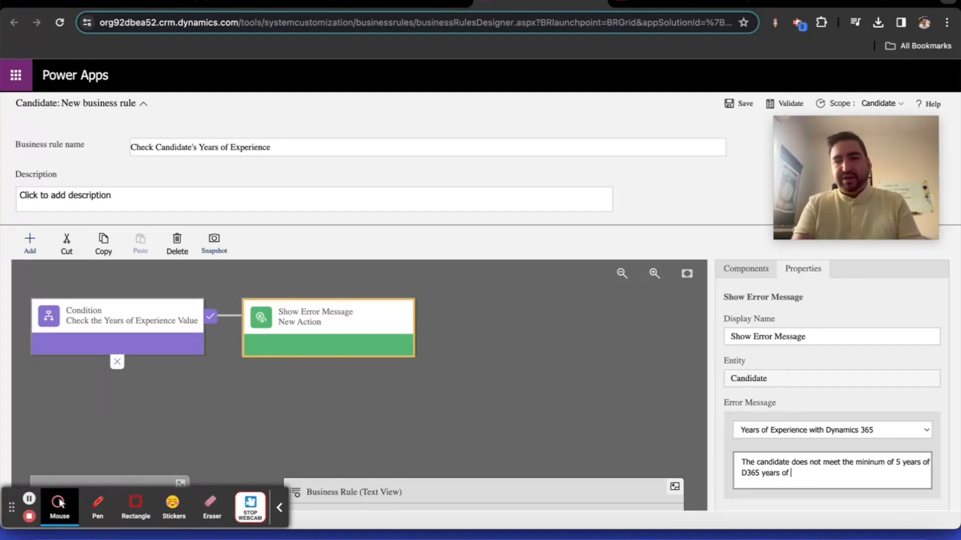
type("experie")
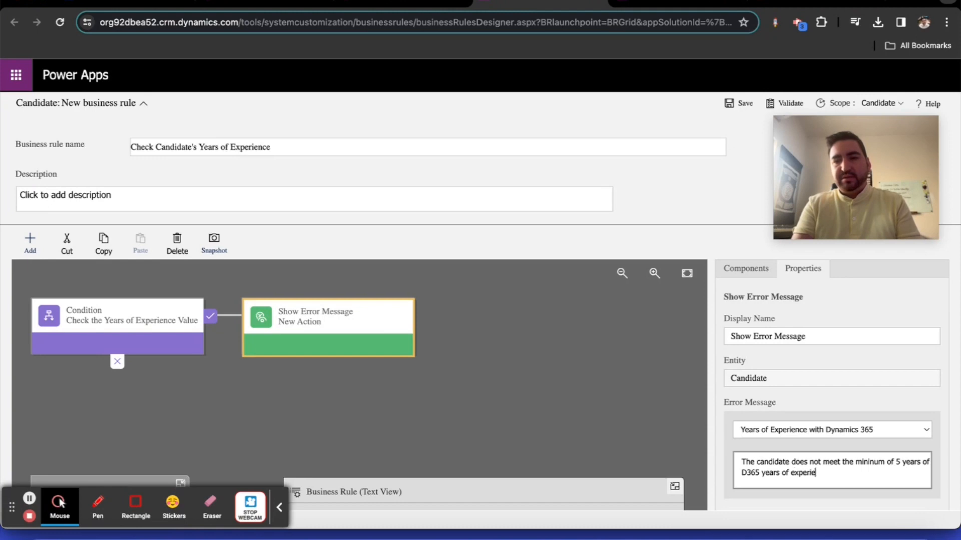
type("nce.")
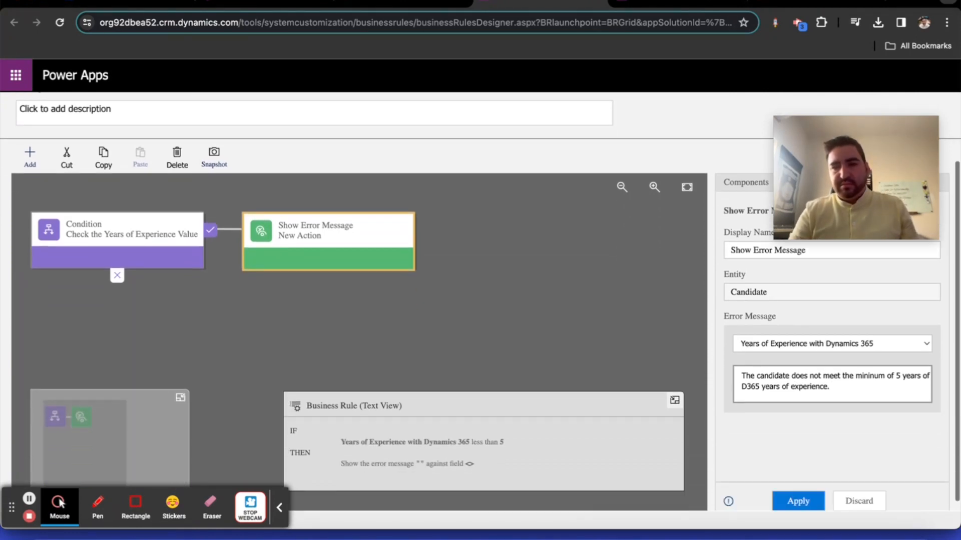
left_click(798, 501)
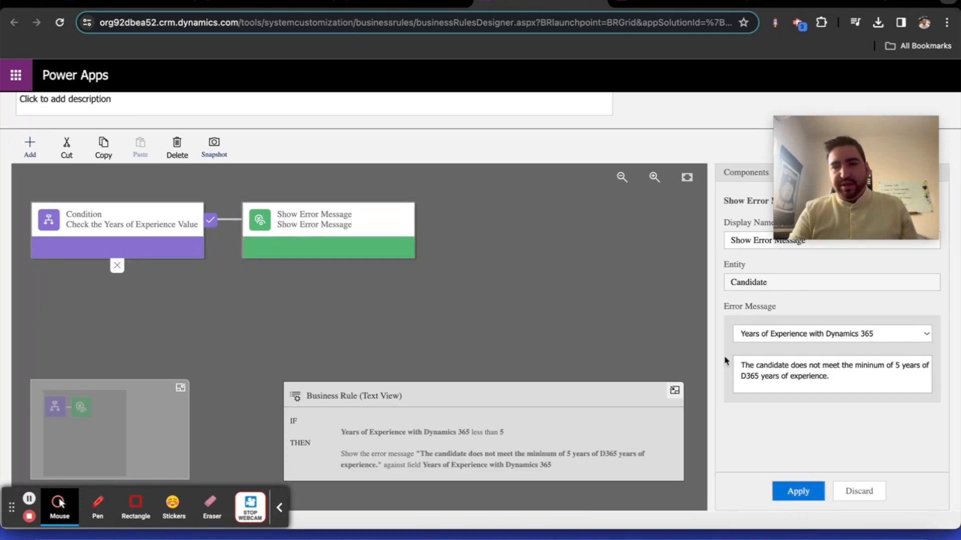
scroll("up", 3)
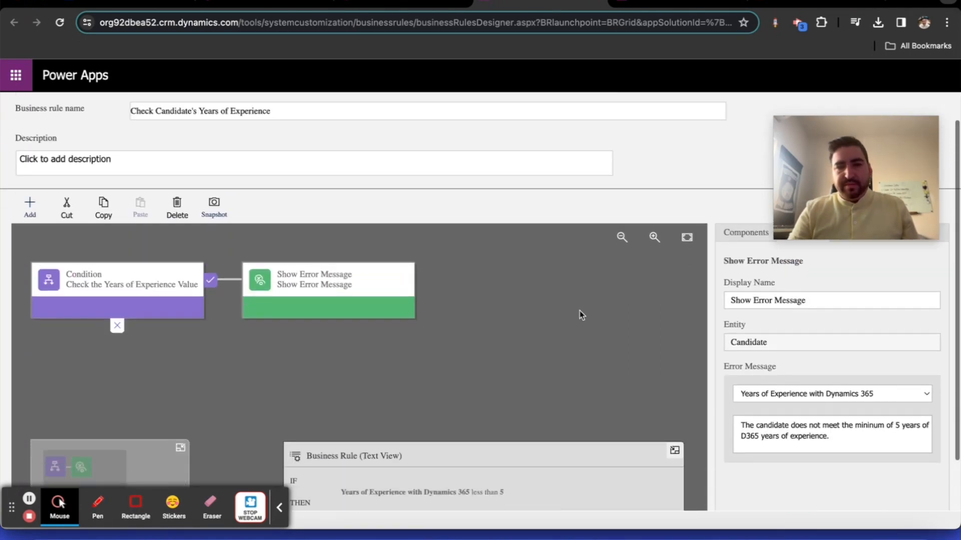
scroll("down", 3)
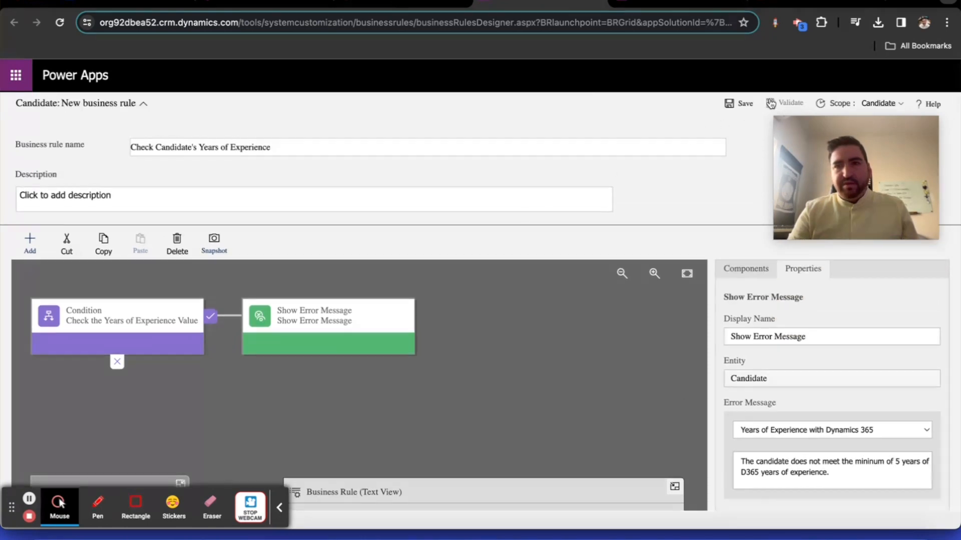
Validate, save and activate the Check Candidate's Years of Experience rule, confirming activation.
left_click(790, 103)
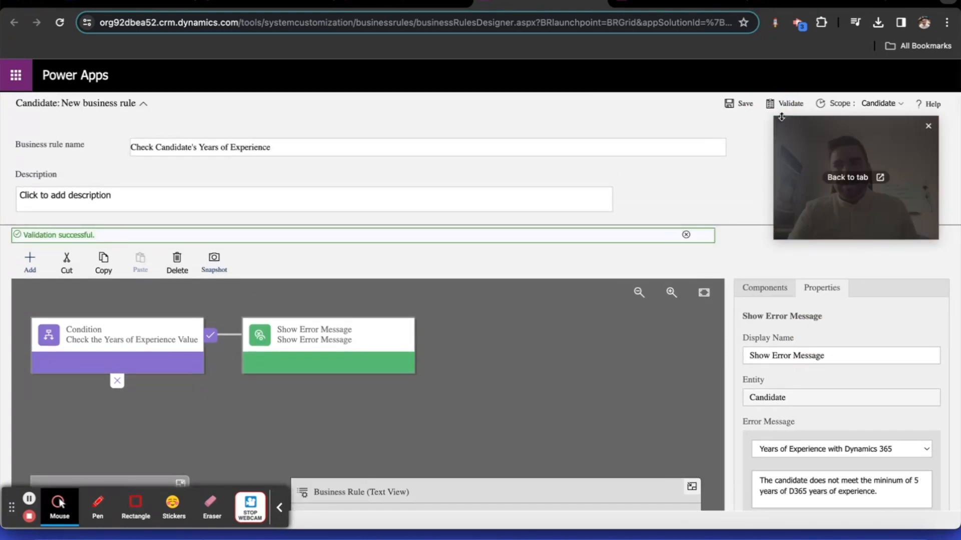
left_click(730, 103)
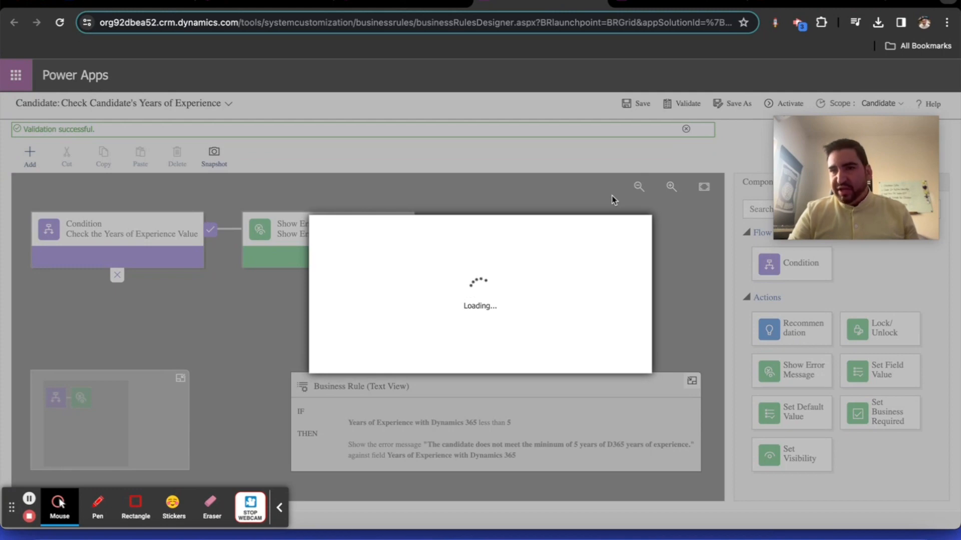
left_click(783, 103)
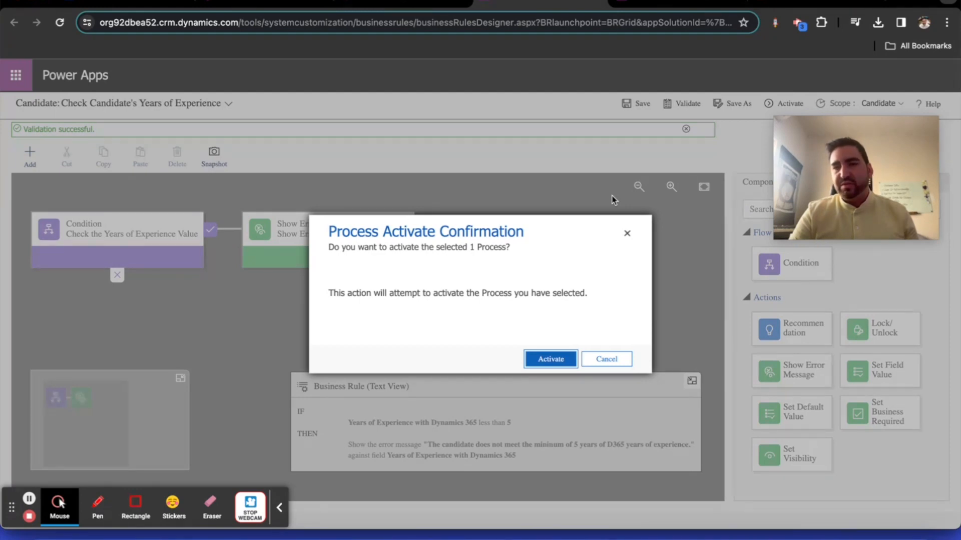
left_click(550, 358)
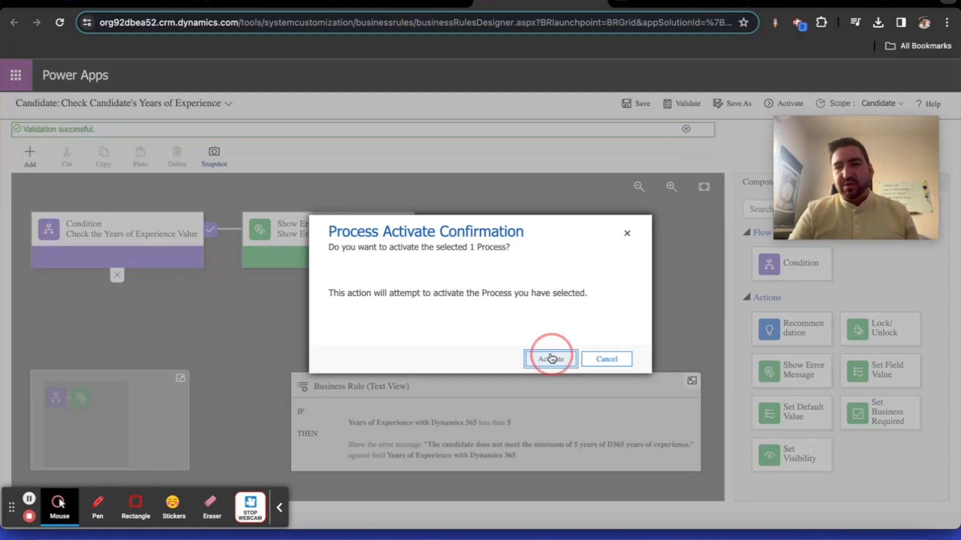
left_click(551, 358)
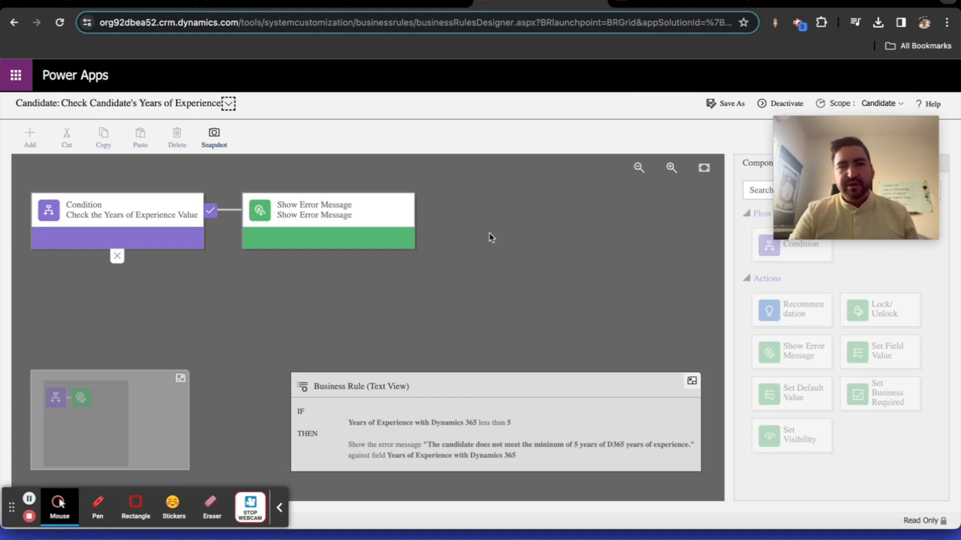
mouse_move(383, 143)
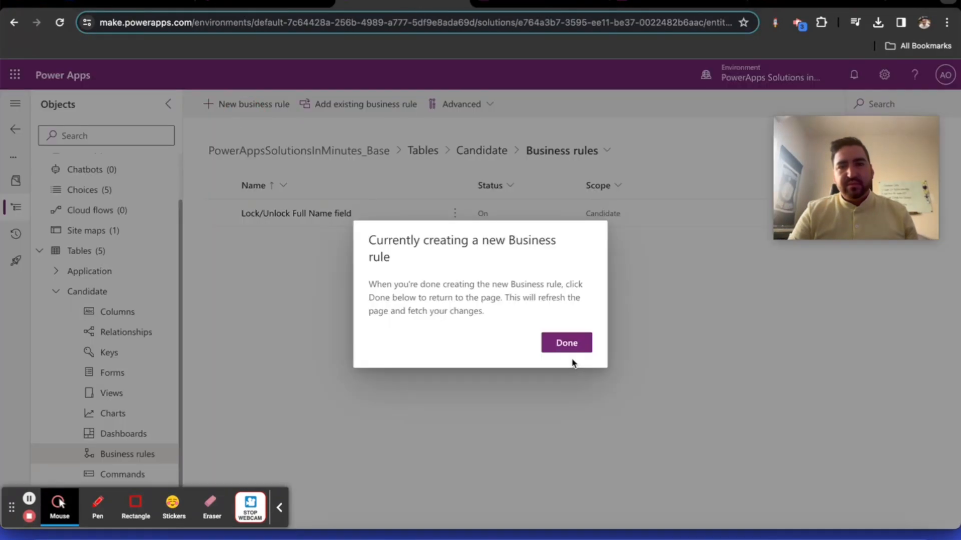
Name the new rule 'Require First Name Field & Hide Full Name until First Name and Last Name contain data'.
left_click(565, 343)
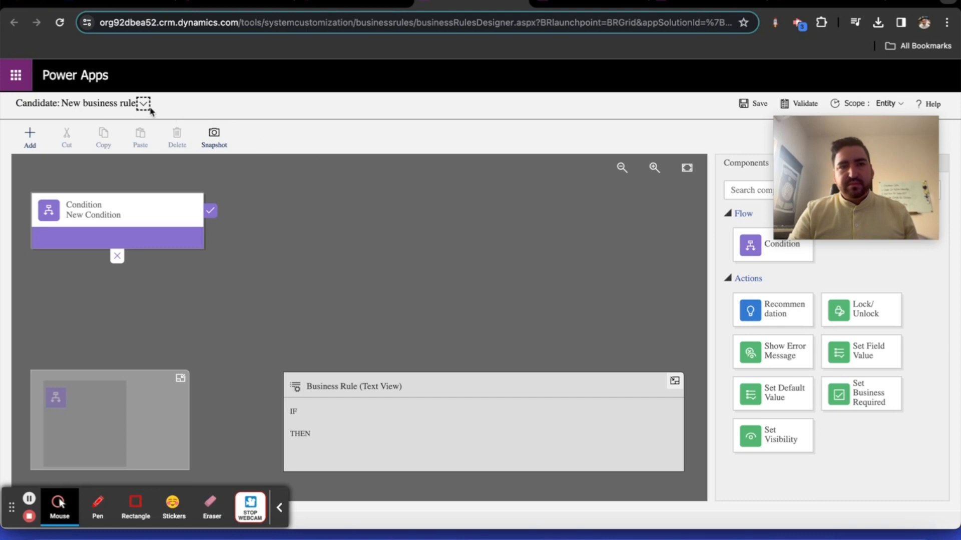
left_click(145, 103)
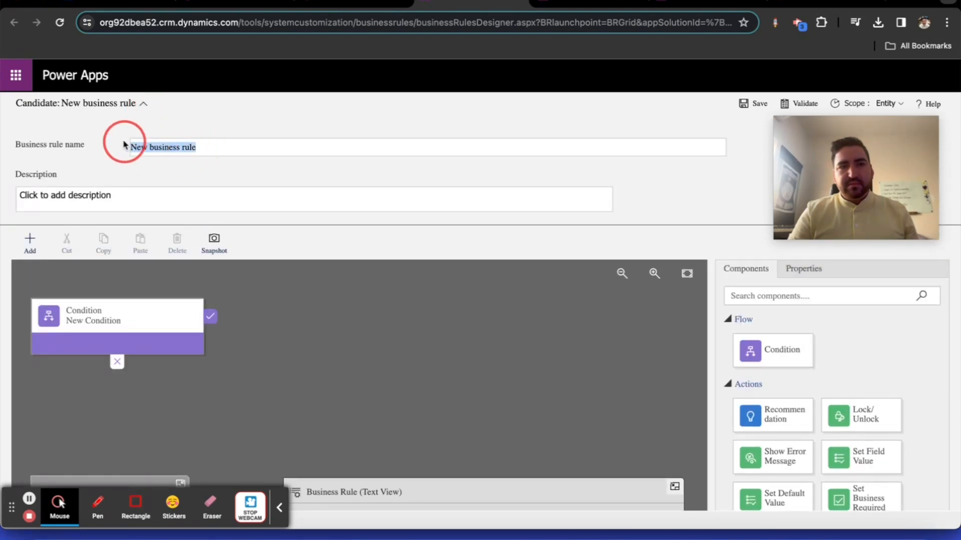
type("Require")
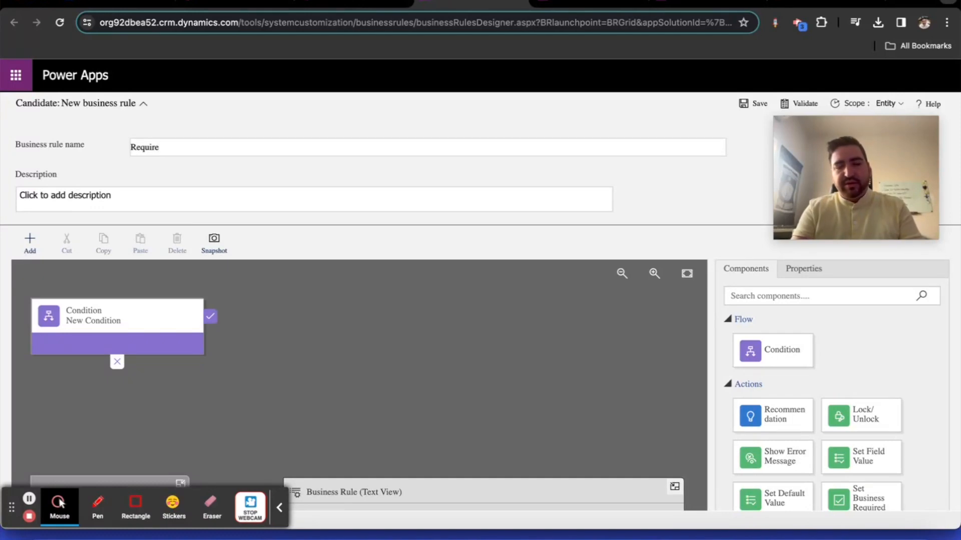
type("First Name")
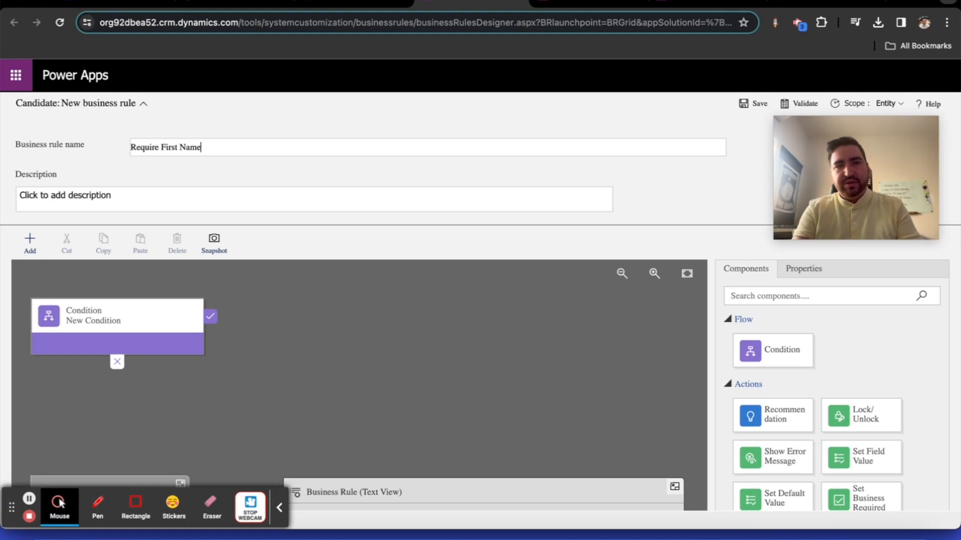
type("Field &")
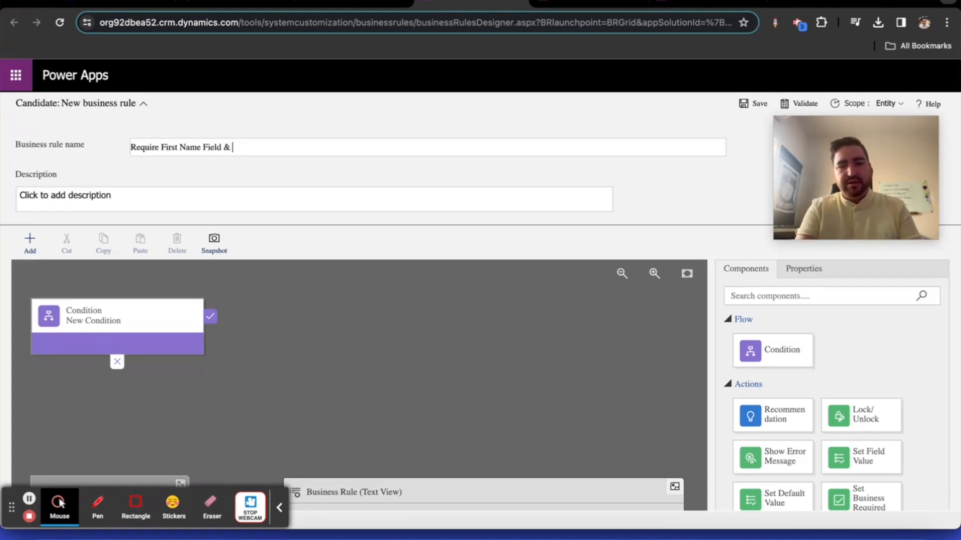
type("Hide Full Name")
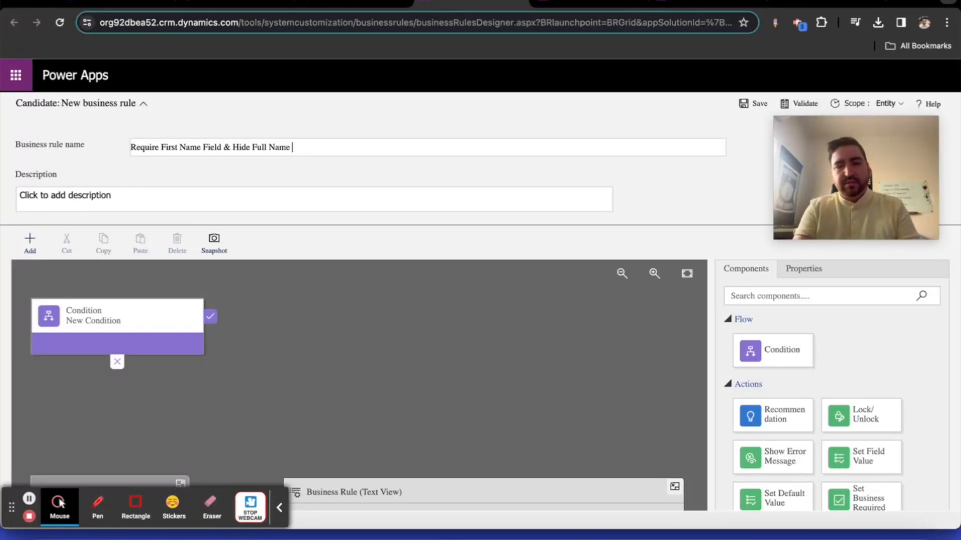
type("until Fiirst Nm")
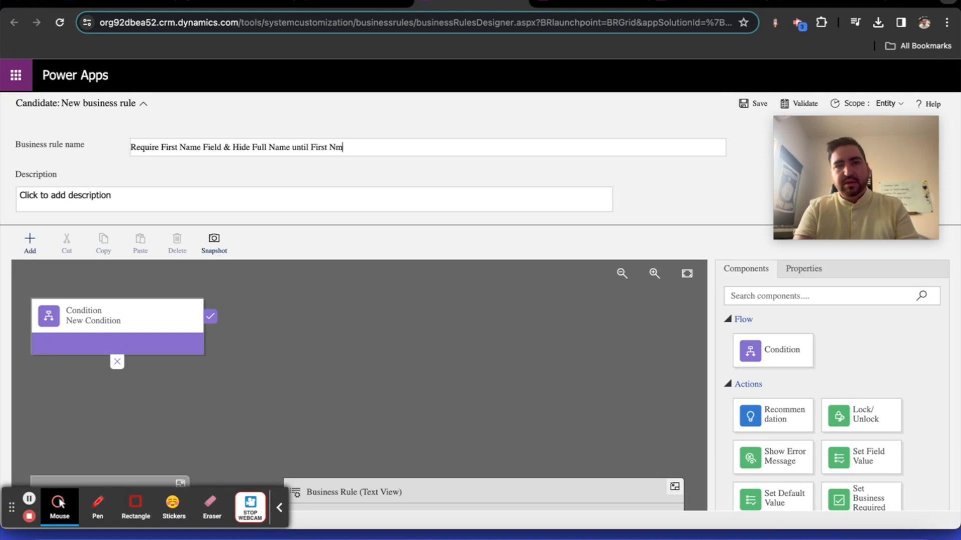
type("ame and Last")
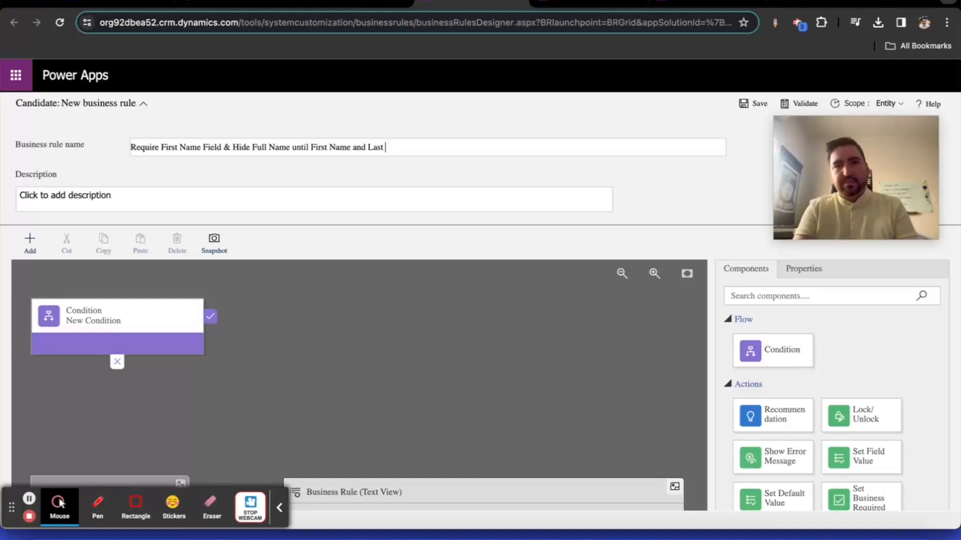
type("Name contsain data")
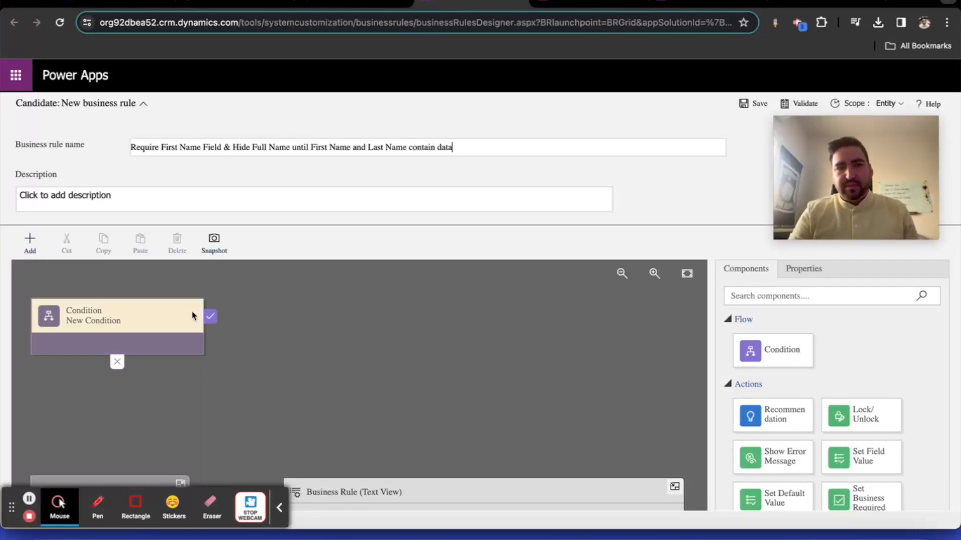
Give the condition the rule's name and set Rule 1 to First Name Contains data.
left_click(118, 316)
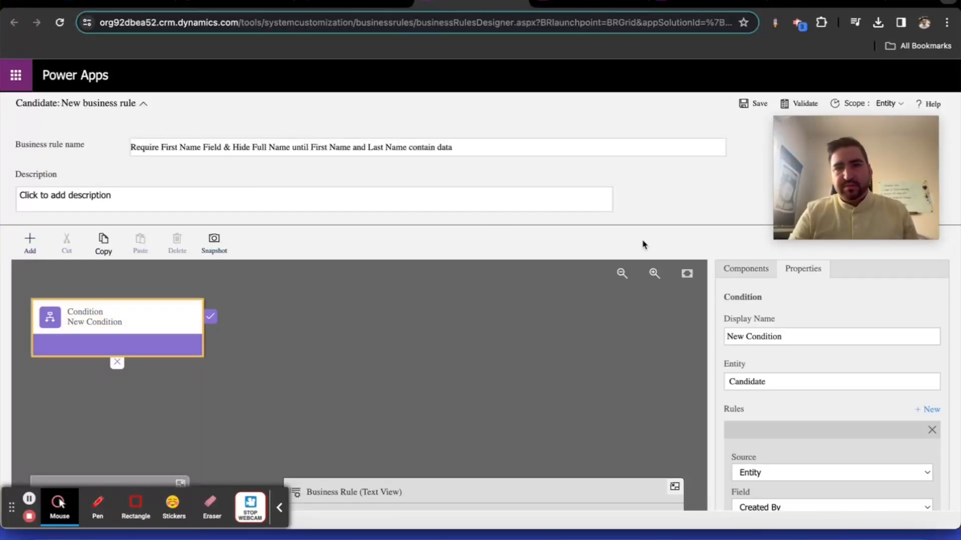
left_click(476, 148)
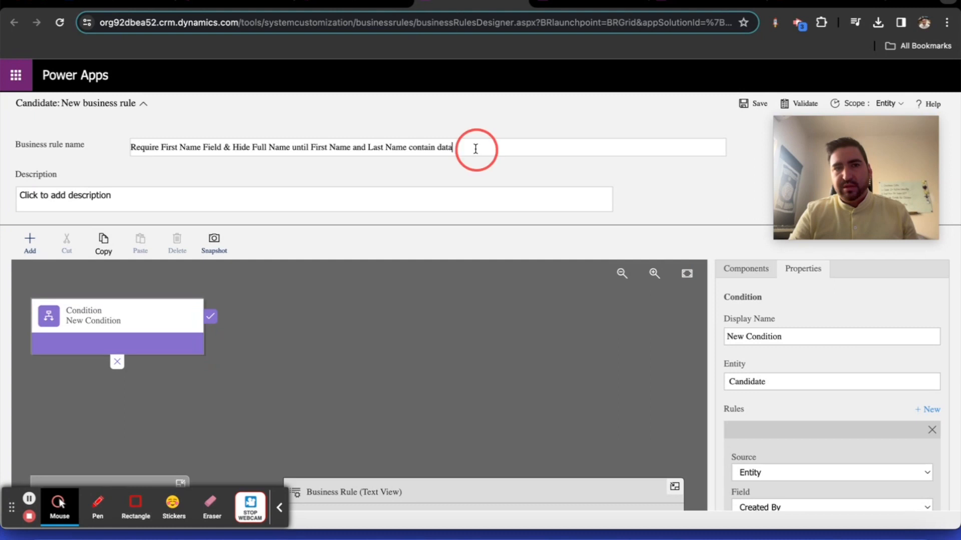
triple_click(289, 147)
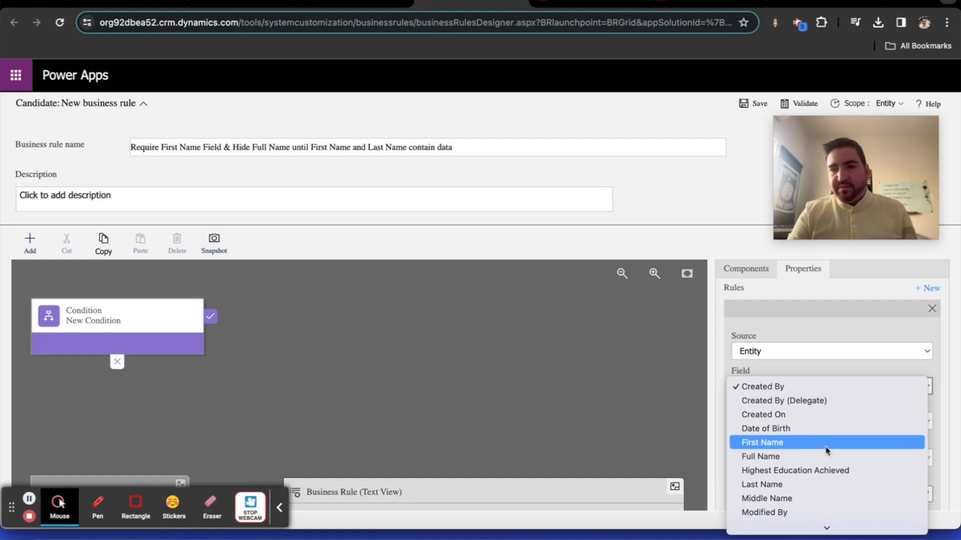
left_click(762, 443)
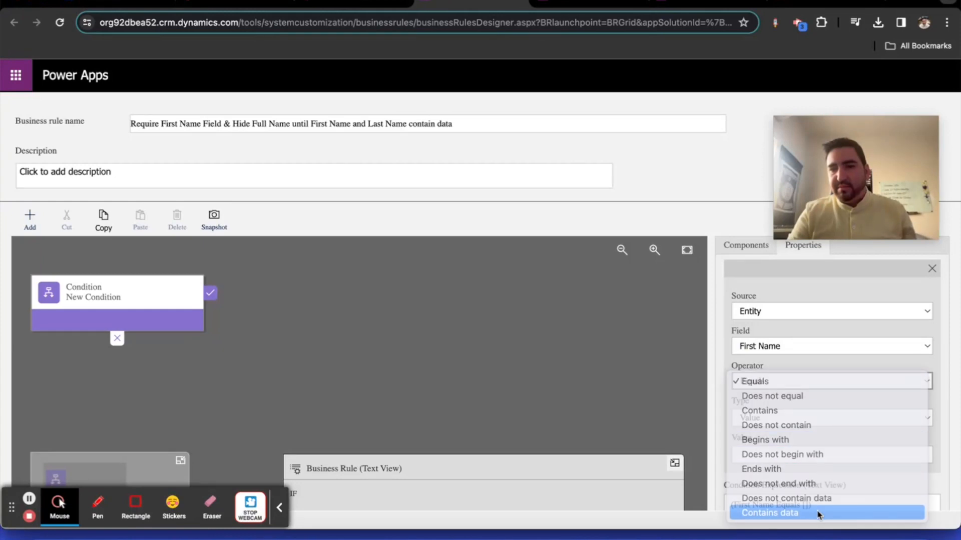
left_click(770, 512)
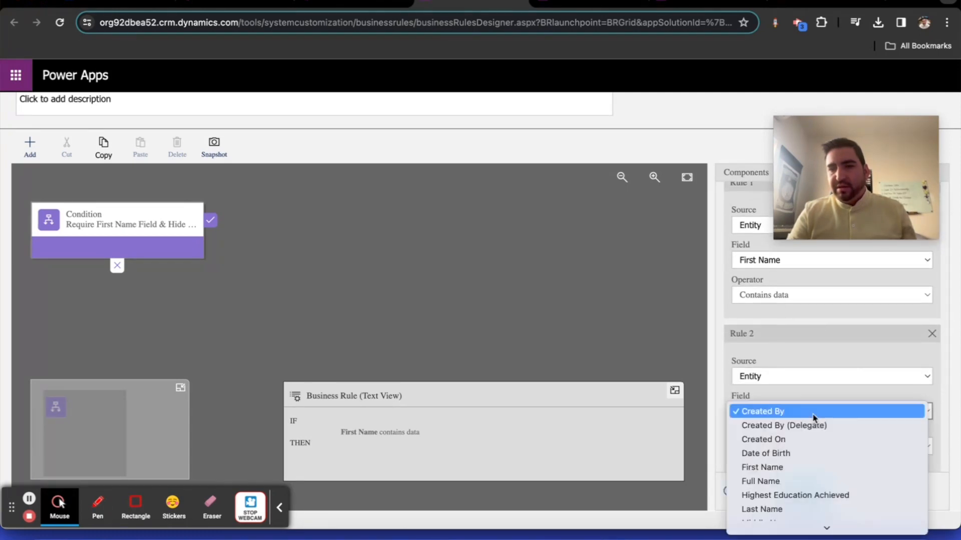
Add Rule 2 as Last Name Contains data and apply the two-rule condition.
left_click(761, 509)
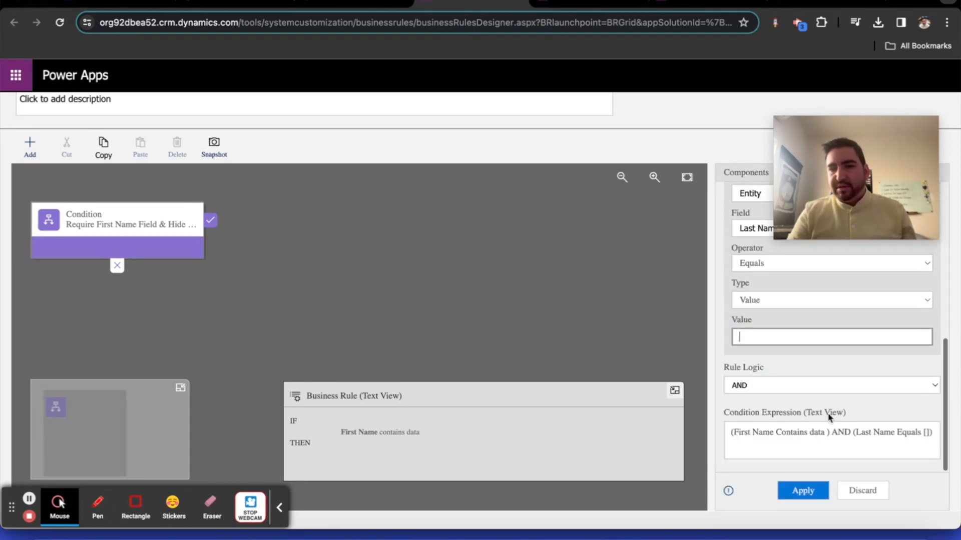
left_click(830, 300)
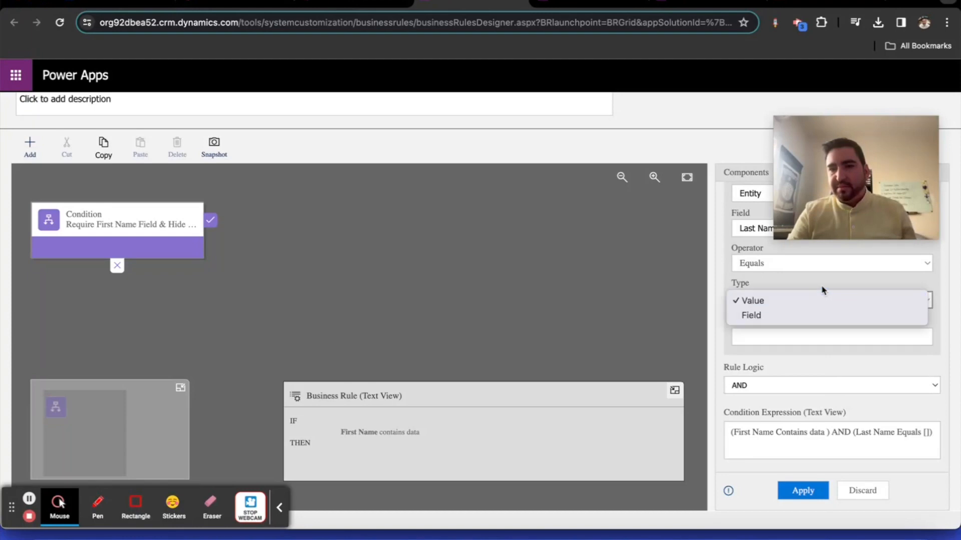
left_click(831, 263)
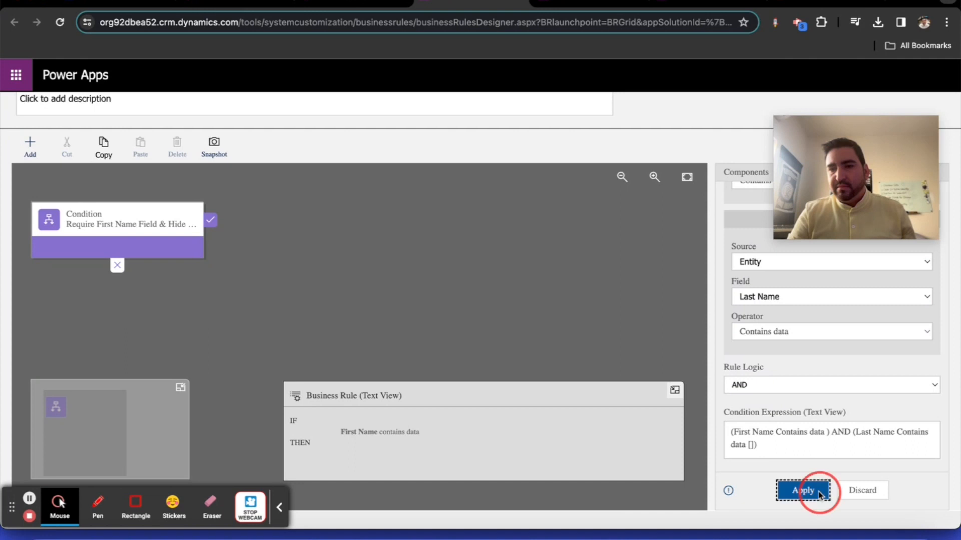
left_click(802, 490)
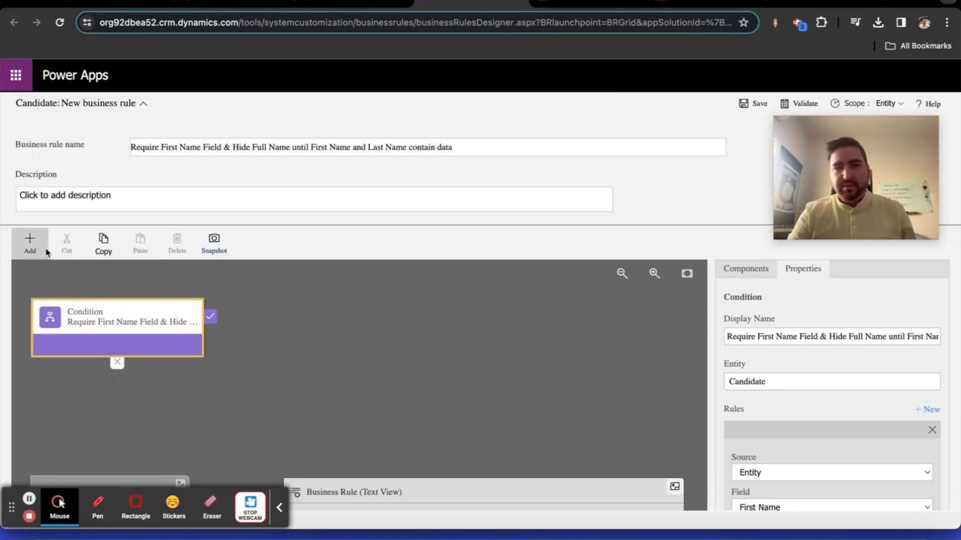
Add a Set Visibility action 'Show Full Name field' on the true branch showing Full Name, and apply it.
left_click(29, 239)
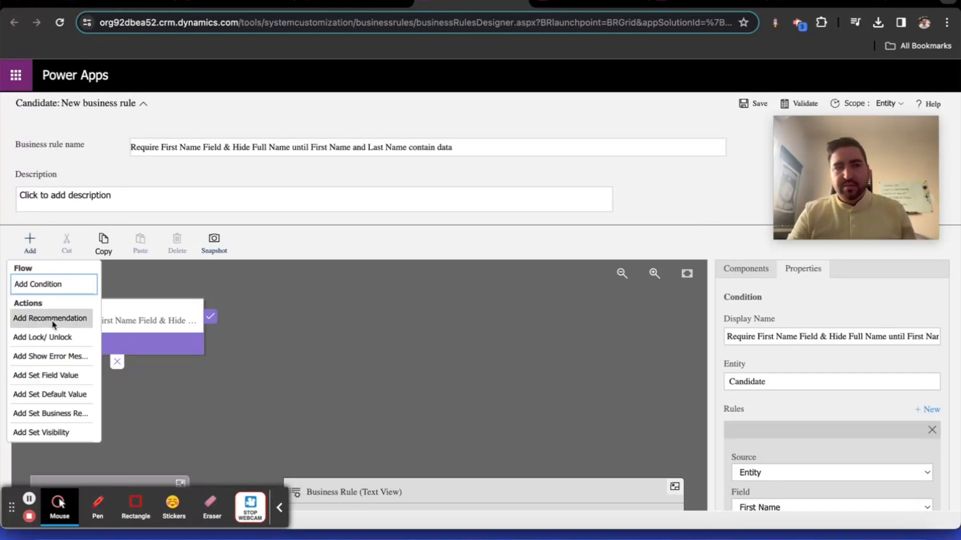
mouse_move(60, 433)
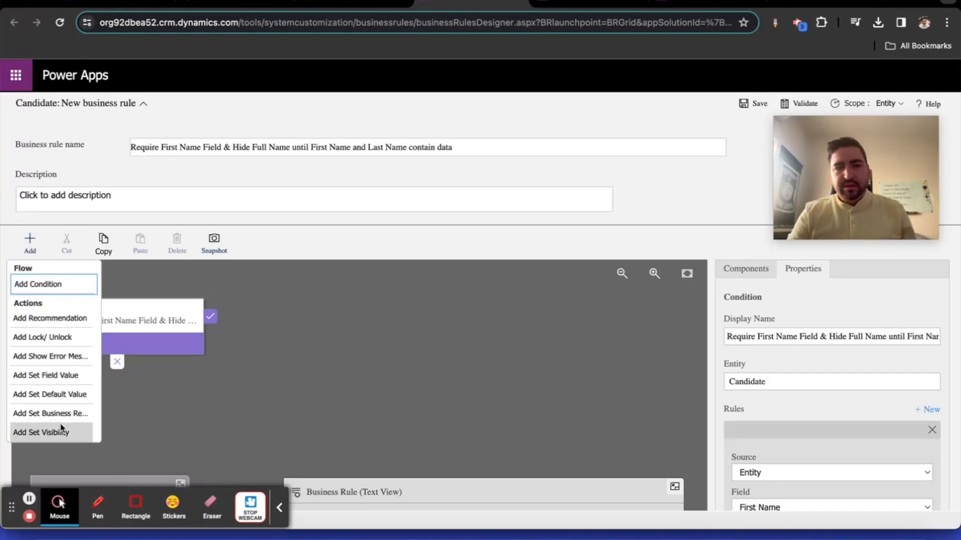
mouse_move(62, 432)
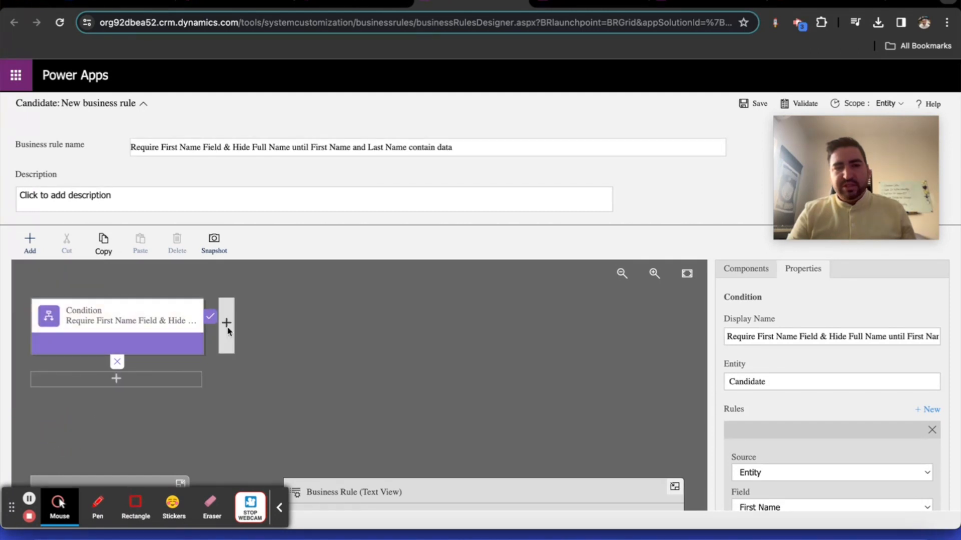
left_click(226, 322)
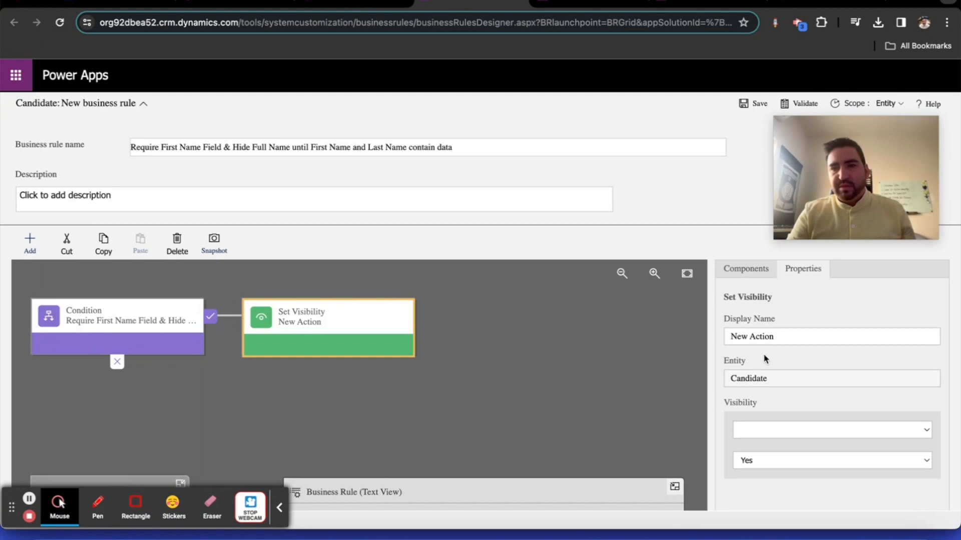
type("Show")
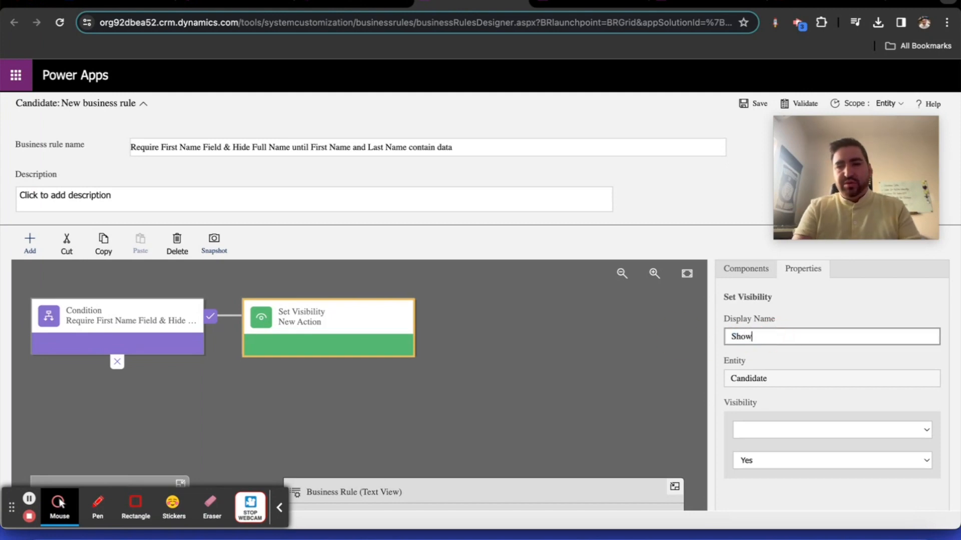
type("Full Name field")
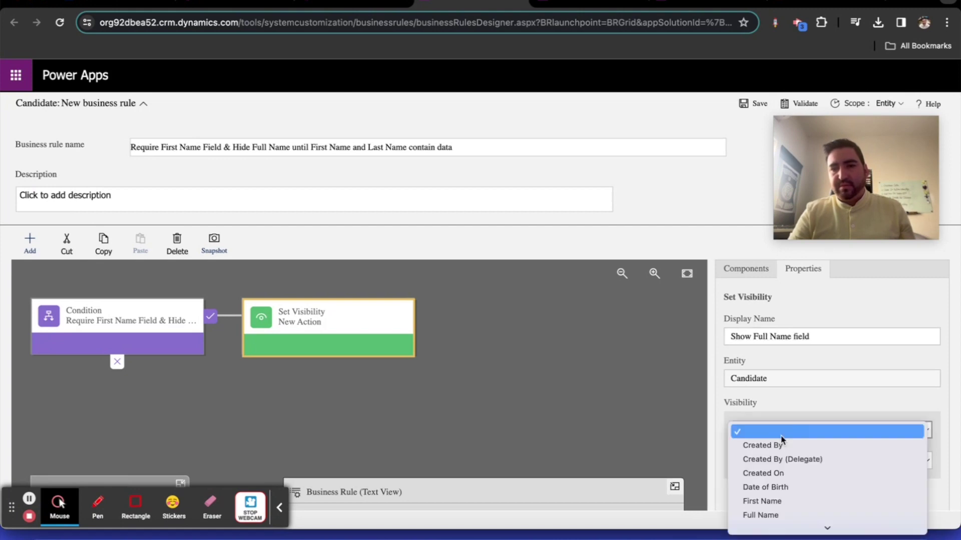
left_click(761, 515)
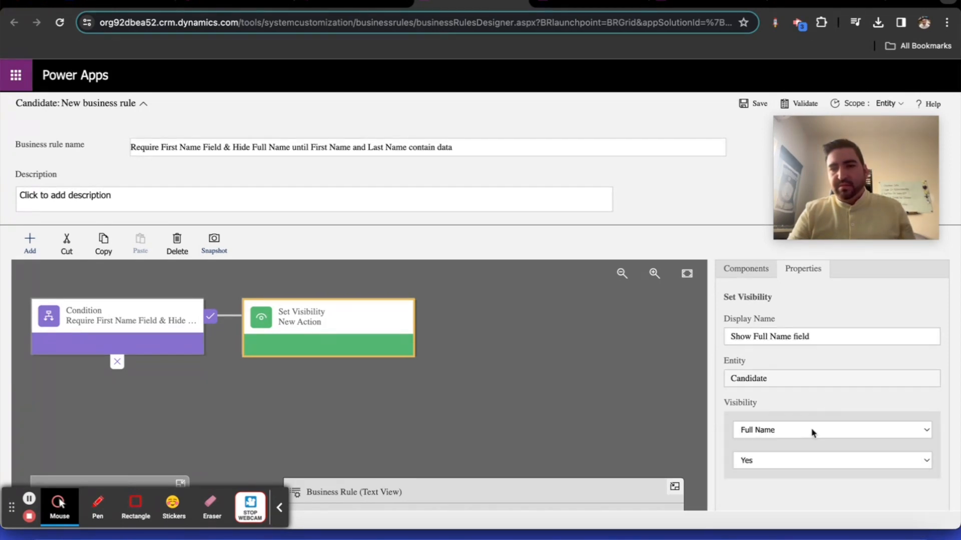
mouse_move(845, 415)
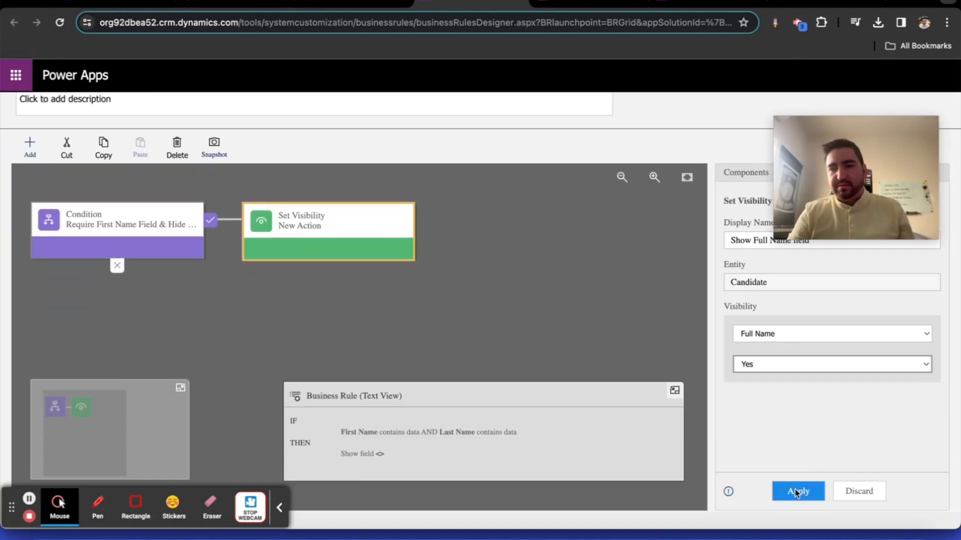
left_click(797, 490)
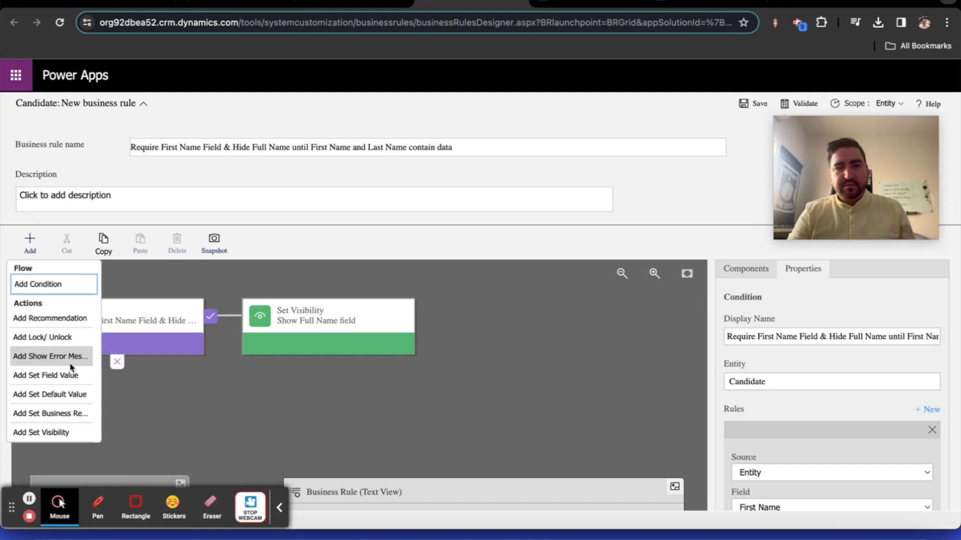
Add a Set Visibility action 'Hide Full Name' on the false branch hiding Full Name, and apply it.
left_click(40, 432)
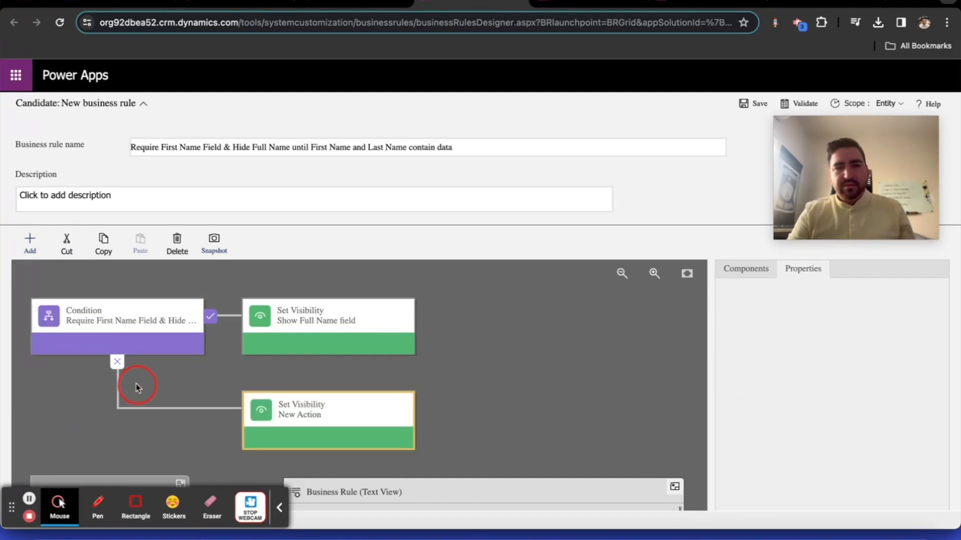
left_click(328, 409)
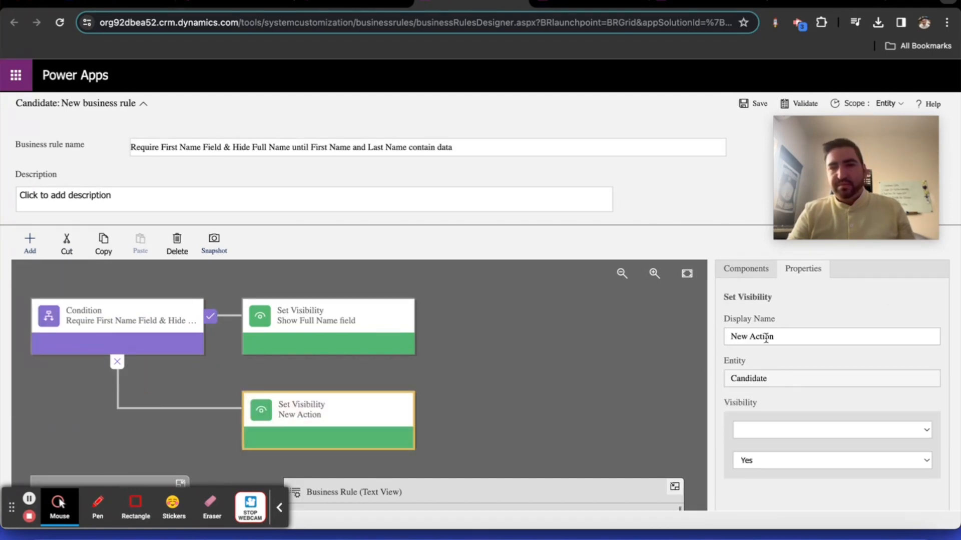
type("Hide Full Nam")
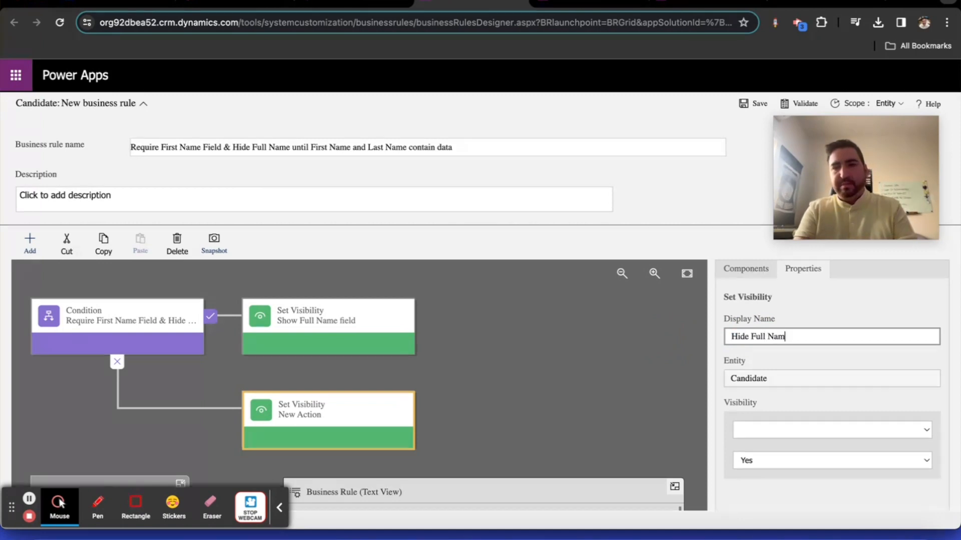
left_click(831, 430)
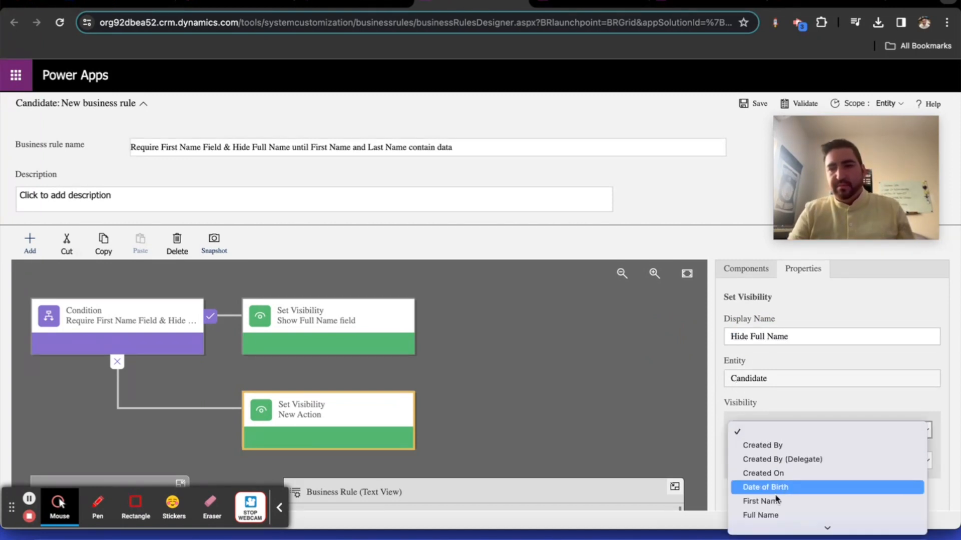
left_click(761, 515)
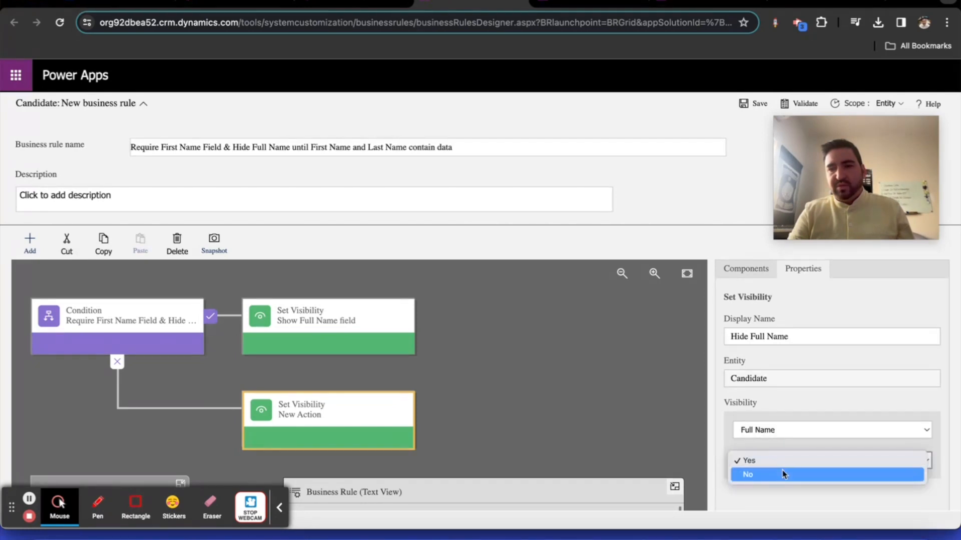
left_click(762, 474)
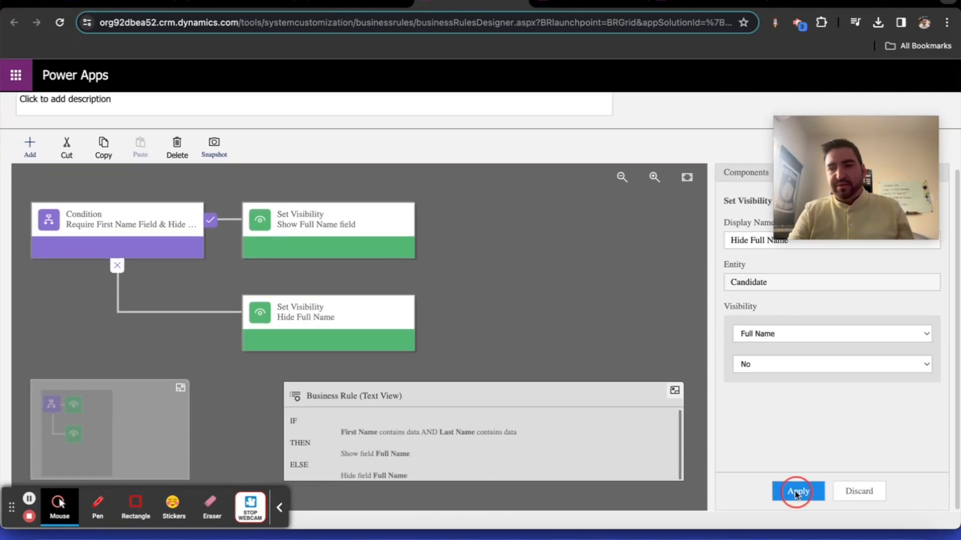
left_click(799, 491)
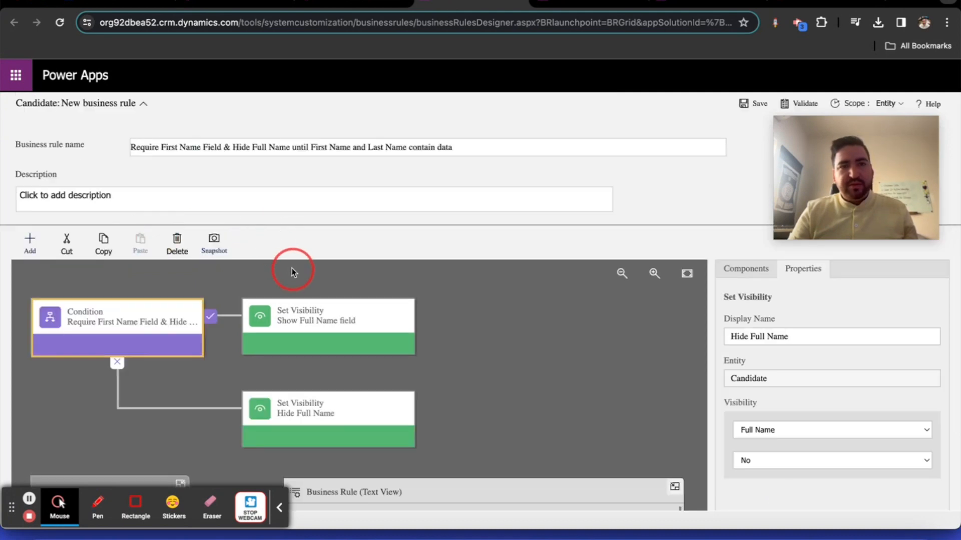
left_click(118, 322)
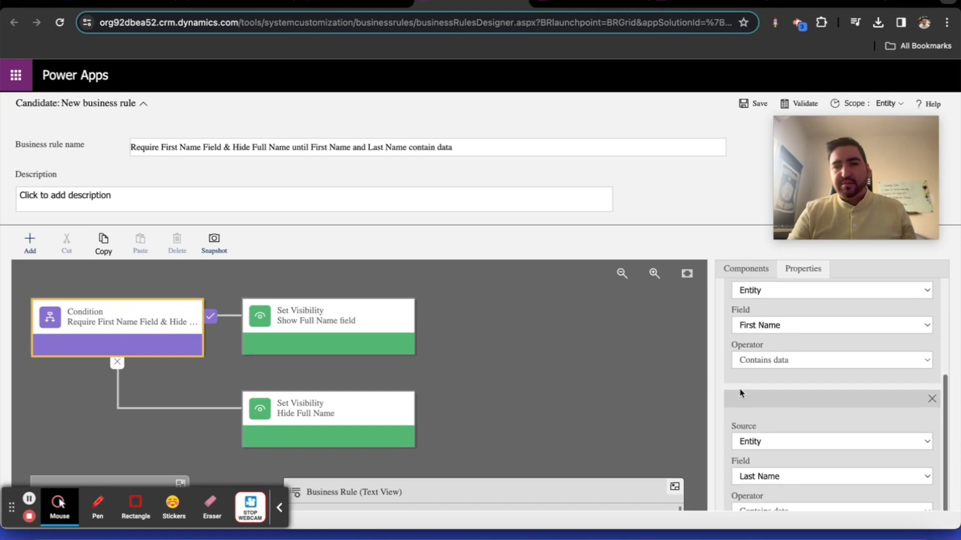
left_click(133, 328)
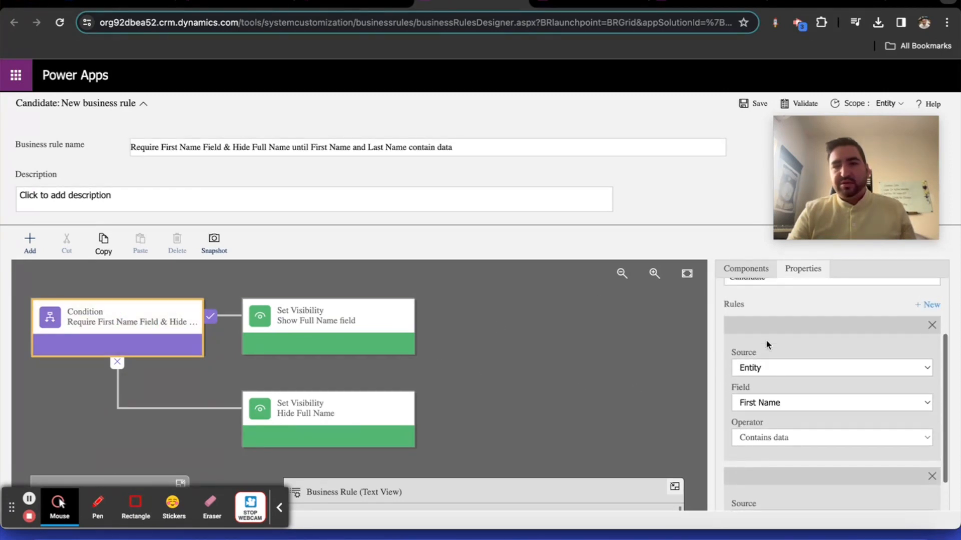
mouse_move(338, 370)
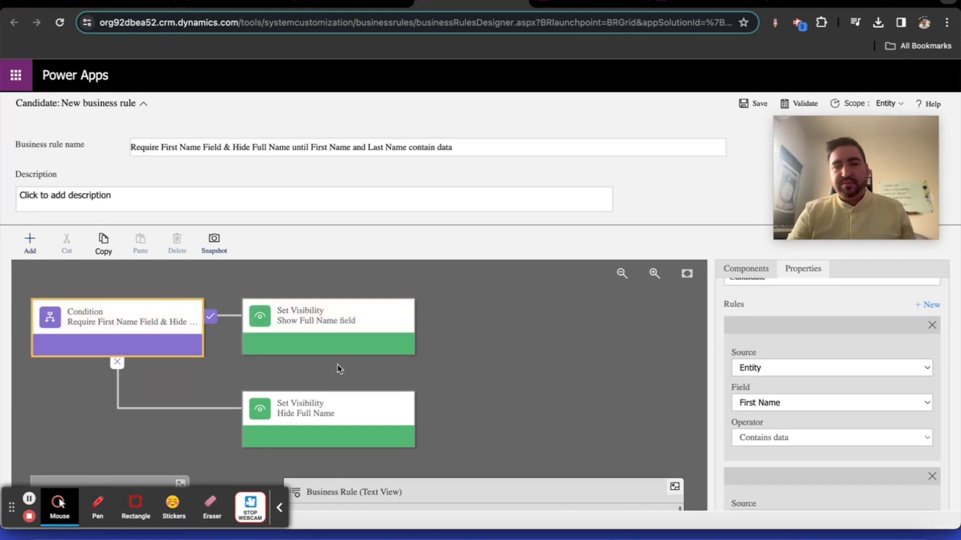
mouse_move(800, 412)
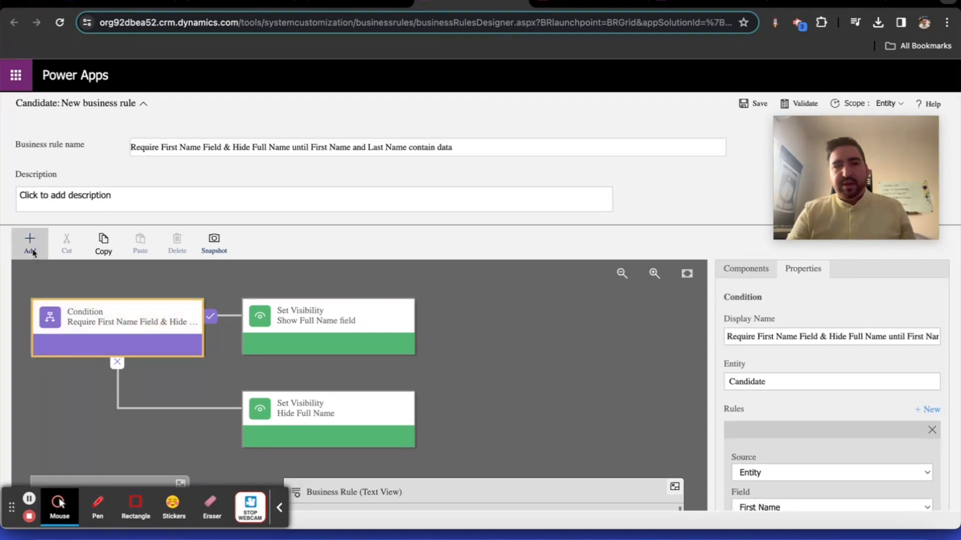
left_click(29, 241)
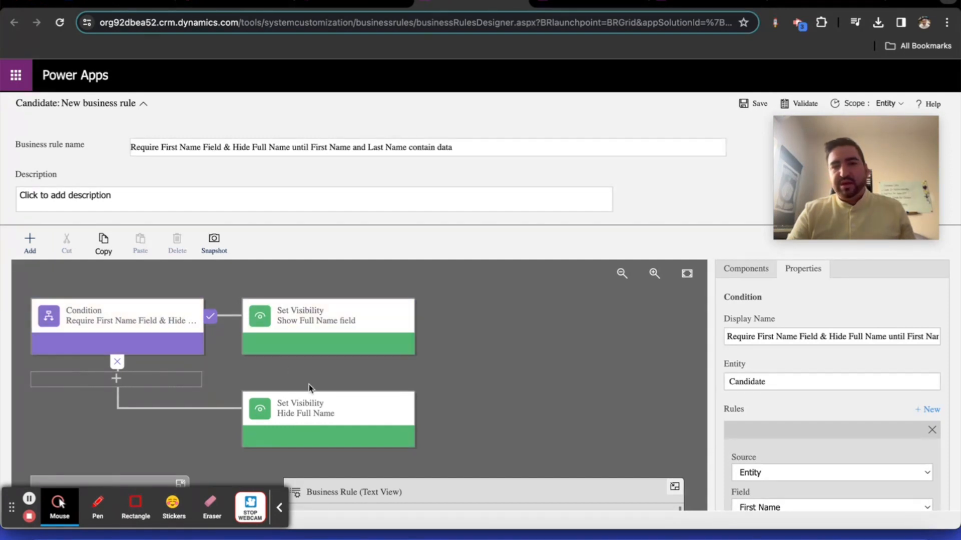
scroll("down", 3)
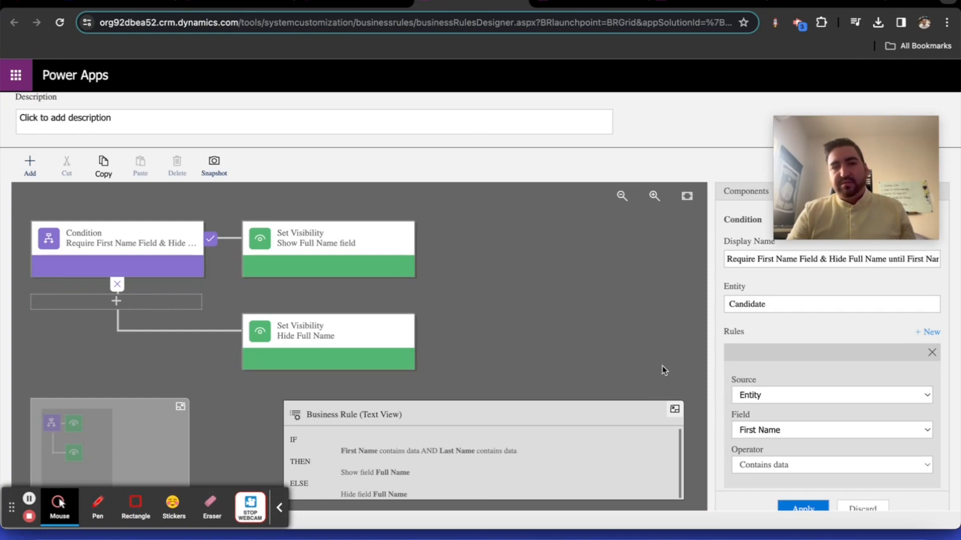
mouse_move(756, 359)
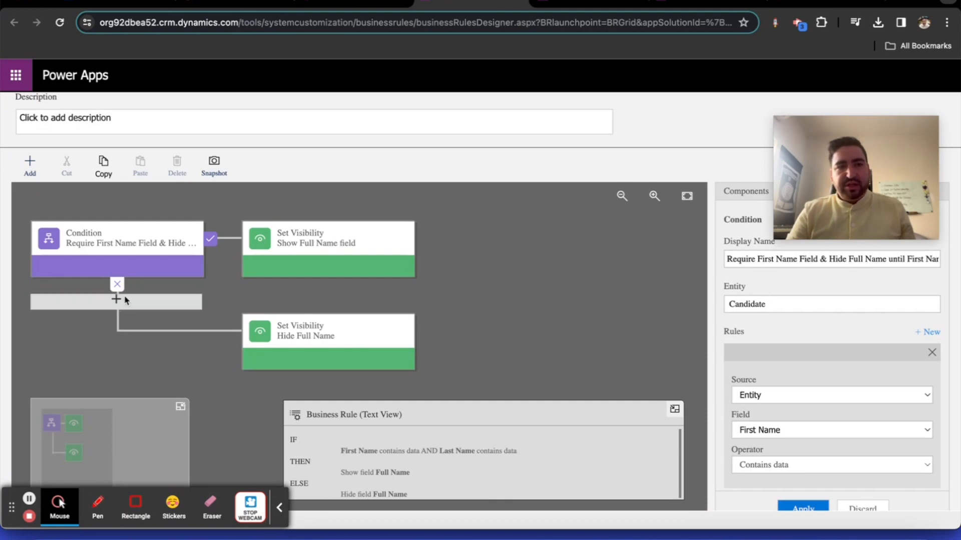
left_click(115, 301)
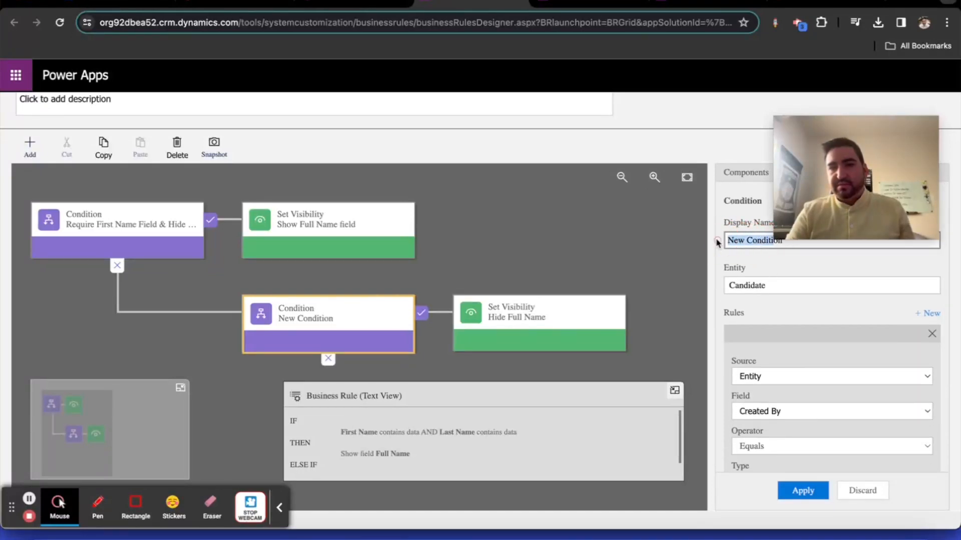
Title the else-if condition 'First Name does not contain data', set it to check exactly that, and apply.
type("o")
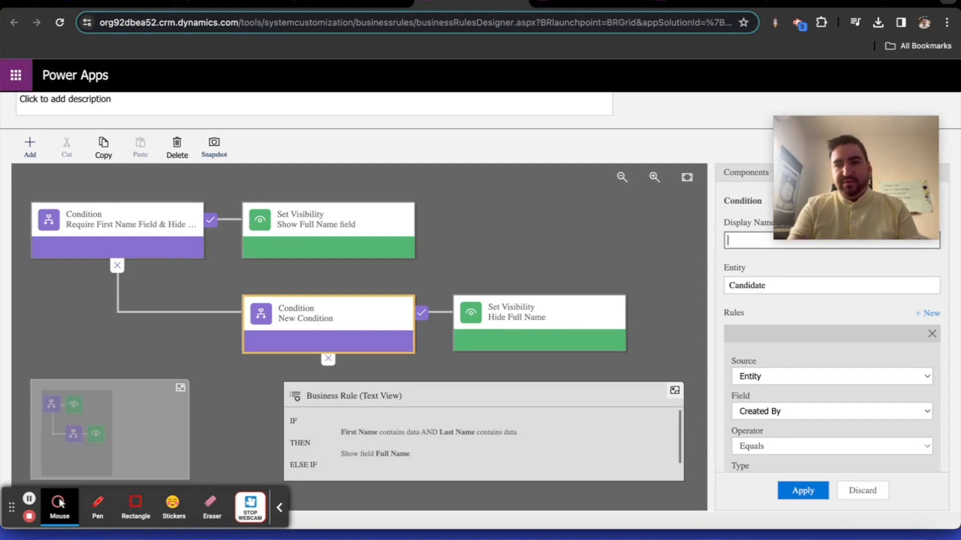
type("First")
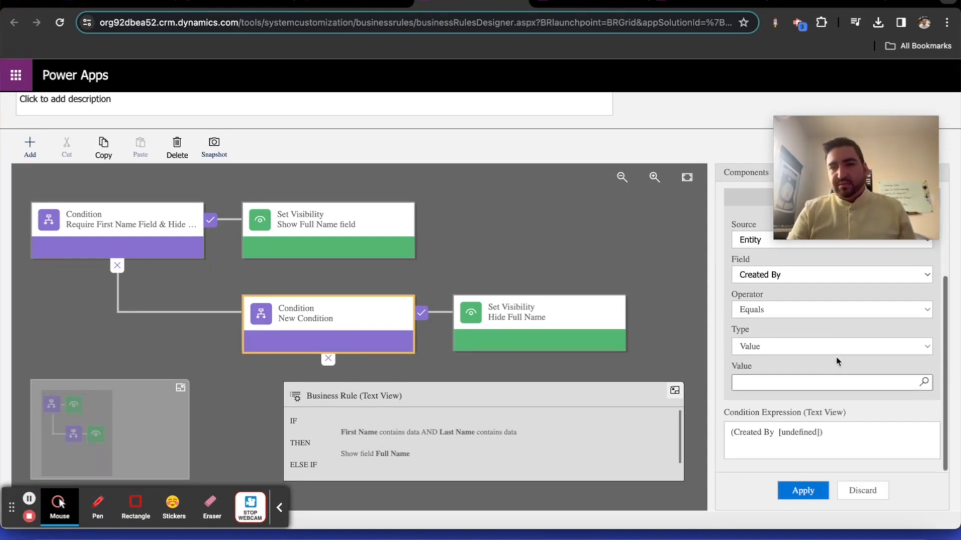
left_click(831, 274)
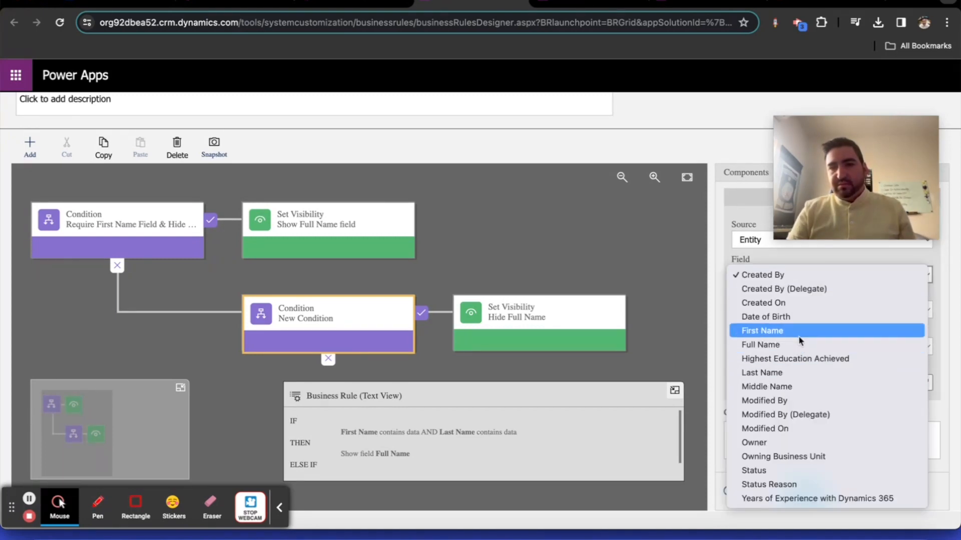
left_click(762, 330)
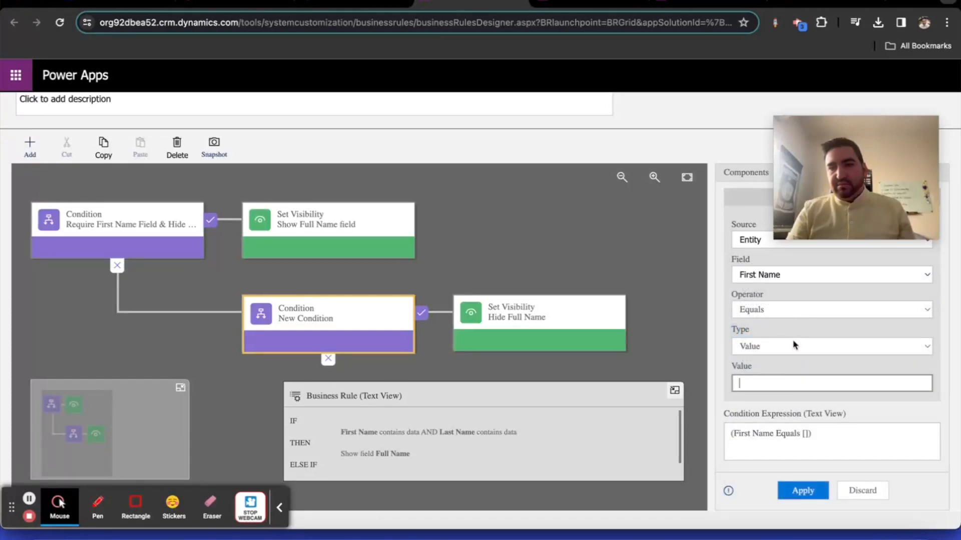
left_click(831, 310)
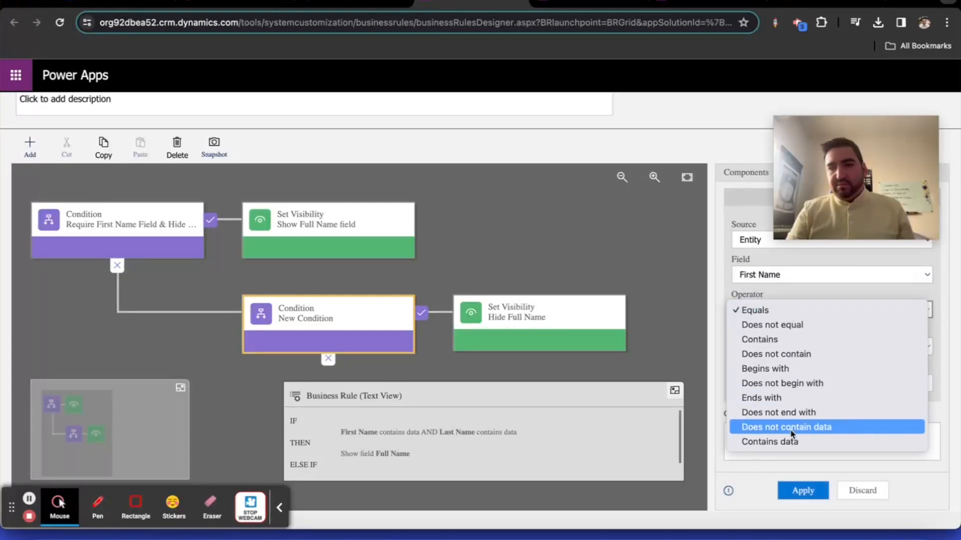
left_click(787, 426)
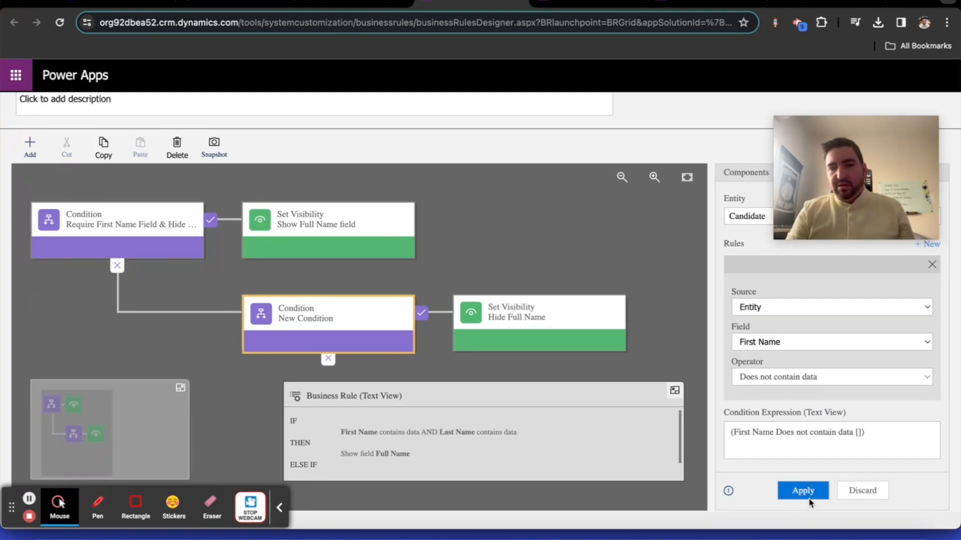
left_click(802, 490)
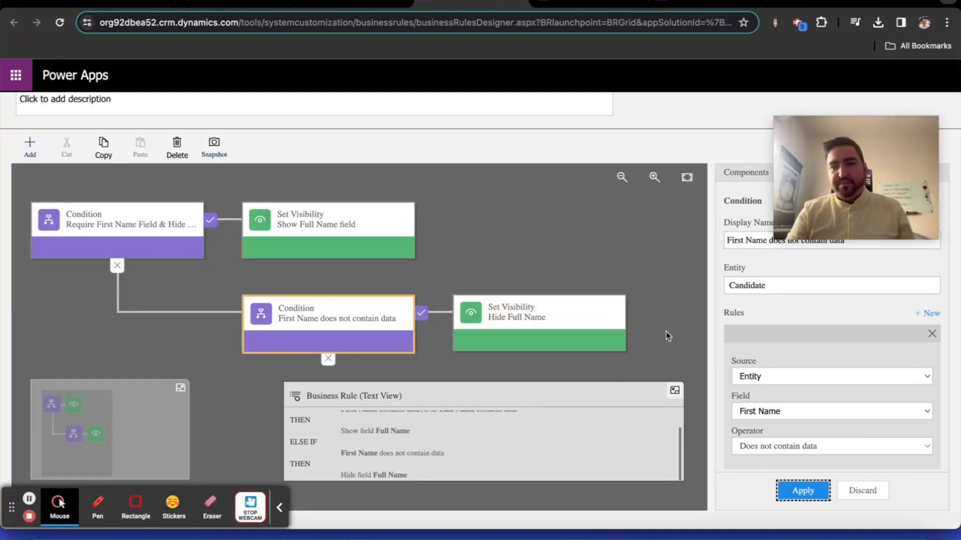
mouse_move(792, 376)
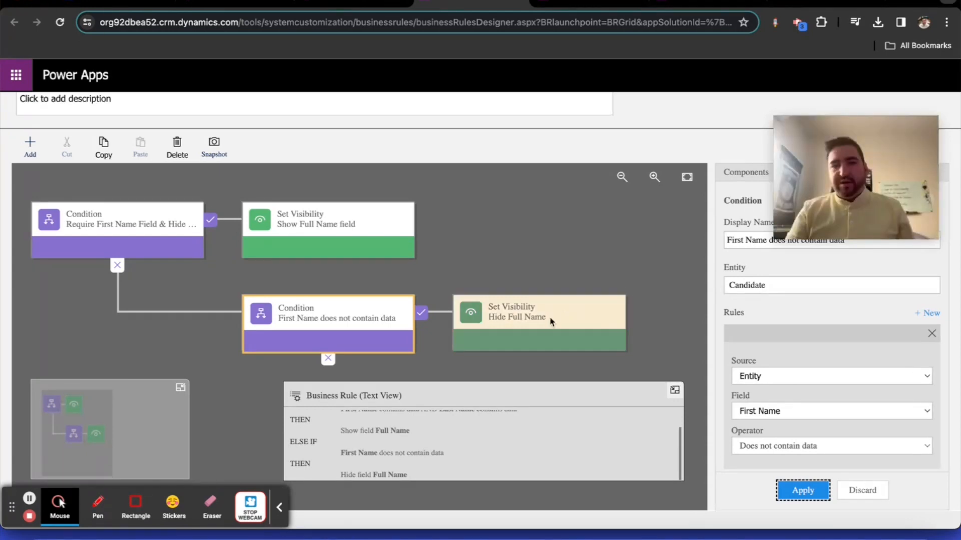
After Hide Full Name, add a 'Set First Name Required' action making First Name Business Required, then validate.
left_click(539, 322)
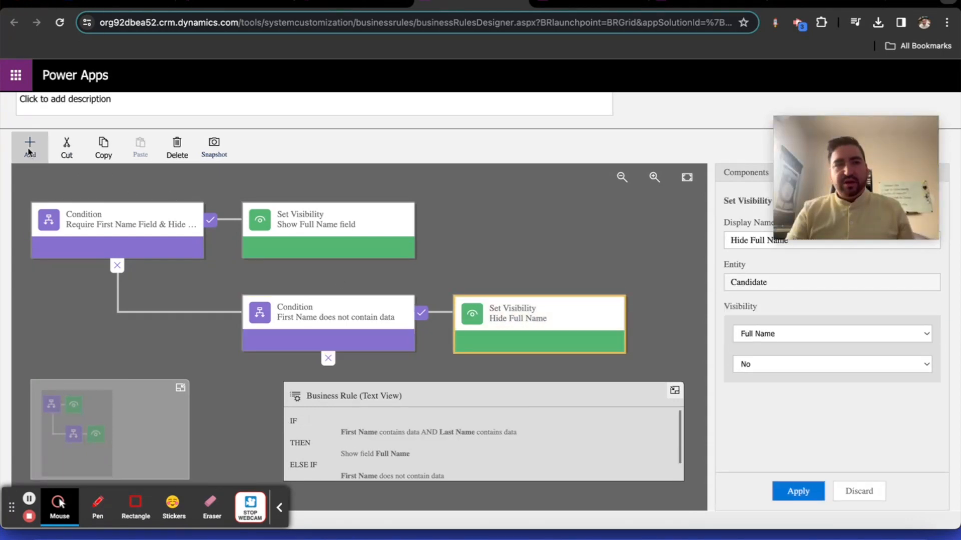
left_click(30, 142)
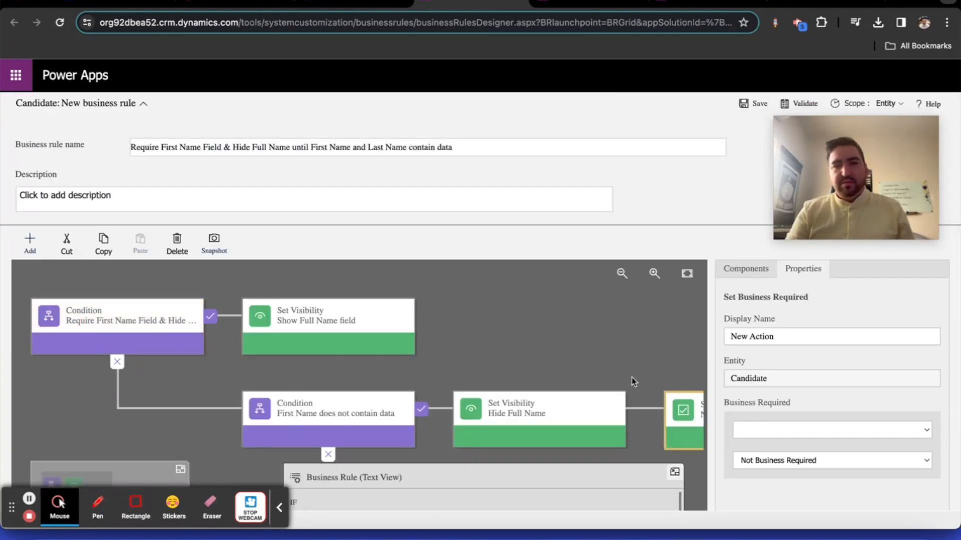
left_click(682, 409)
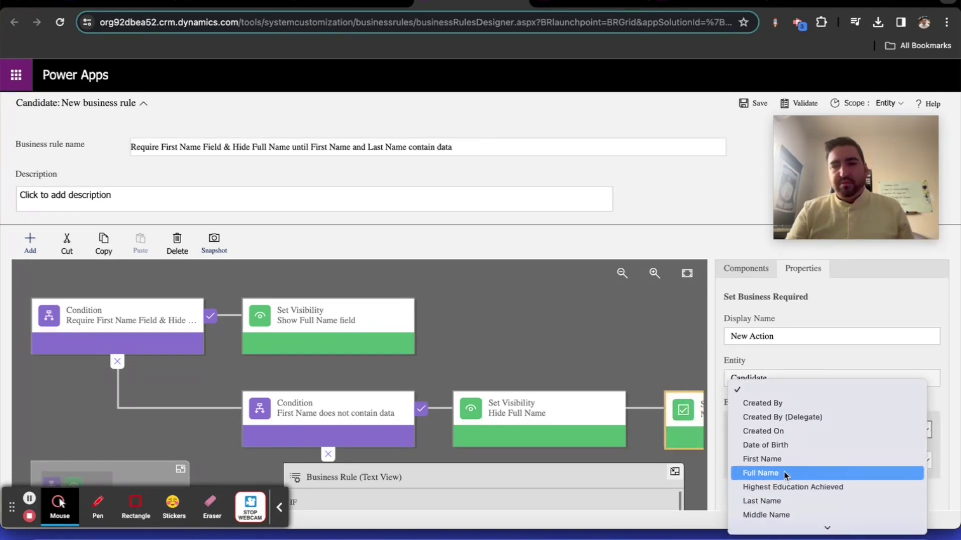
left_click(761, 459)
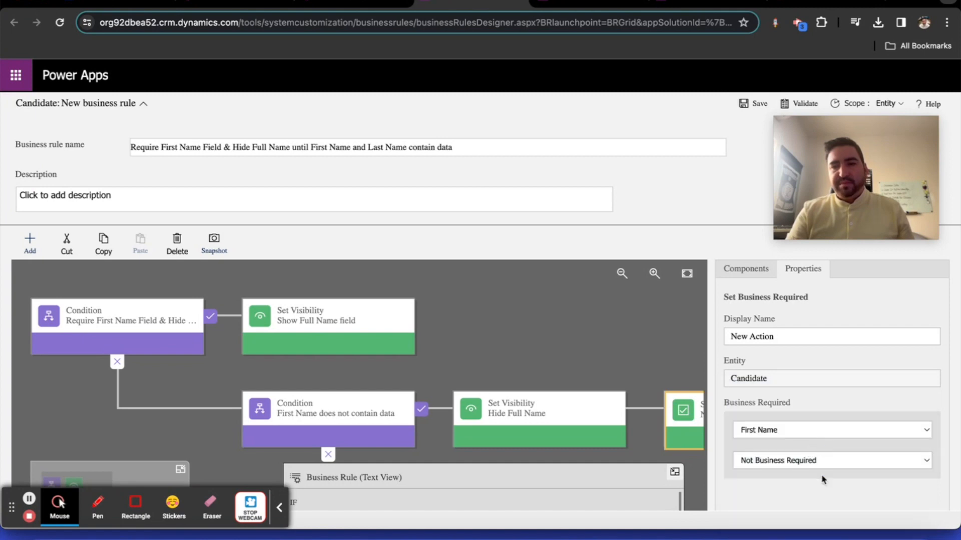
left_click(832, 460)
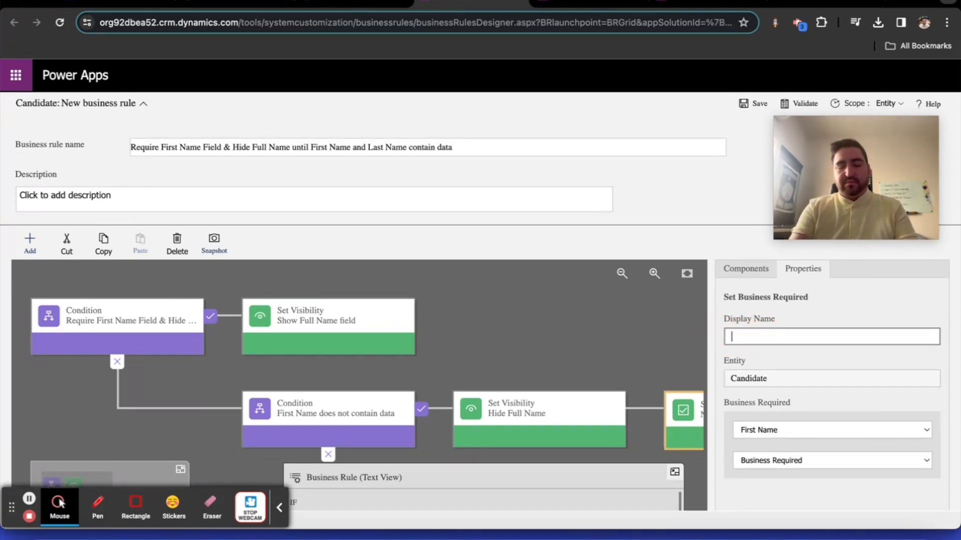
type("Set First N")
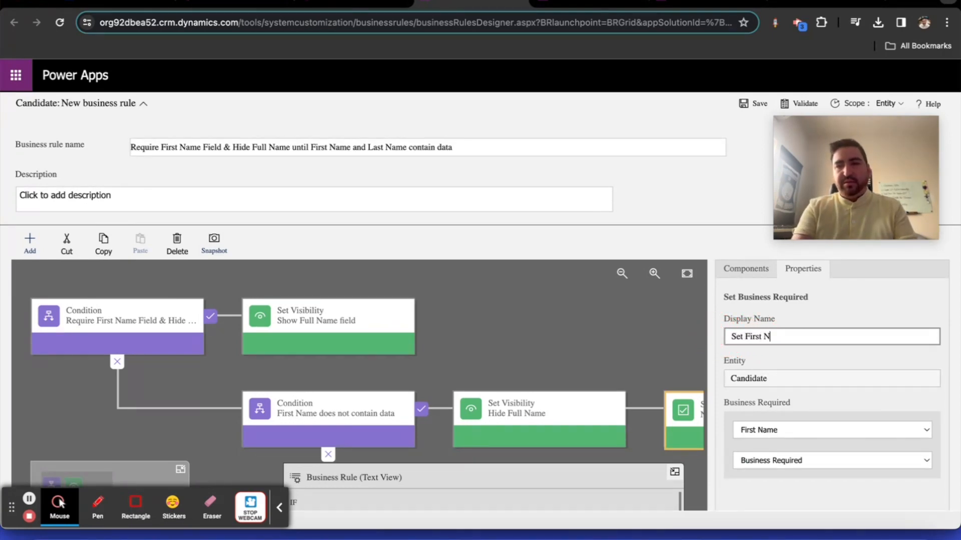
type("ame Required")
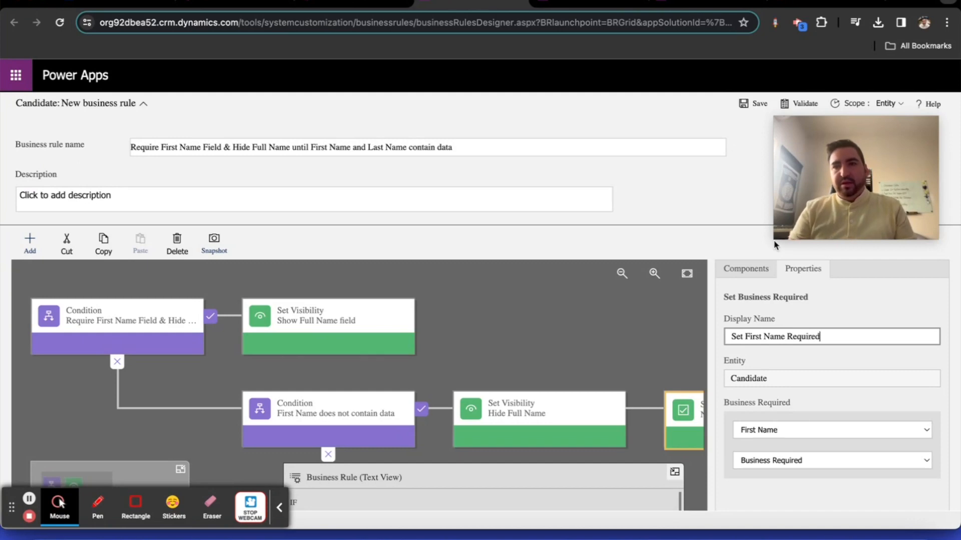
left_click(805, 103)
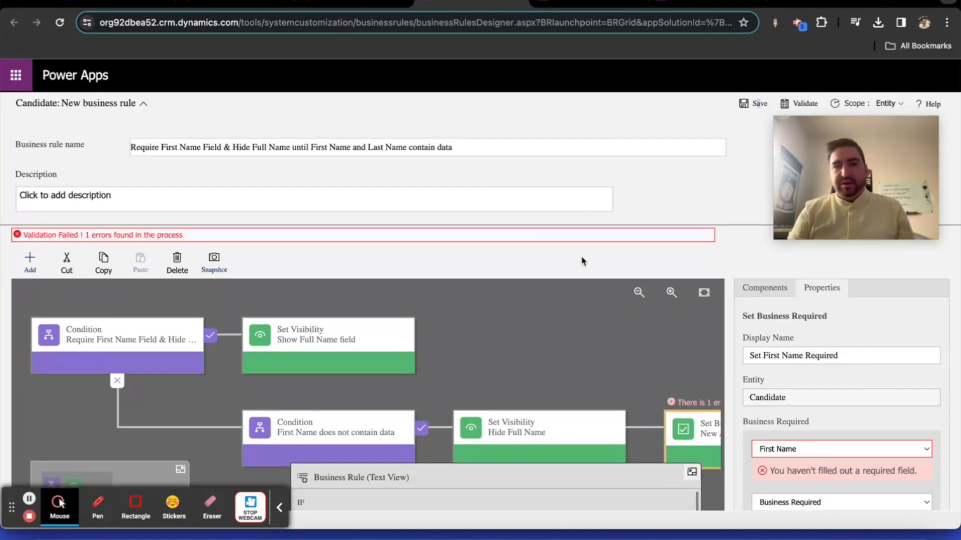
scroll("down", 3)
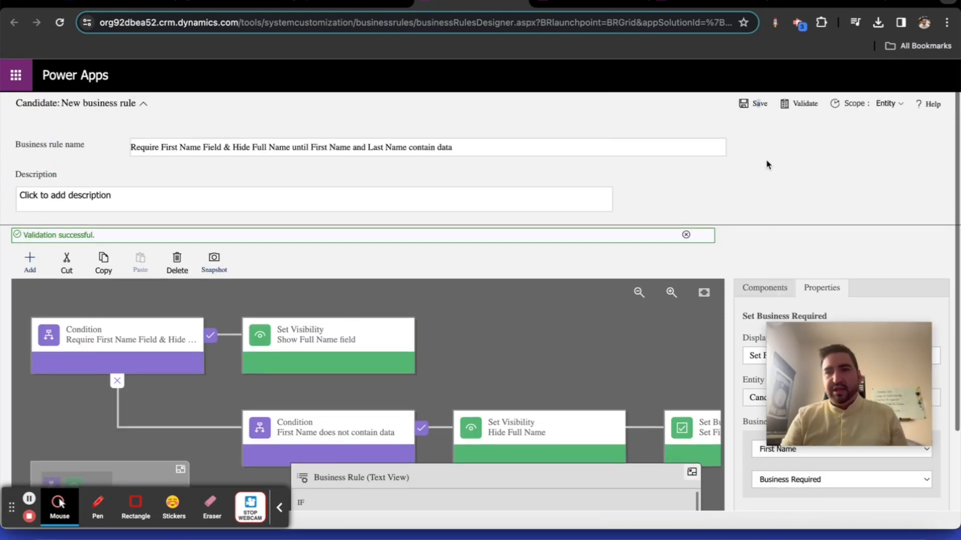
Save the business rule and validate it again.
left_click(754, 103)
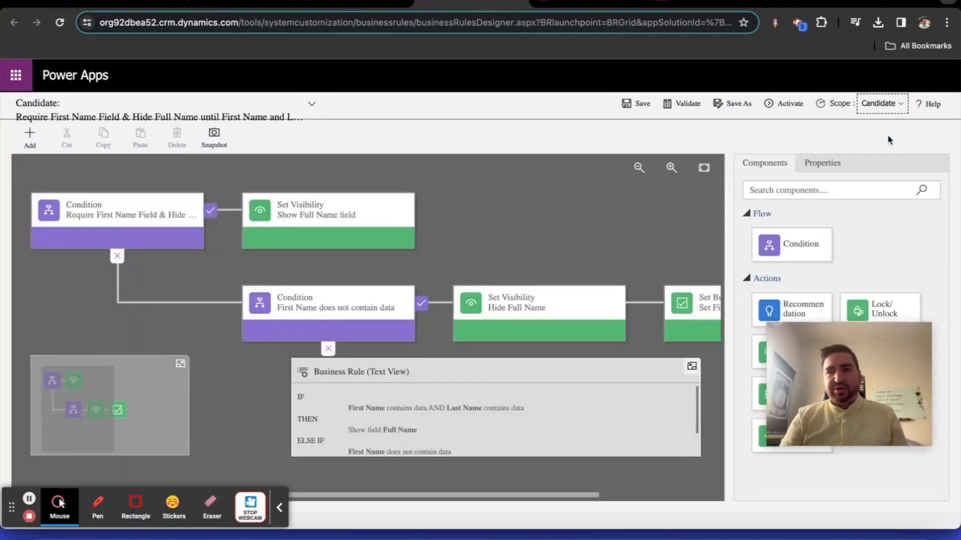
left_click(687, 103)
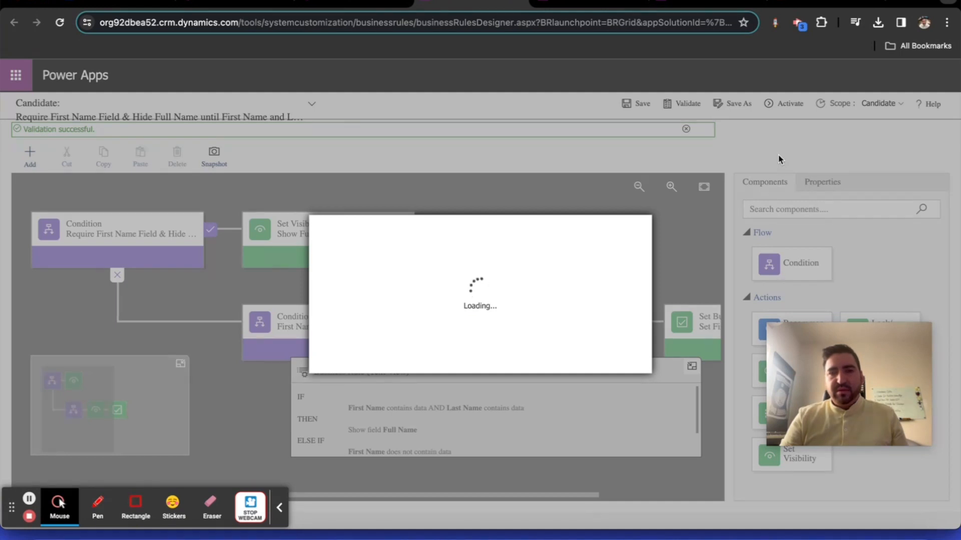
Activate the third Candidate business rule, confirming in the Process Activate dialog.
left_click(784, 103)
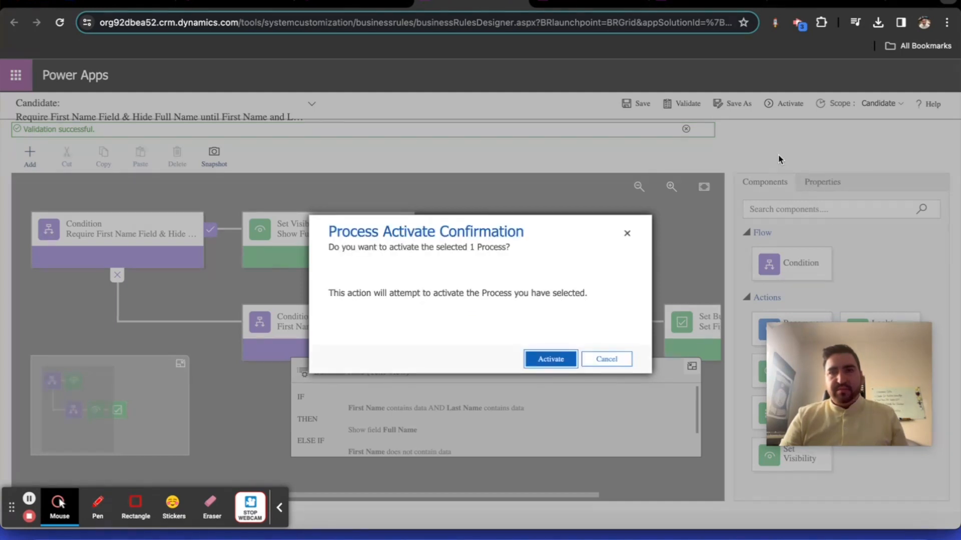
left_click(550, 358)
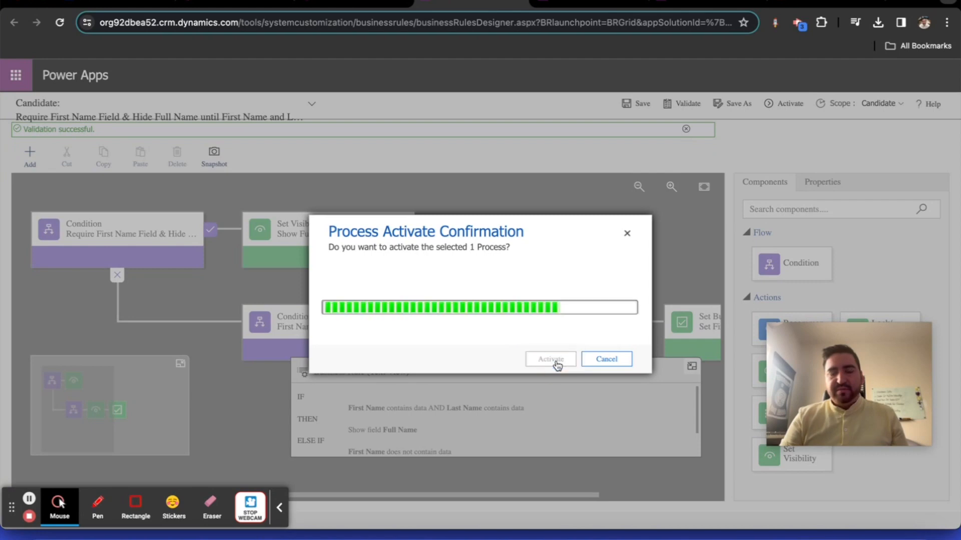
left_click(550, 359)
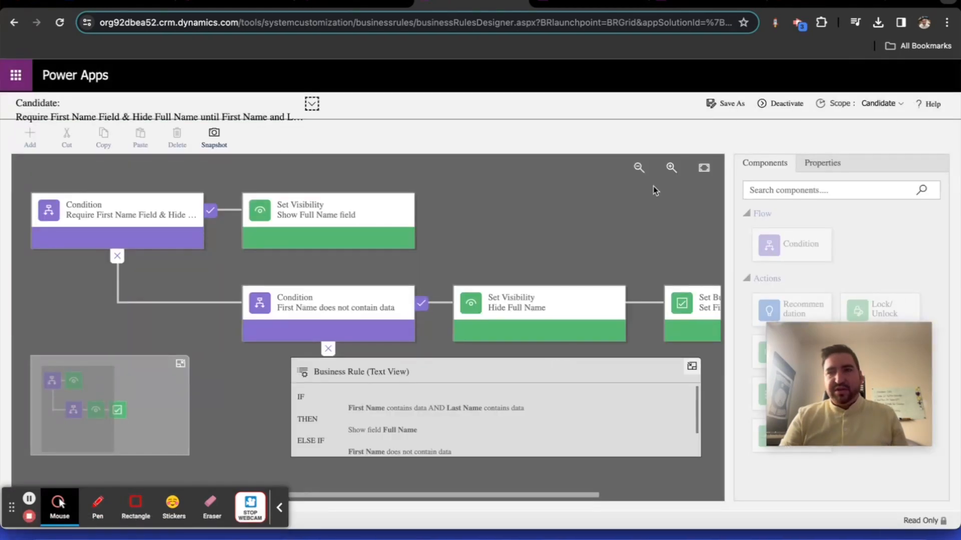
mouse_move(752, 178)
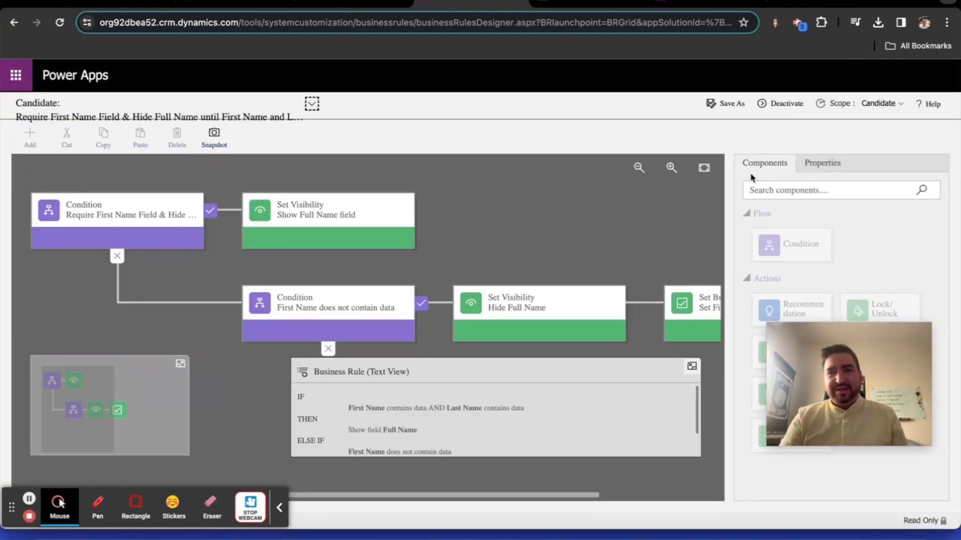
mouse_move(446, 40)
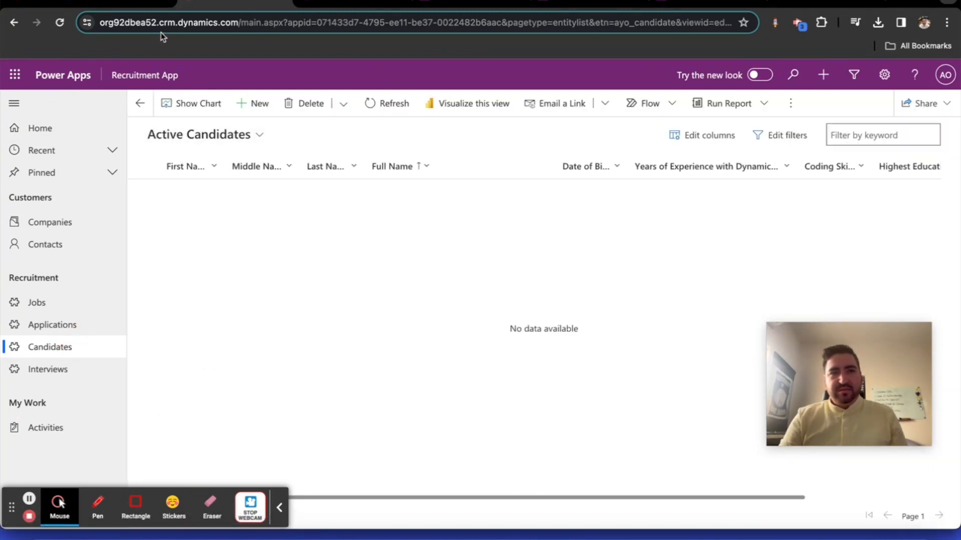
Switch to the Recruitment App tab showing the empty Active Candidates list.
left_click(60, 22)
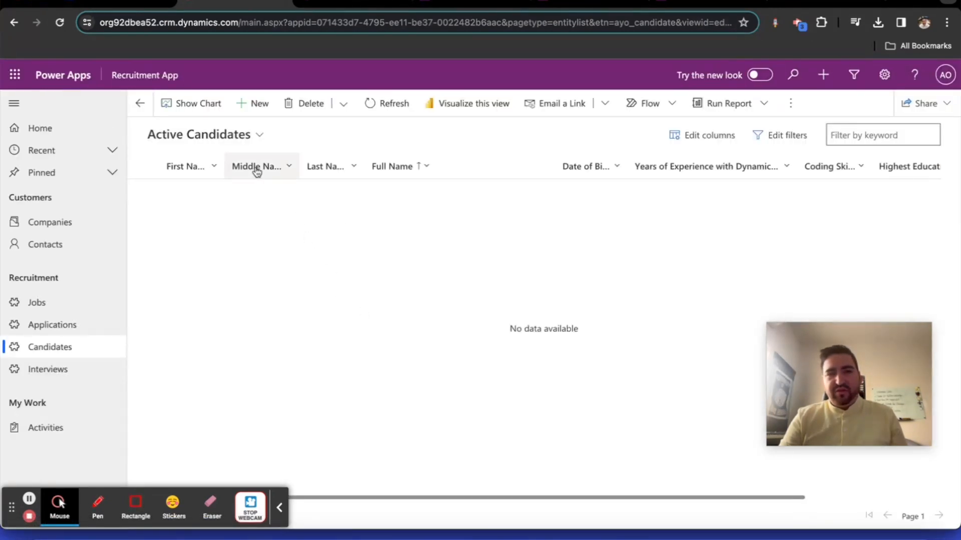
mouse_move(269, 127)
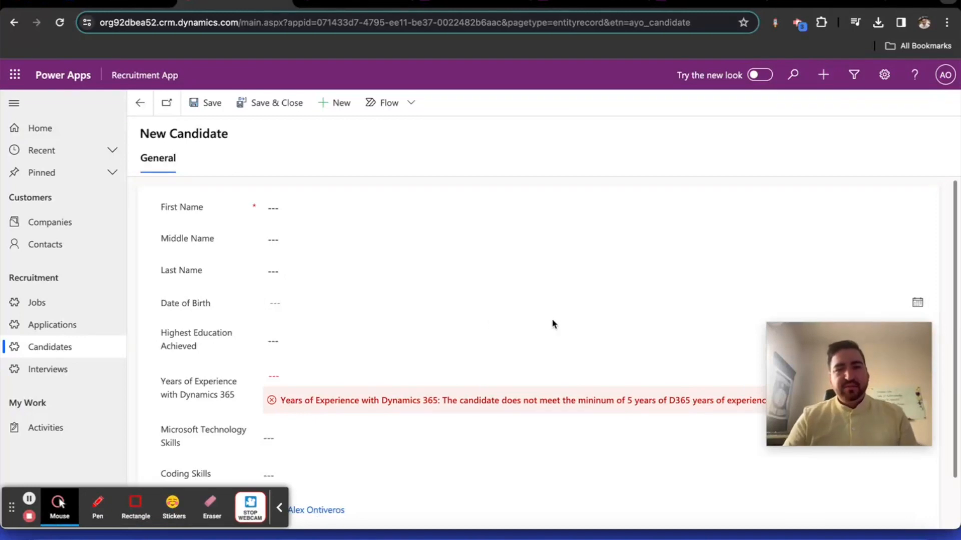
Scroll the blank New Candidate form to review its fields and the Years of Experience requirement.
scroll("down", 3)
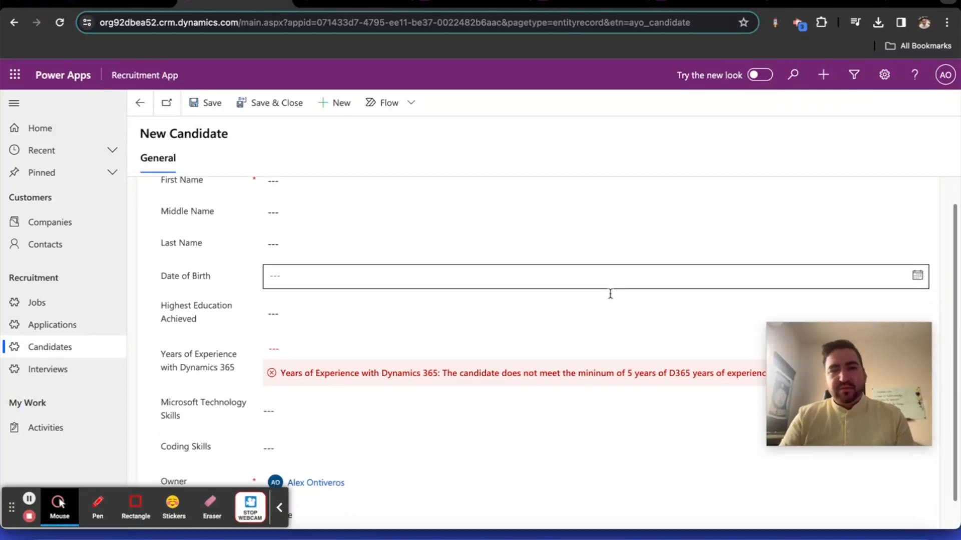
left_click(425, 349)
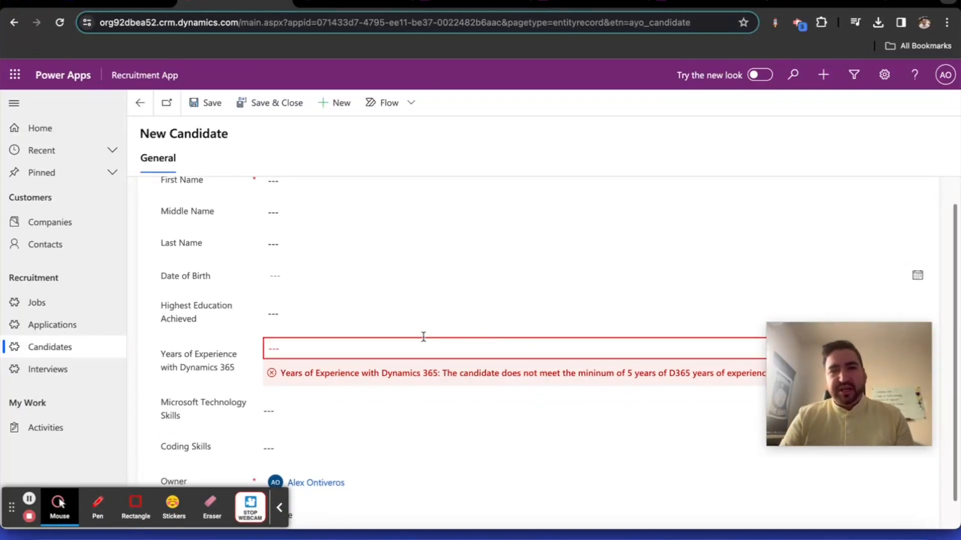
scroll("down", 3)
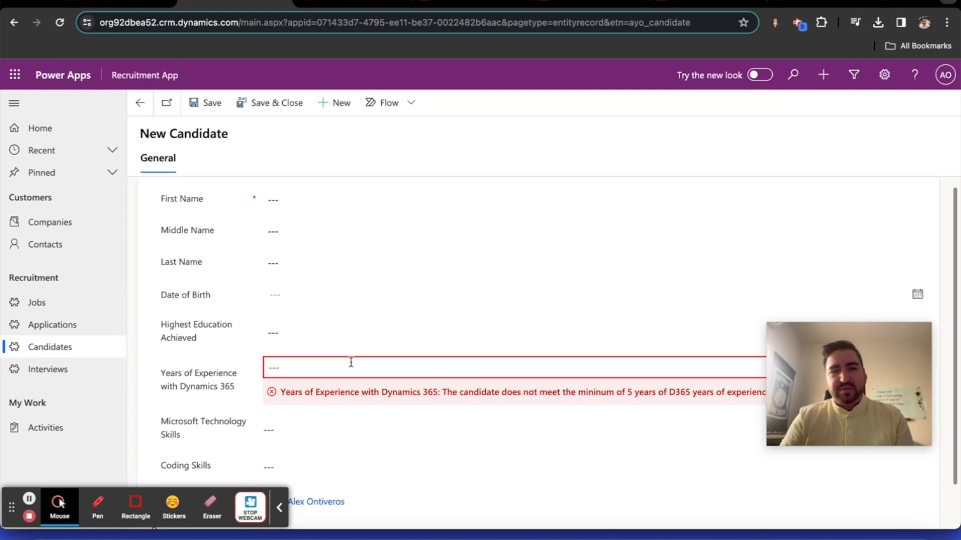
mouse_move(306, 363)
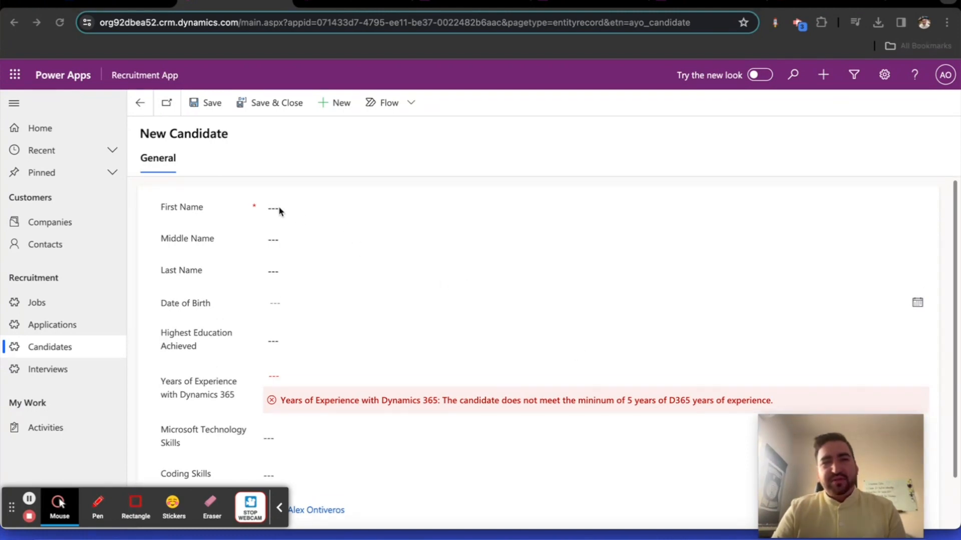
Enter first name JON, middle name S and last name SNOW on the New Candidate form.
left_click(280, 208)
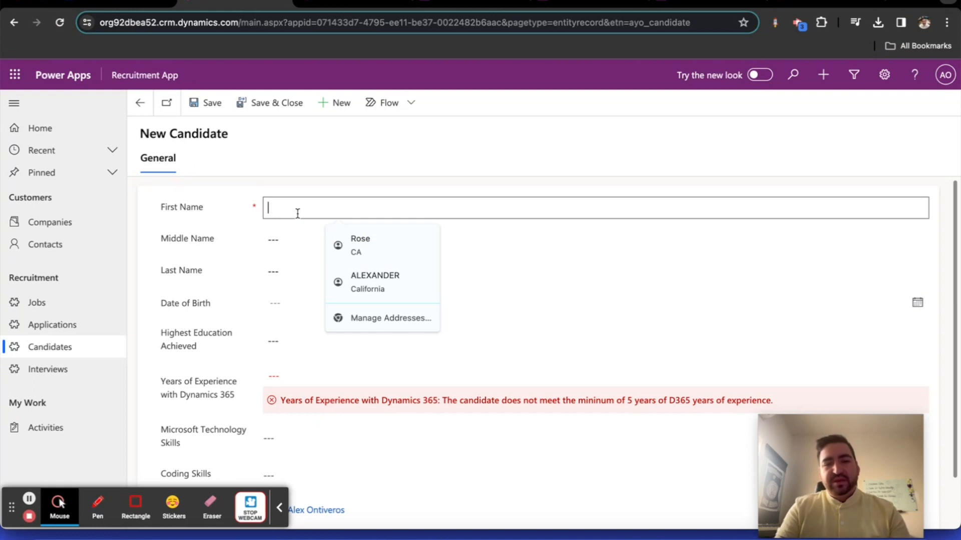
type("JON")
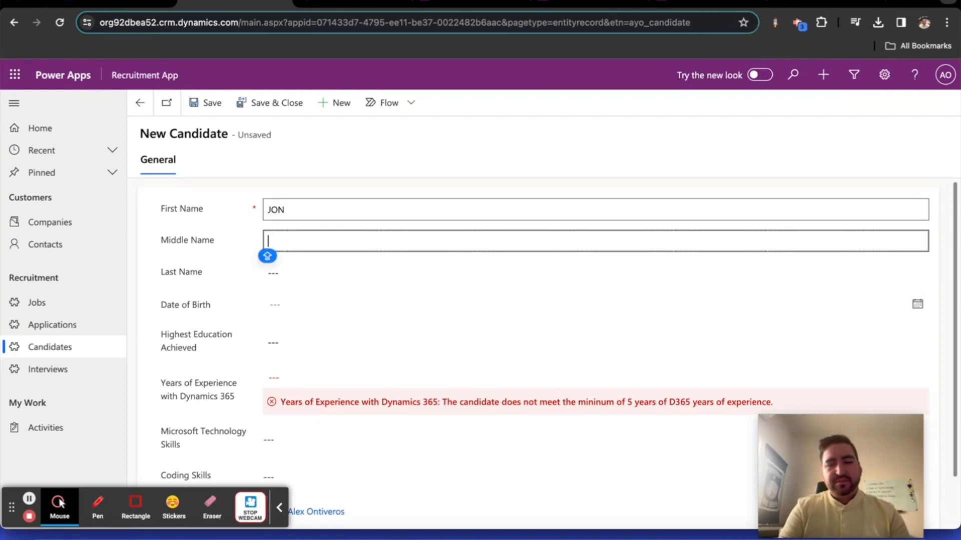
type("SNOW")
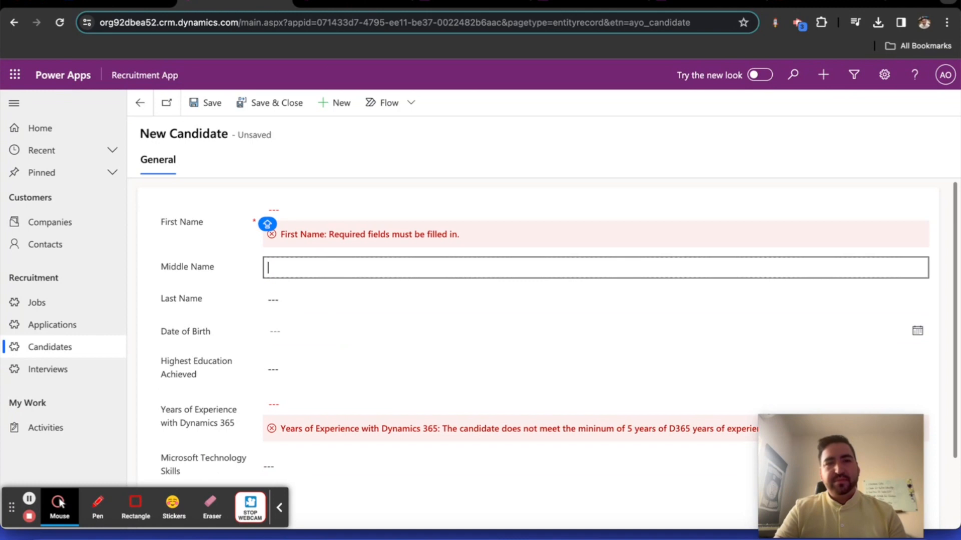
left_click(594, 206)
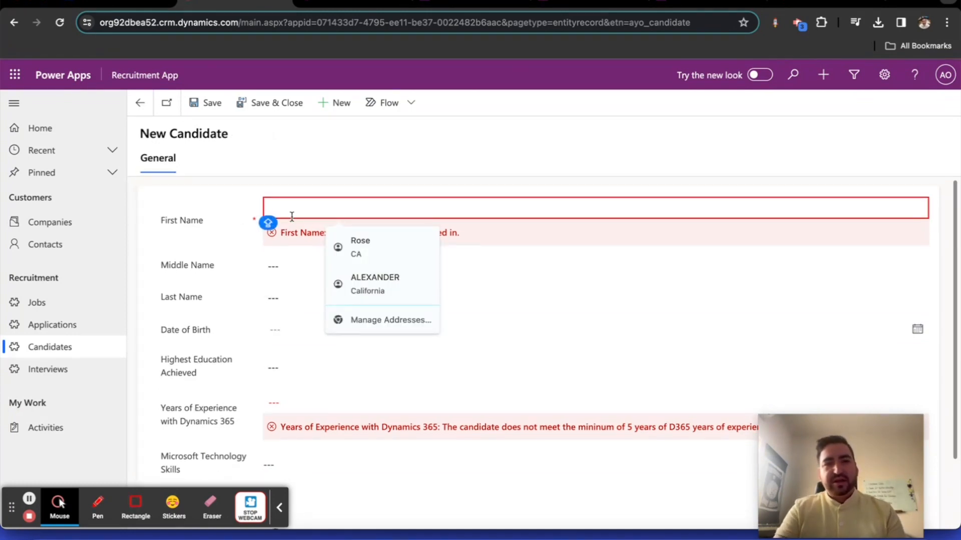
type("JO")
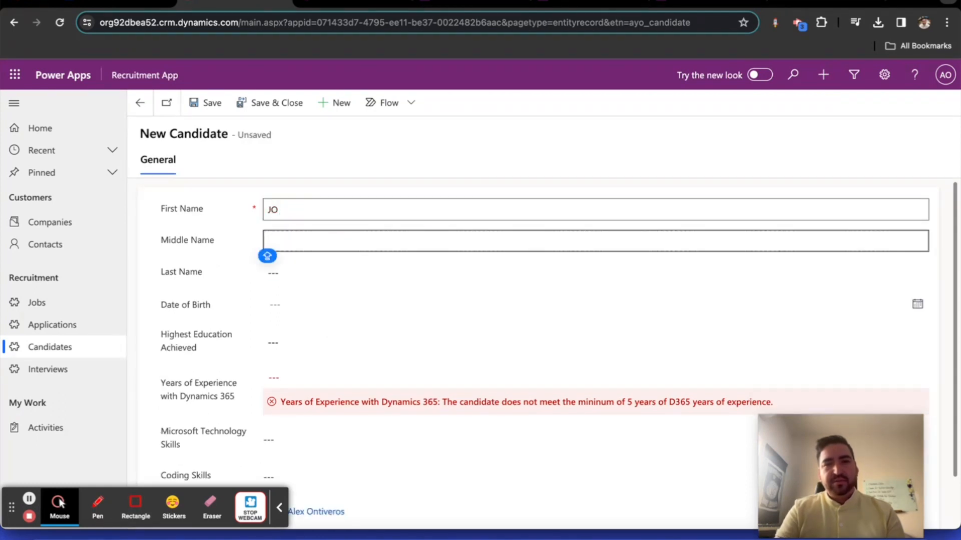
type("N")
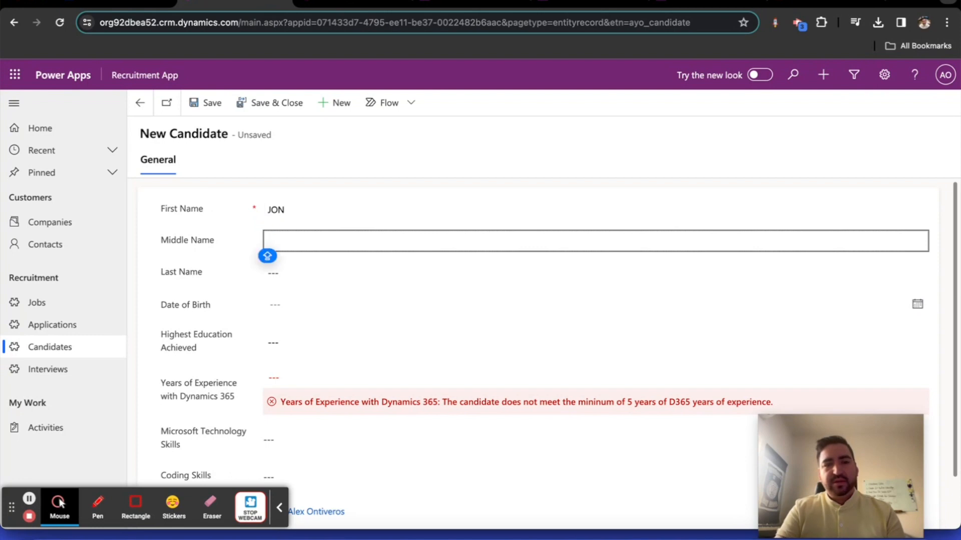
type("SNOQ")
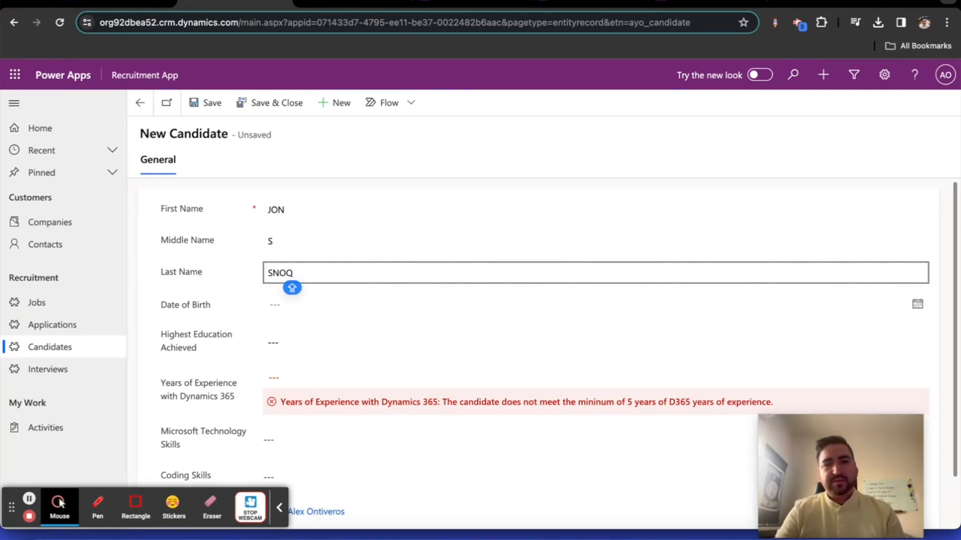
type("SNOW")
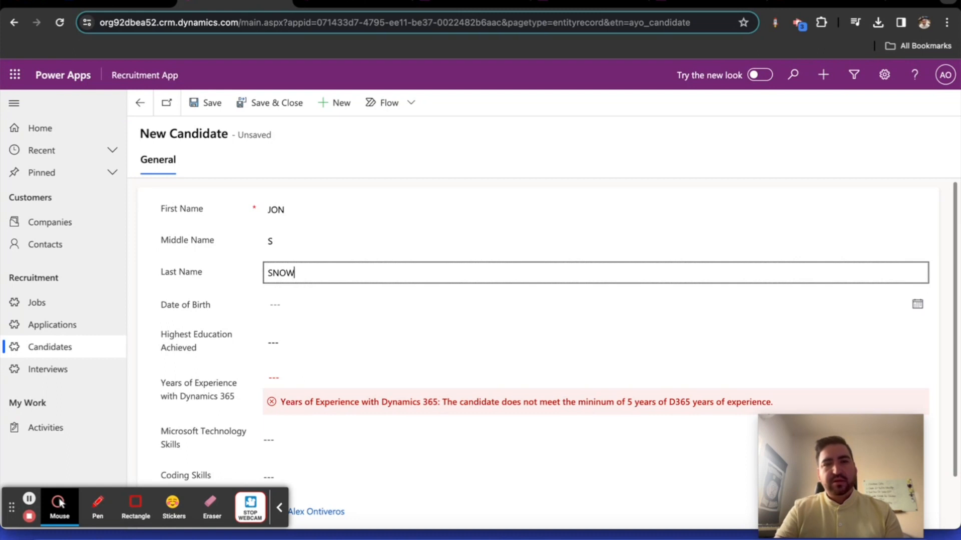
left_click(341, 250)
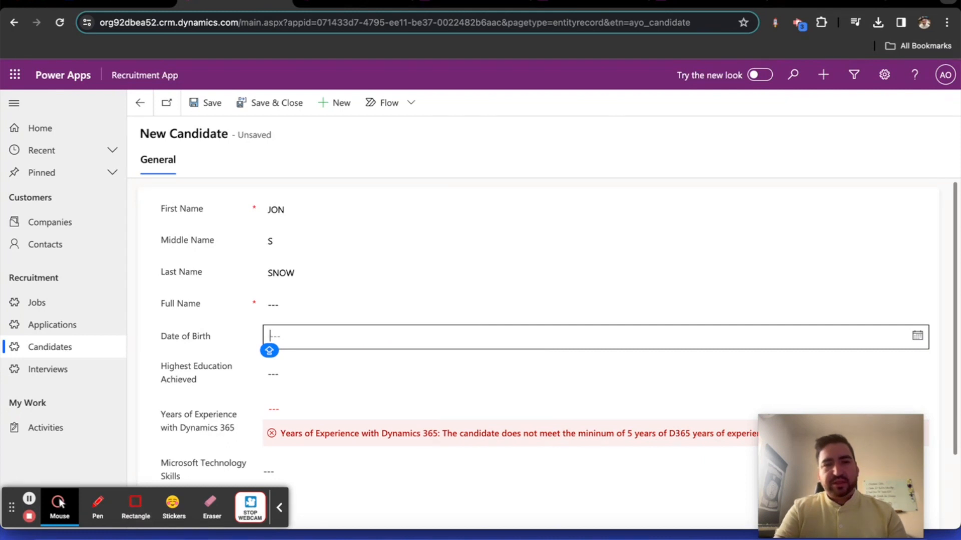
type("09/13/1988")
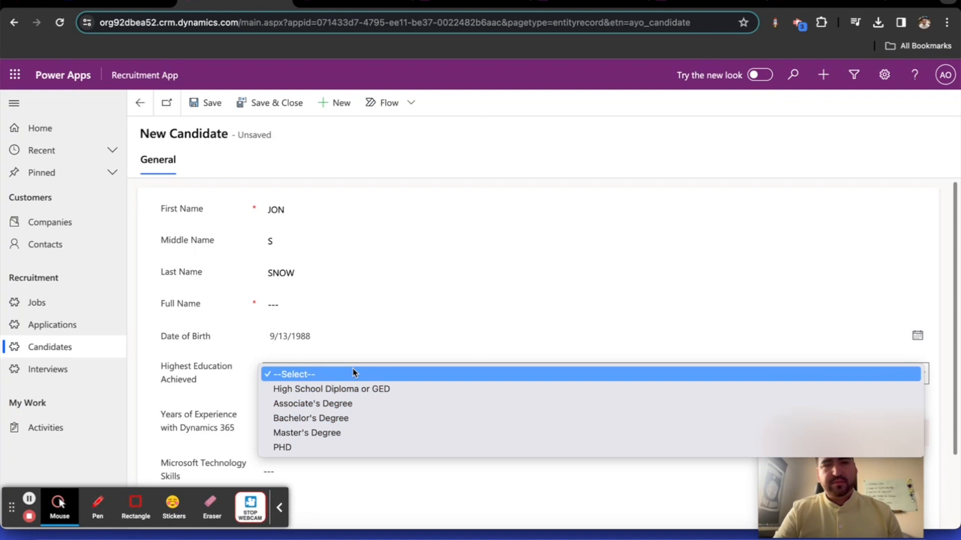
left_click(332, 390)
type("3")
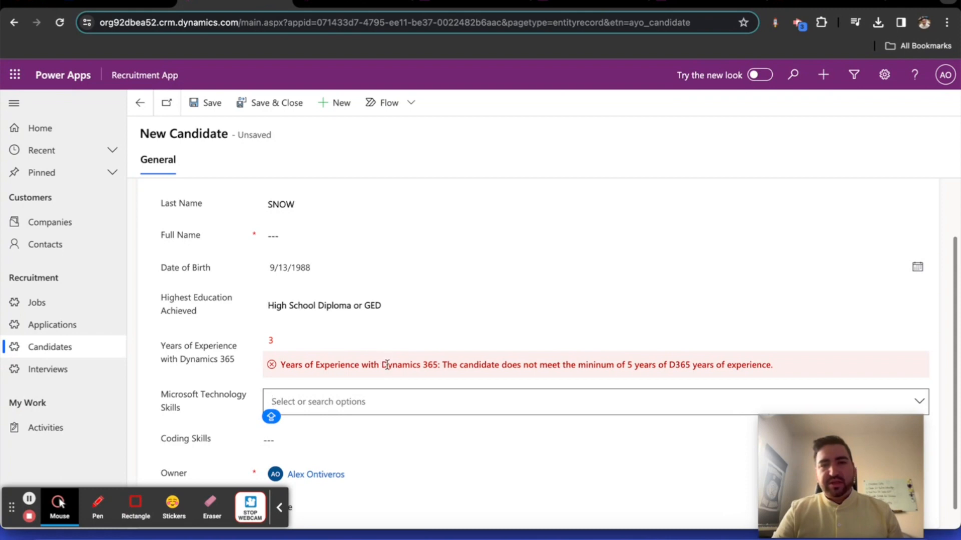
left_click(271, 340)
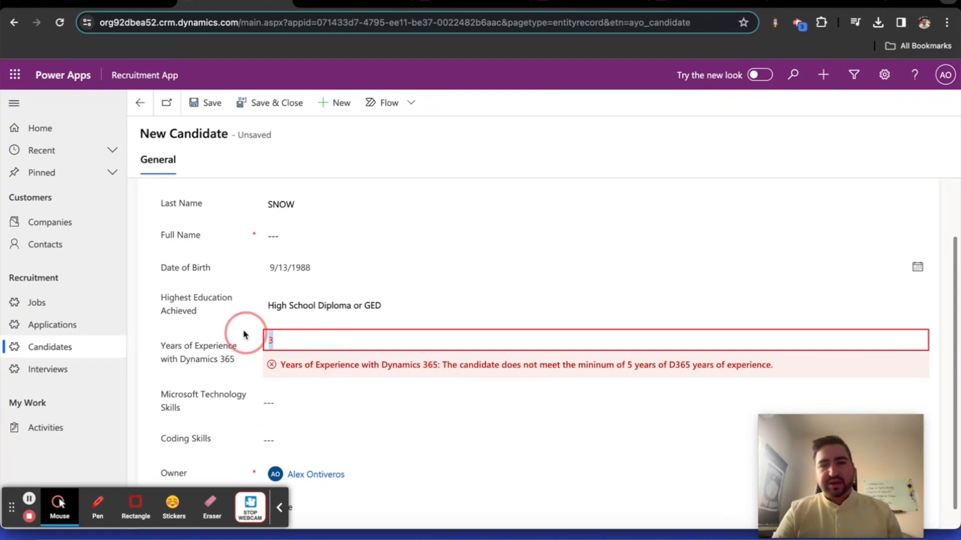
left_click(278, 401)
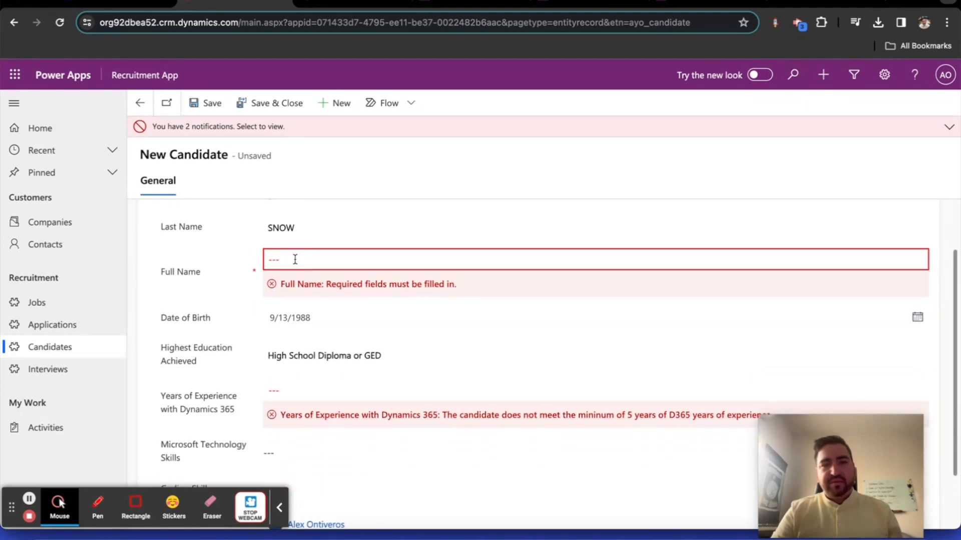
Enter Full Name JON S SNOW and set Years of Experience with Dynamics 365 to 5.
type("JON")
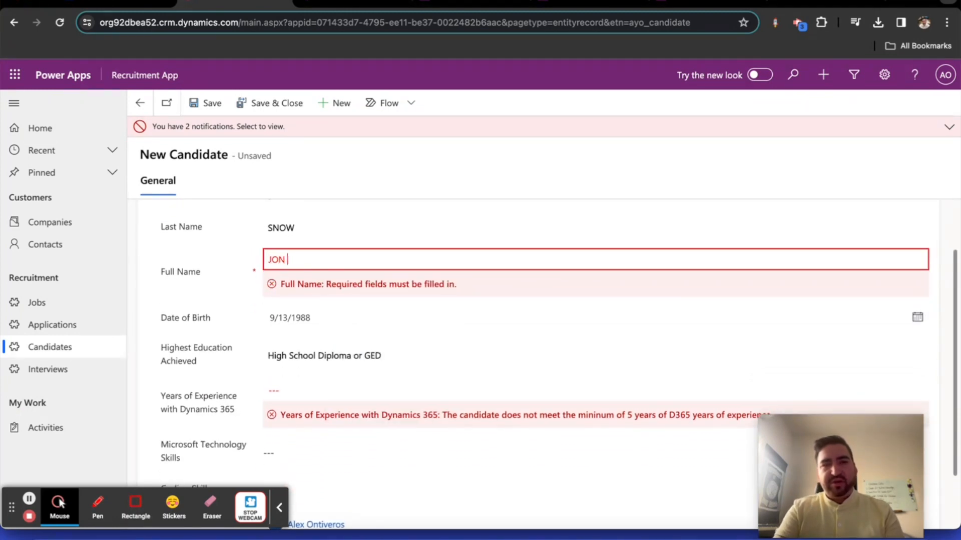
type("S SNOW")
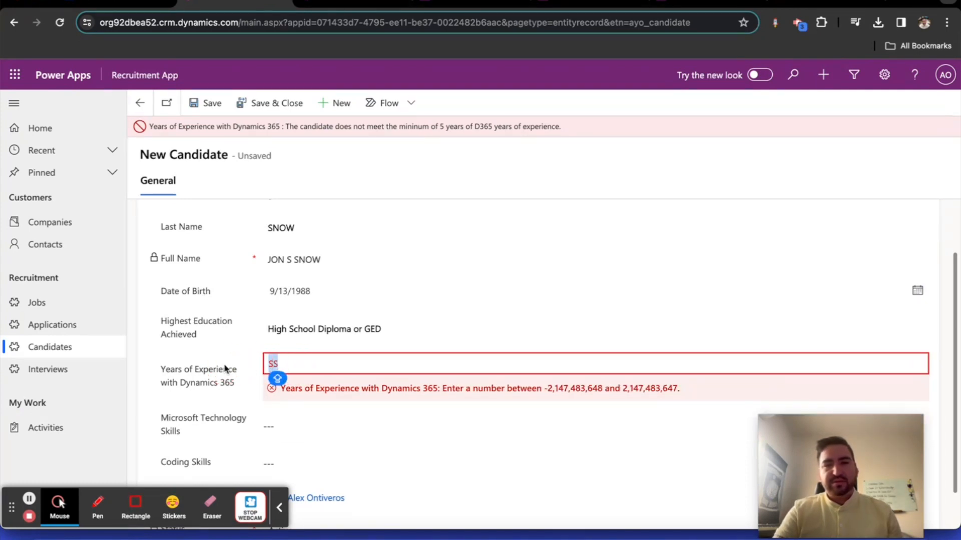
key("Backspace")
type("5")
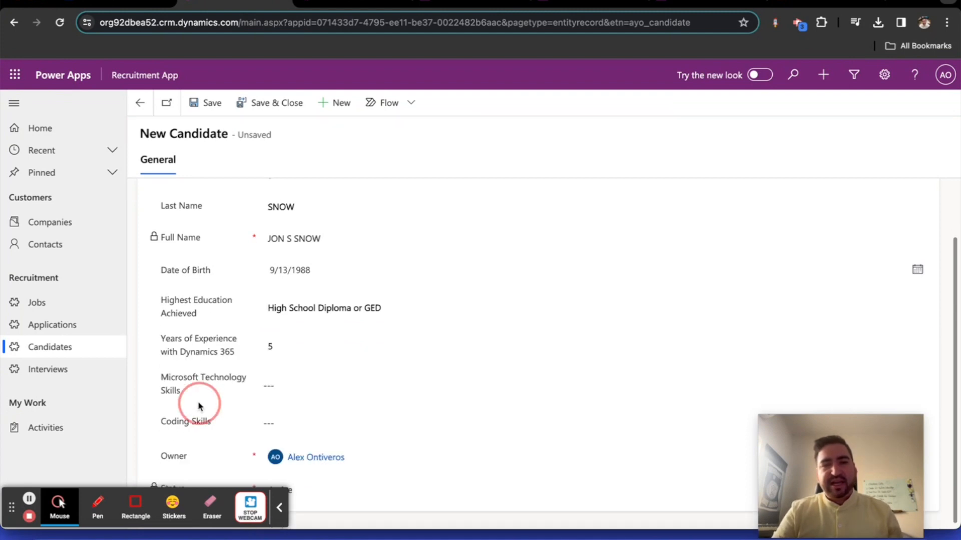
left_click(317, 421)
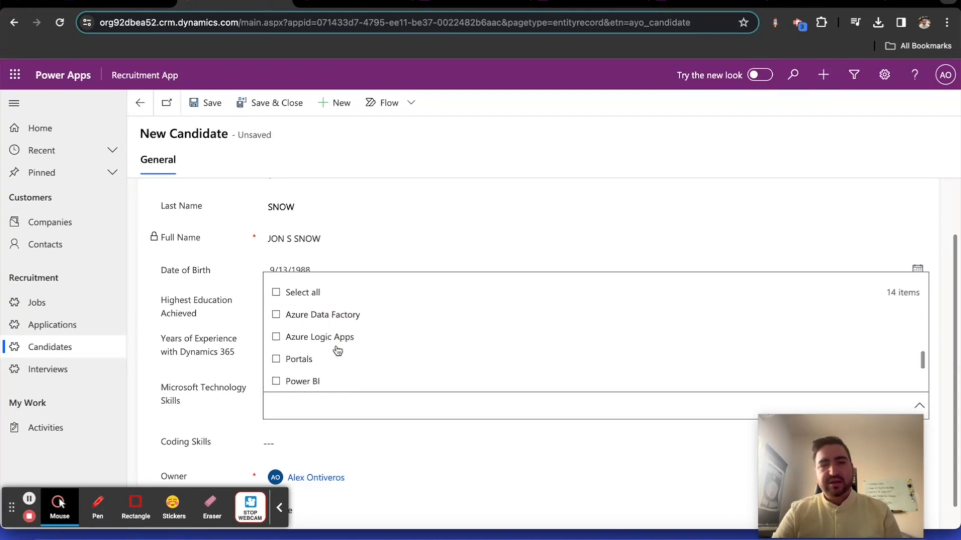
Tick the Microsoft technology skills through SSIS and the coding skills including XML.
left_click(276, 336)
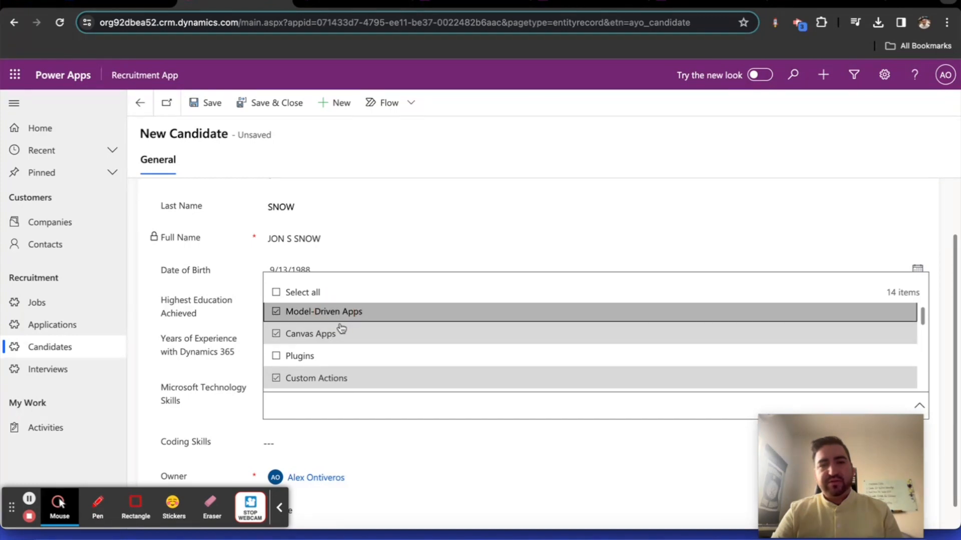
scroll("down", 3)
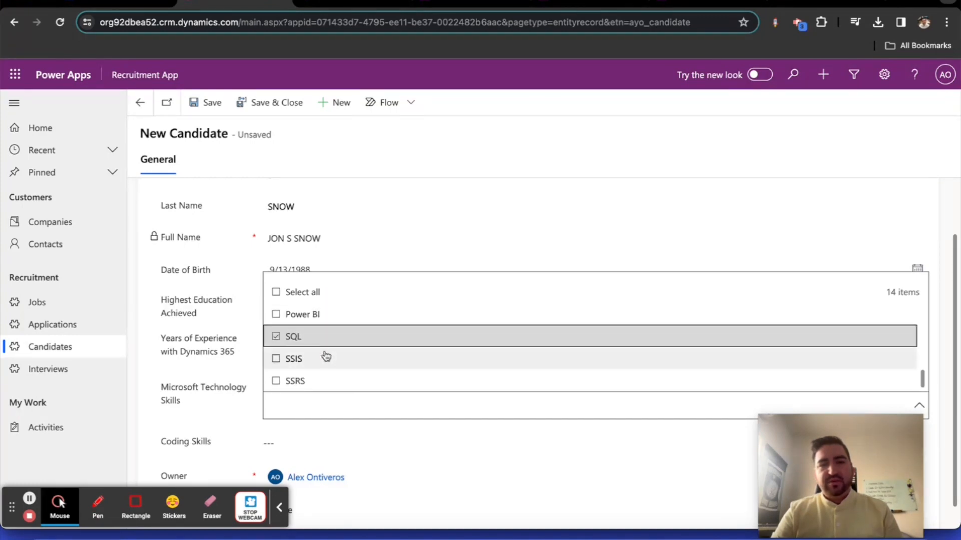
left_click(276, 358)
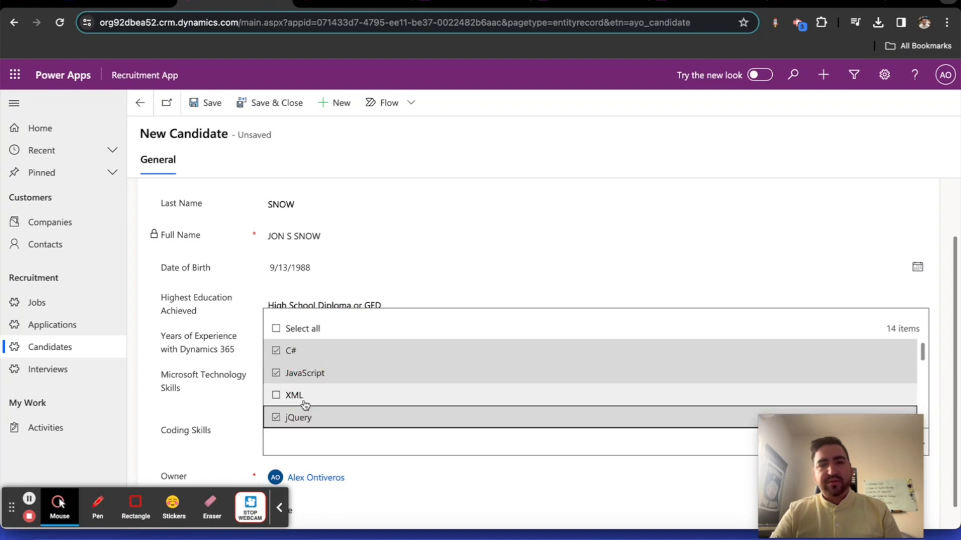
left_click(277, 395)
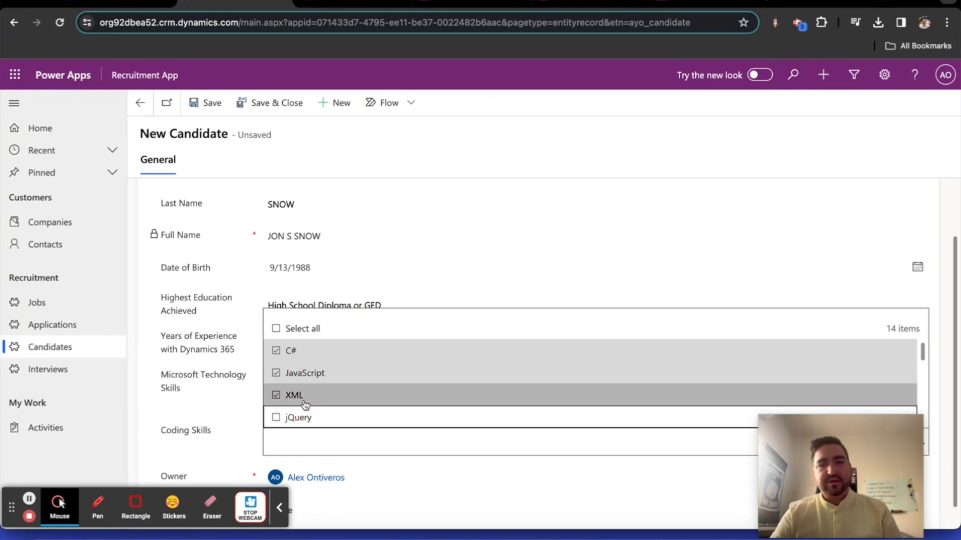
scroll("down", 3)
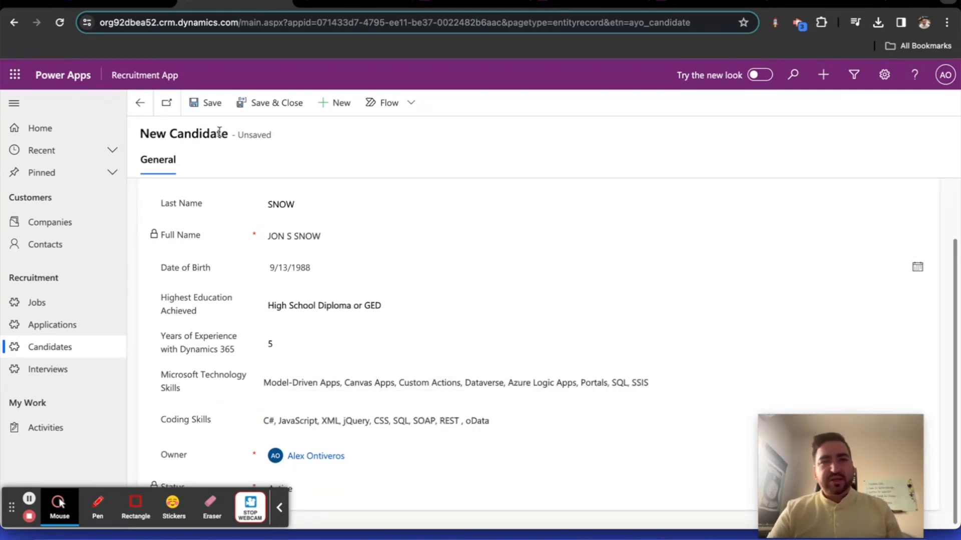
Save the JON S SNOW record and review its experience and education values unchanged.
left_click(206, 102)
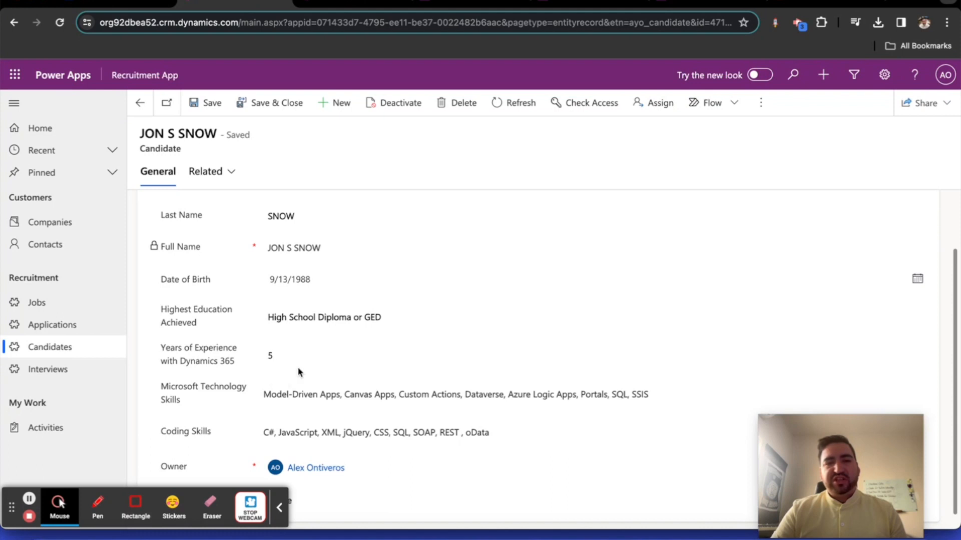
mouse_move(313, 373)
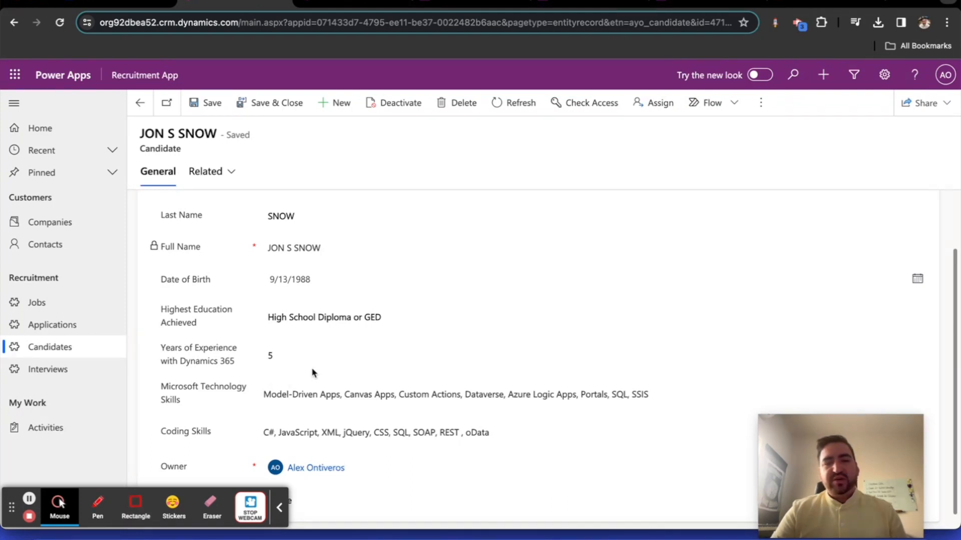
mouse_move(246, 345)
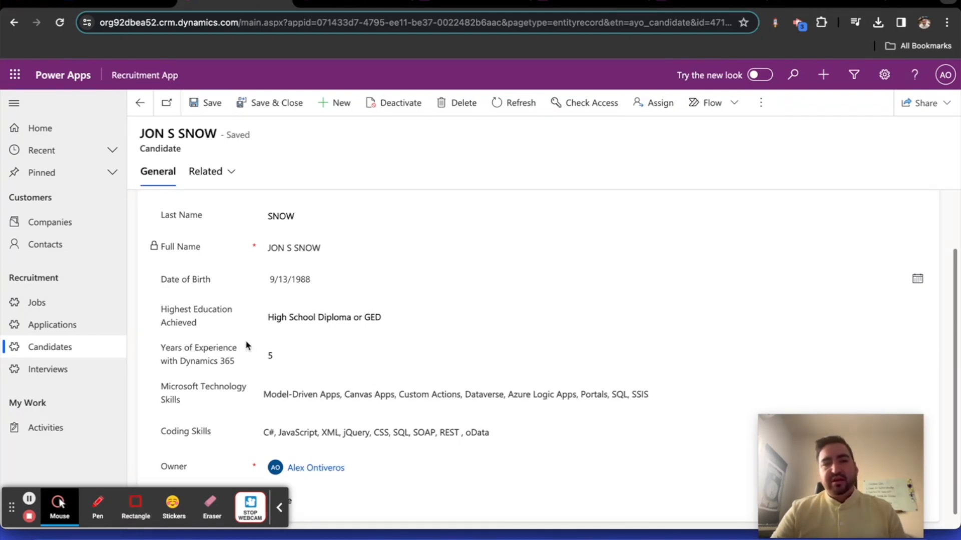
left_click(326, 355)
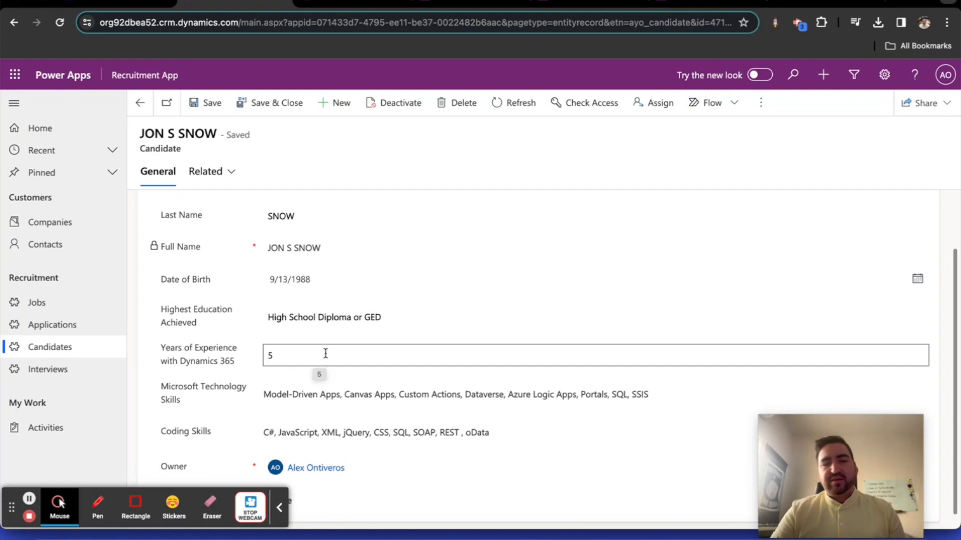
left_click(458, 403)
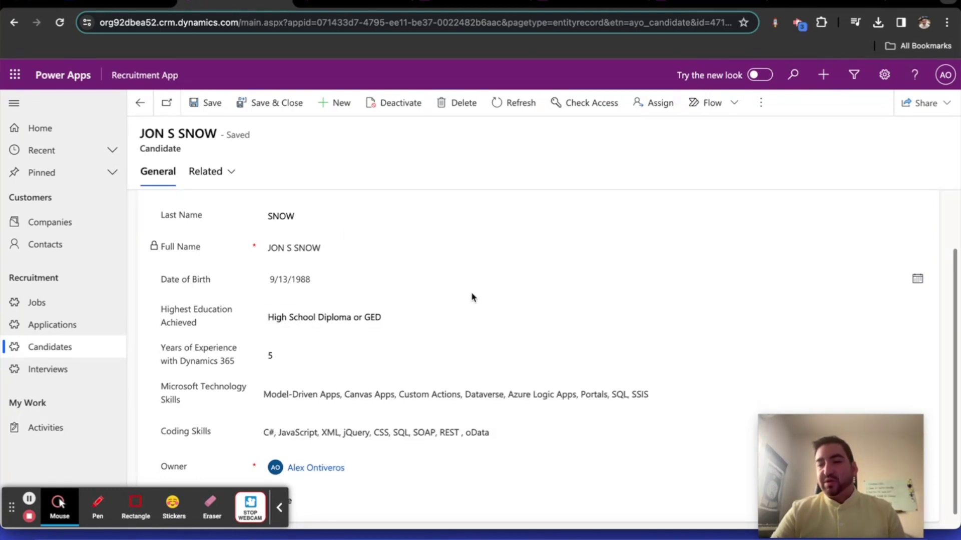
mouse_move(506, 342)
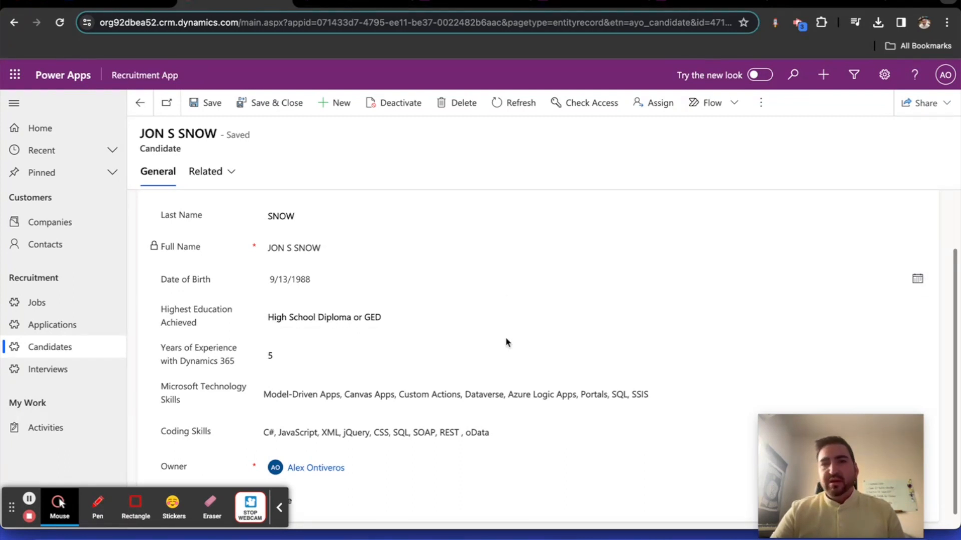
mouse_move(563, 336)
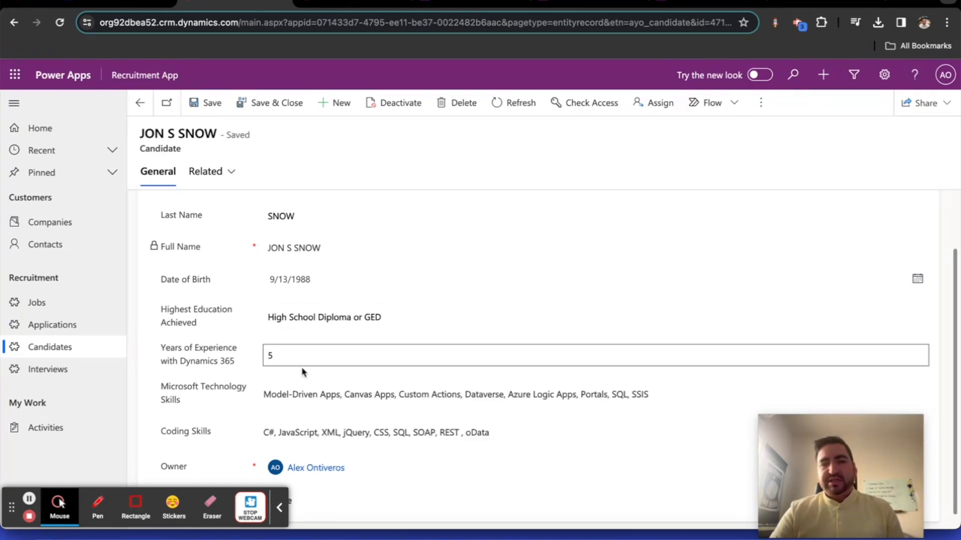
left_click(430, 316)
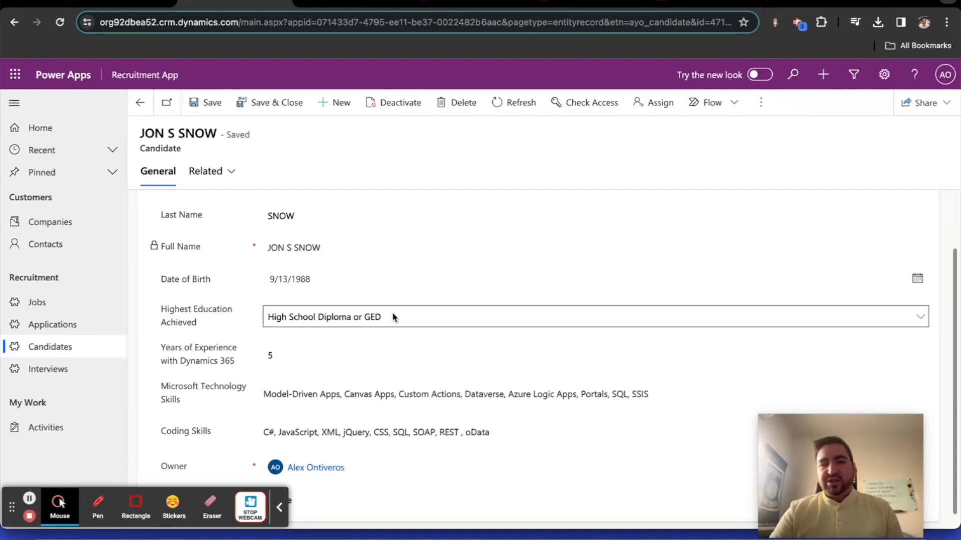
left_click(280, 216)
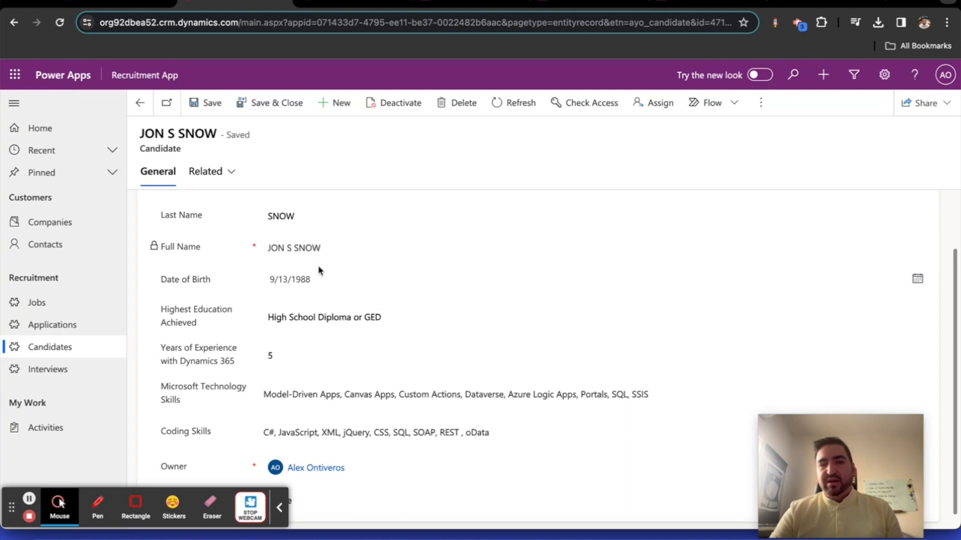
mouse_move(358, 299)
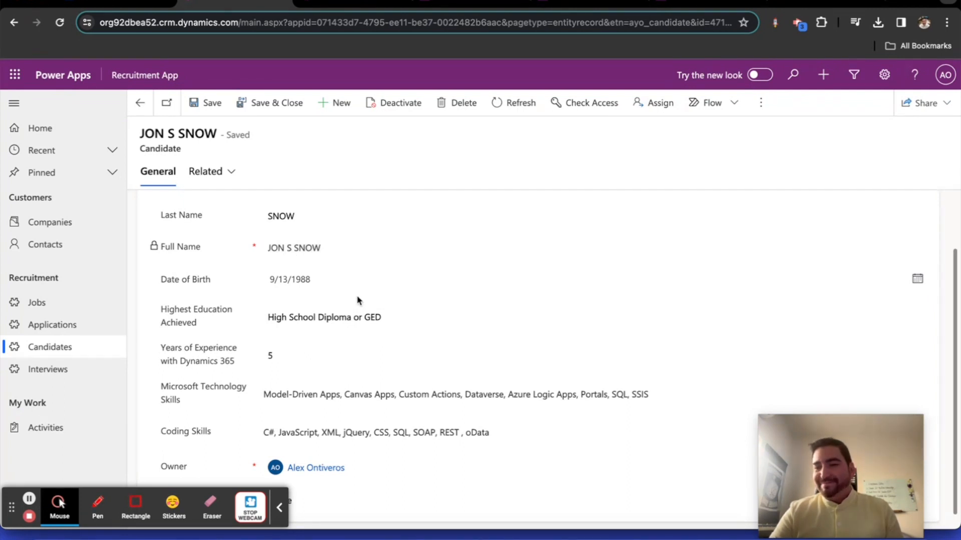